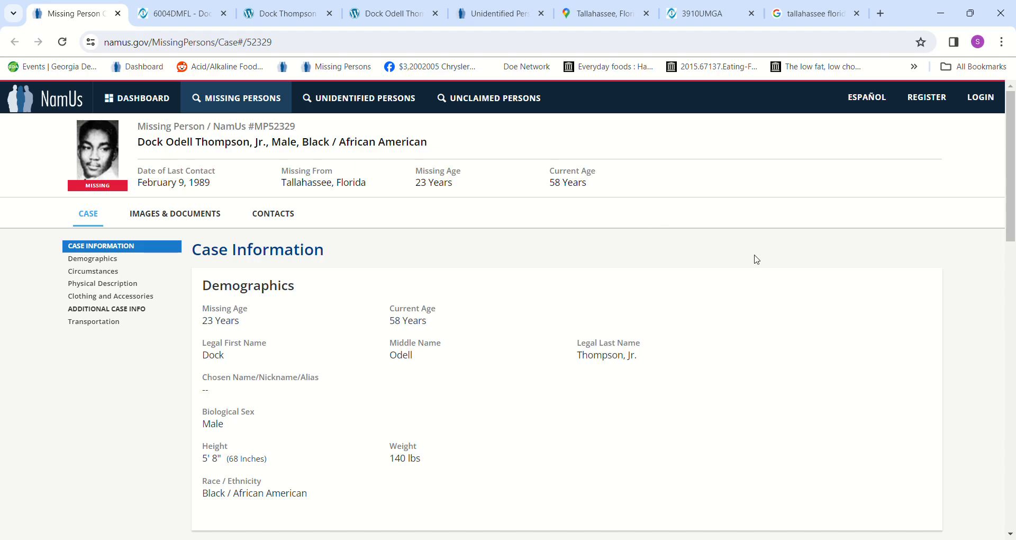
pyautogui.moveTo(402, 257)
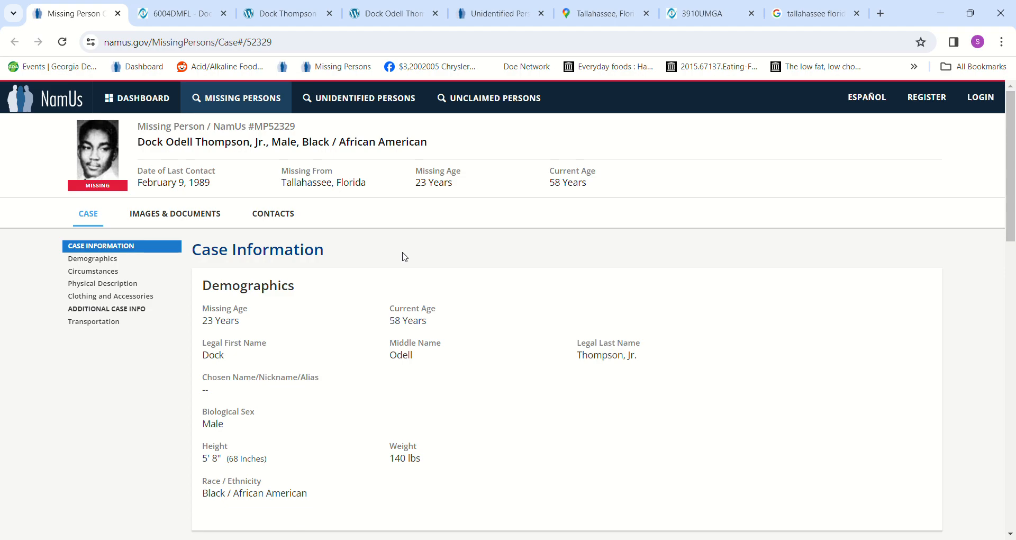
pyautogui.moveTo(701, 313)
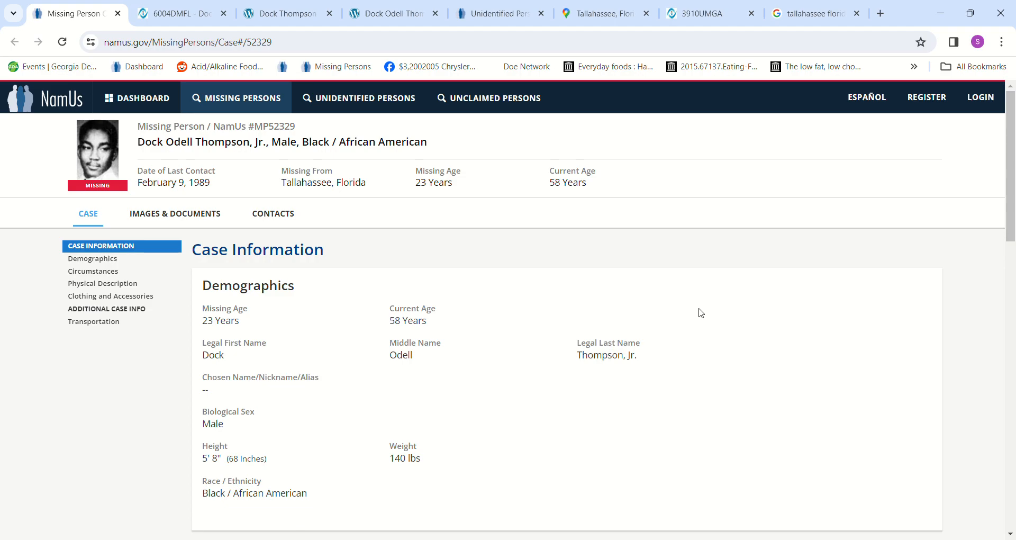
# Step: Skim Dock Jr.'s case details and return to their start
pyautogui.click(93, 271)
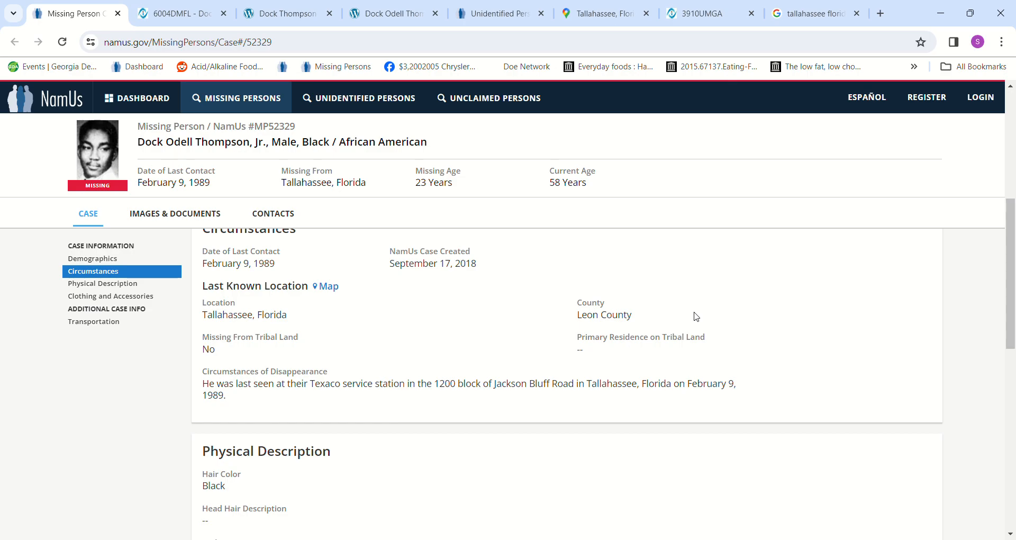
pyautogui.scroll(-3)
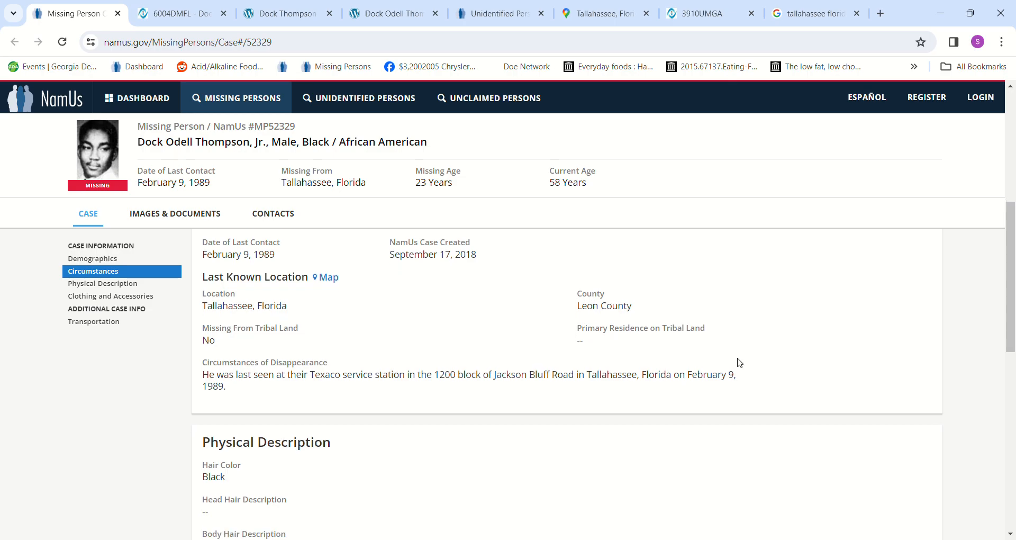
pyautogui.scroll(-3)
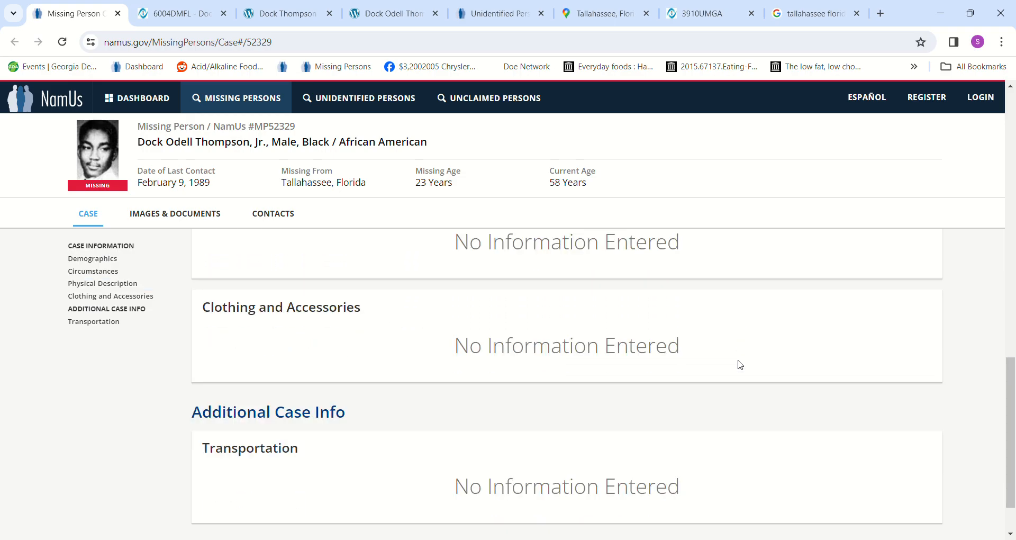
pyautogui.click(101, 245)
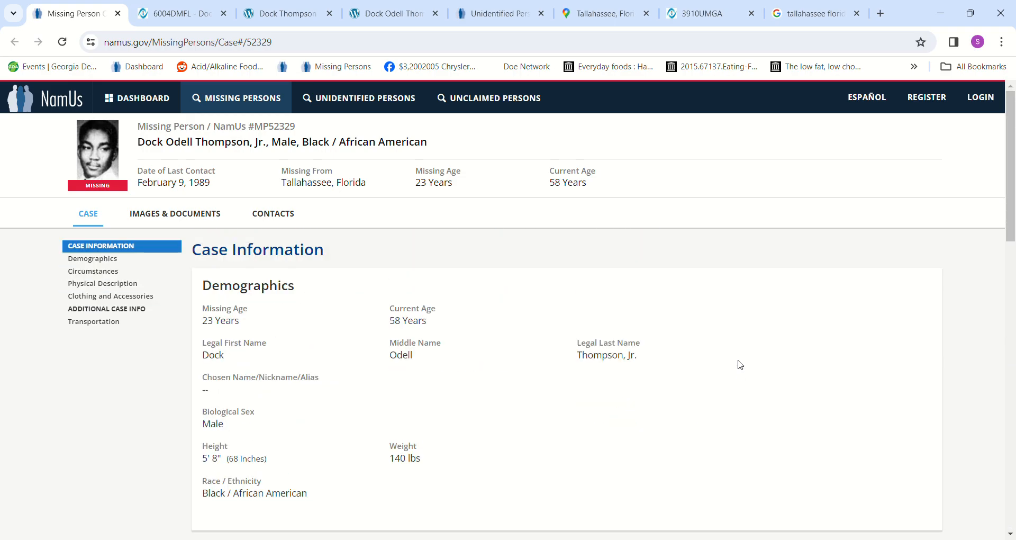
# Step: Read Dock Jr.'s 6004DMFL Doe Network profile down to the admin notes and back
pyautogui.click(181, 12)
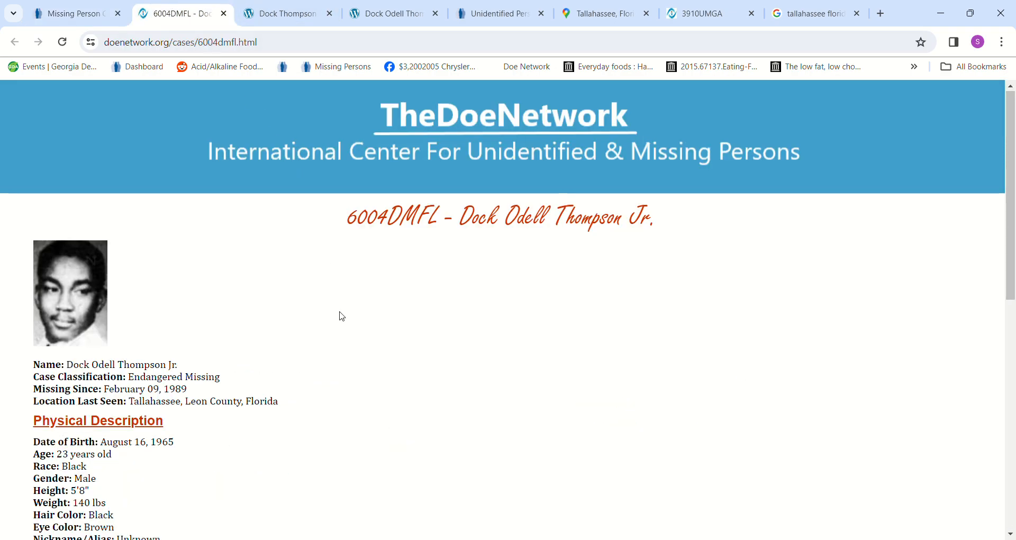
pyautogui.scroll(-3)
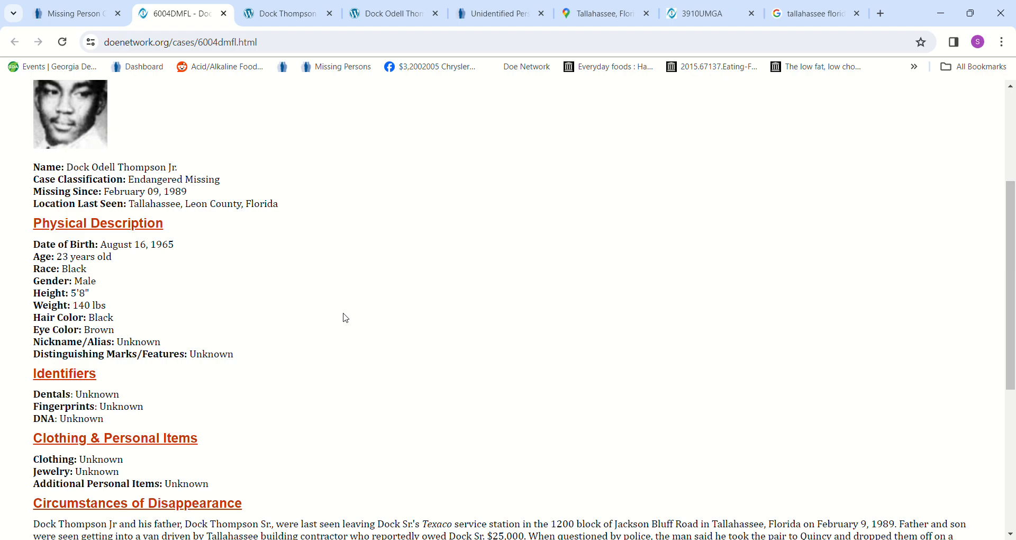
pyautogui.scroll(-3)
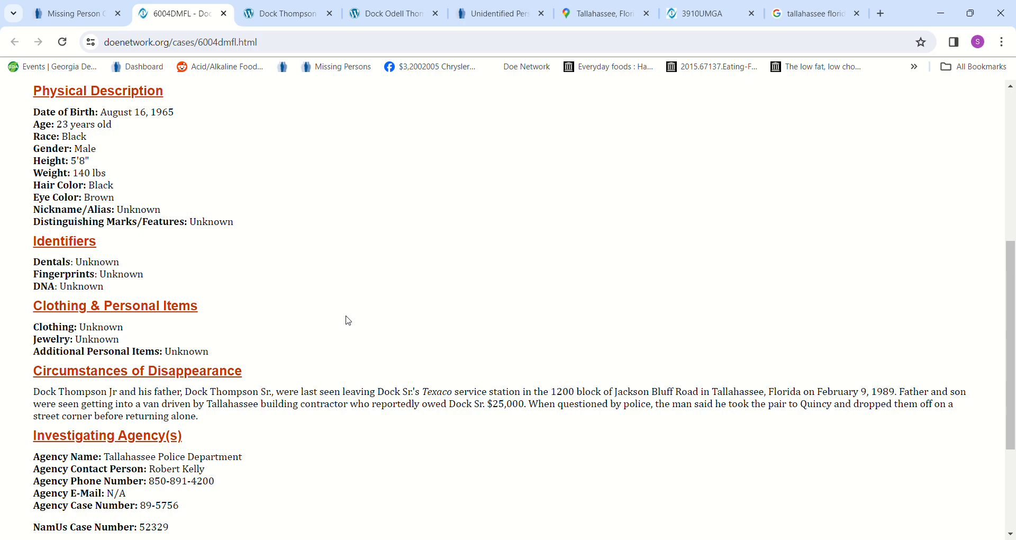
pyautogui.moveTo(486, 419)
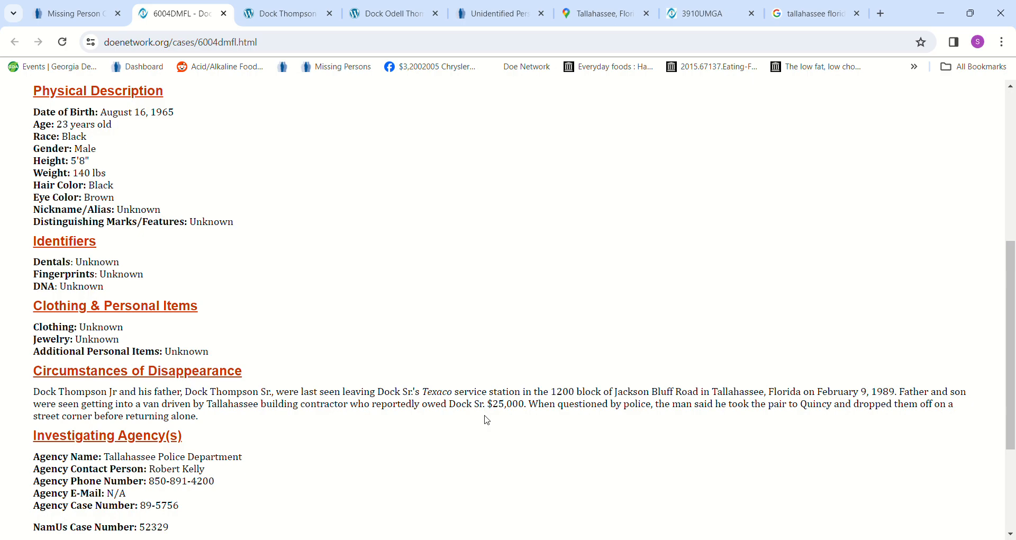
pyautogui.scroll(-3)
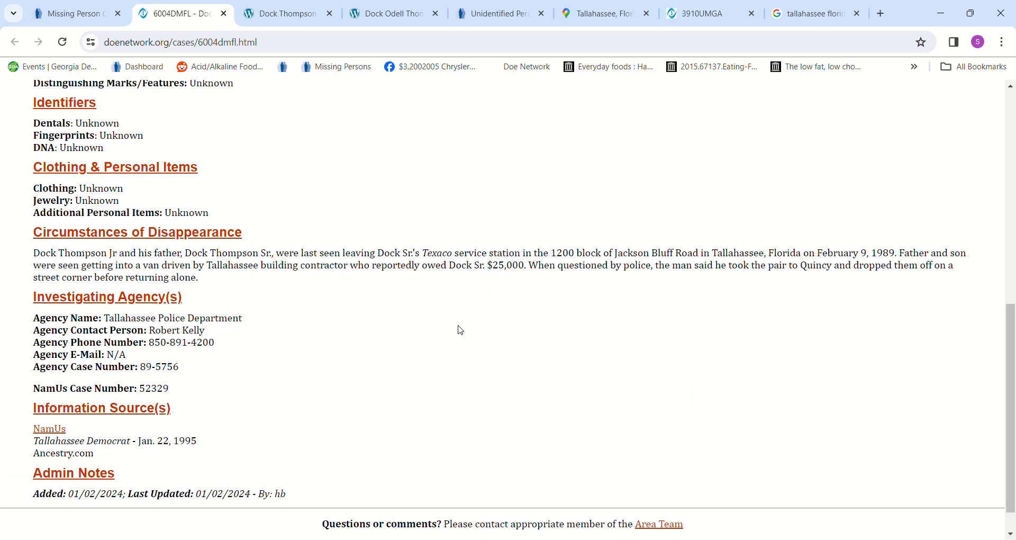
pyautogui.scroll(3)
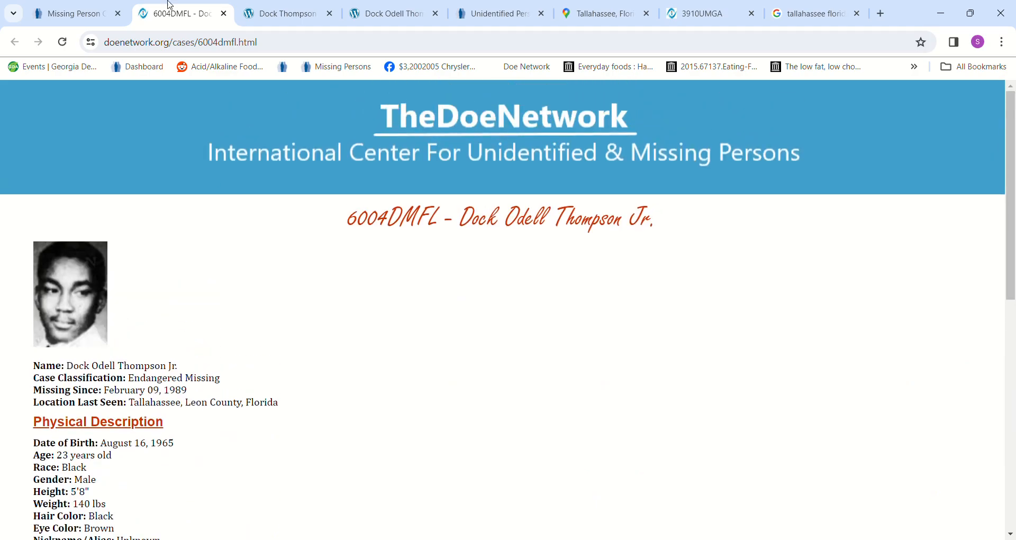
# Step: Bring up Dock Thompson Sr.'s Charley Project case and read his description and disappearance story
pyautogui.click(289, 13)
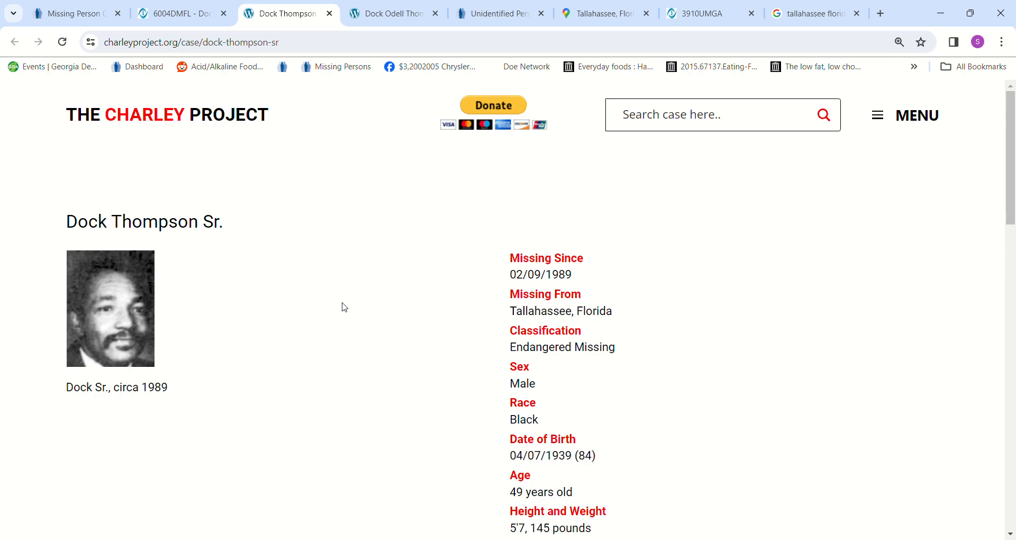
pyautogui.moveTo(358, 311)
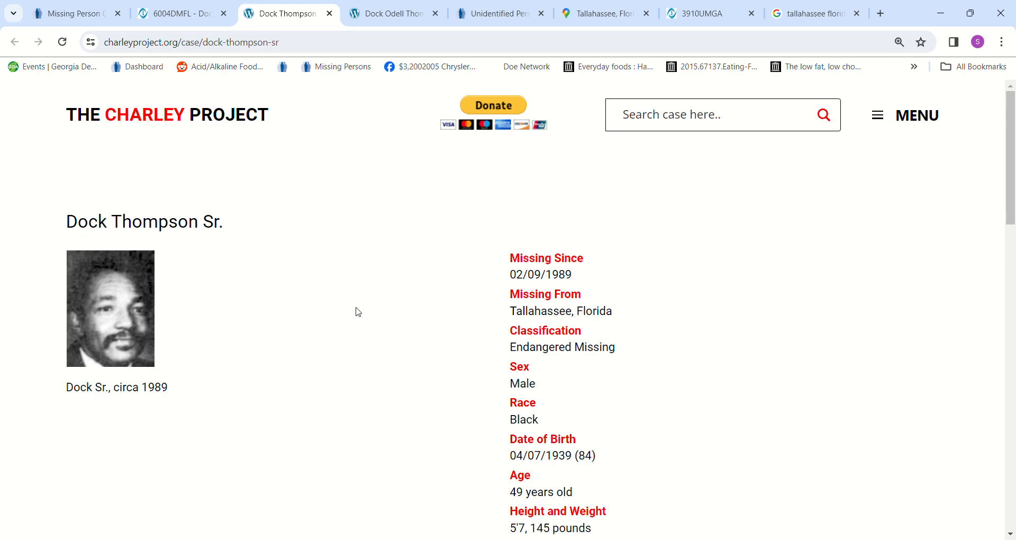
pyautogui.scroll(-3)
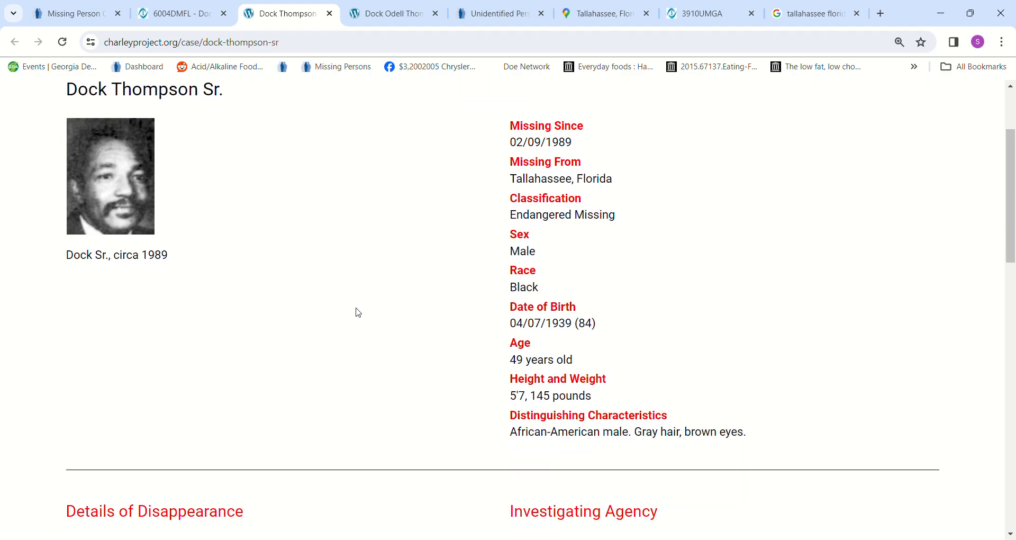
pyautogui.scroll(-3)
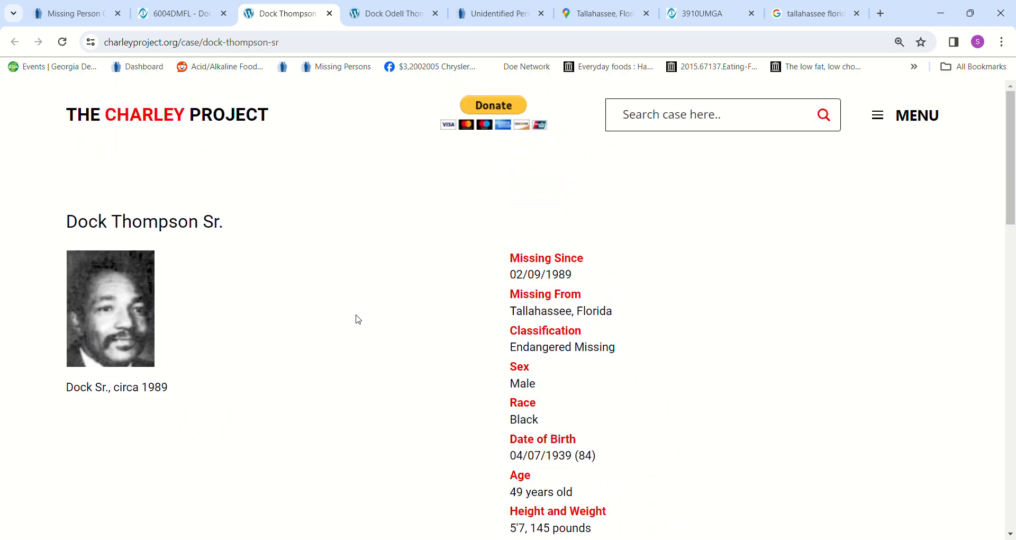
pyautogui.scroll(-3)
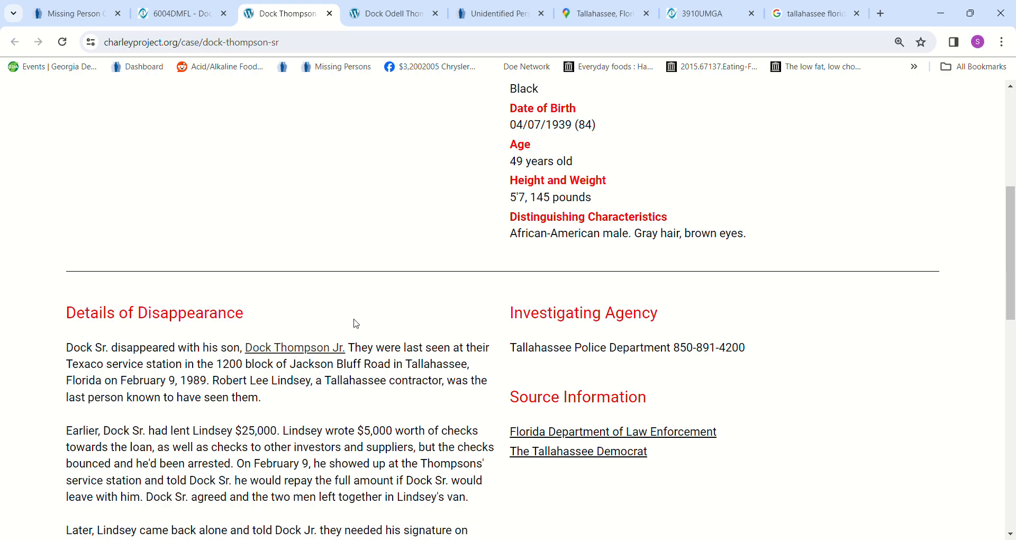
pyautogui.moveTo(374, 357)
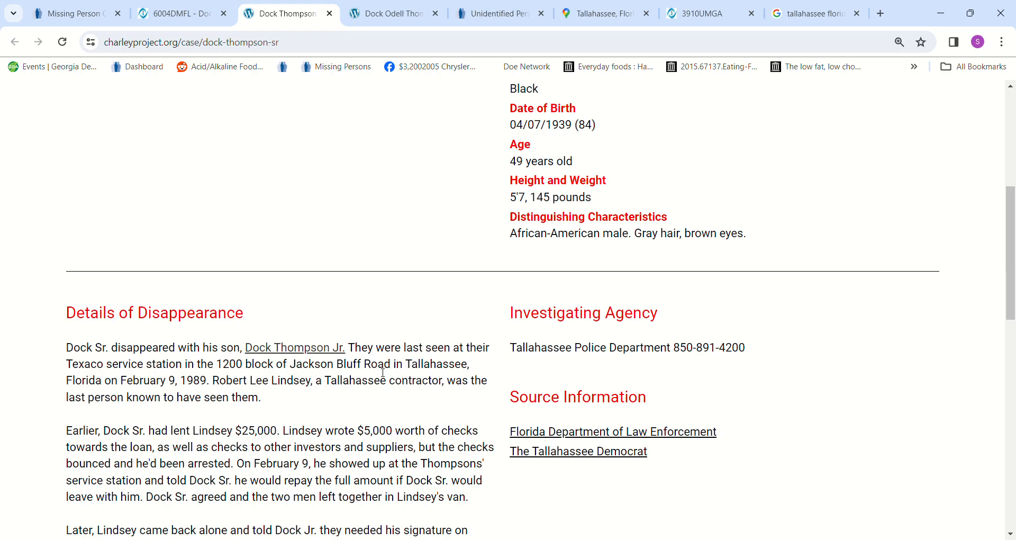
pyautogui.scroll(-3)
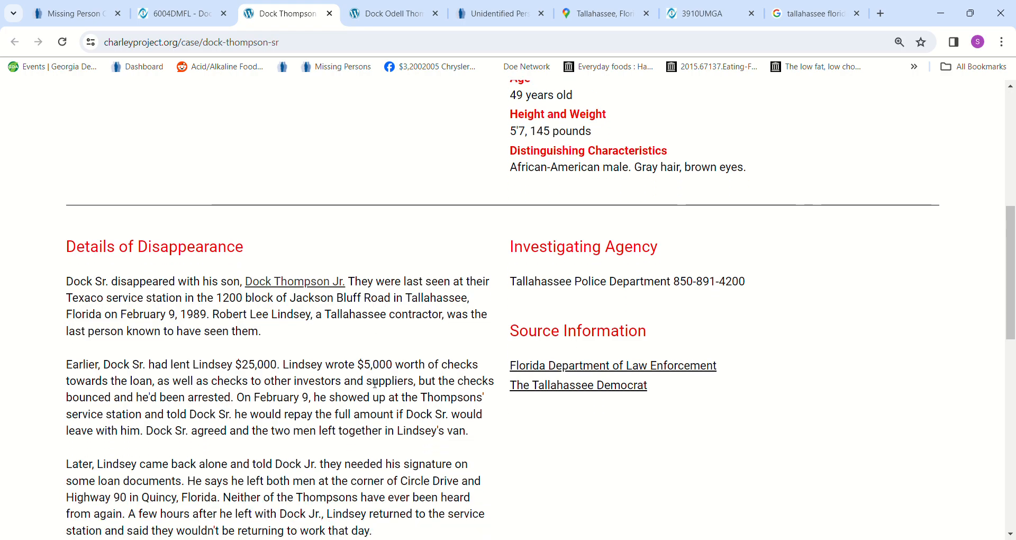
pyautogui.scroll(-3)
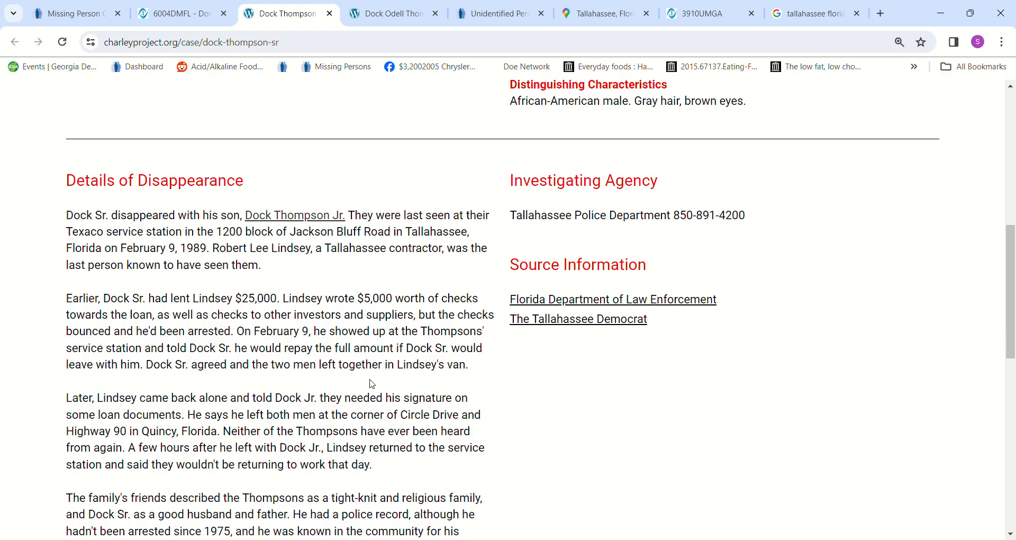
pyautogui.moveTo(375, 352)
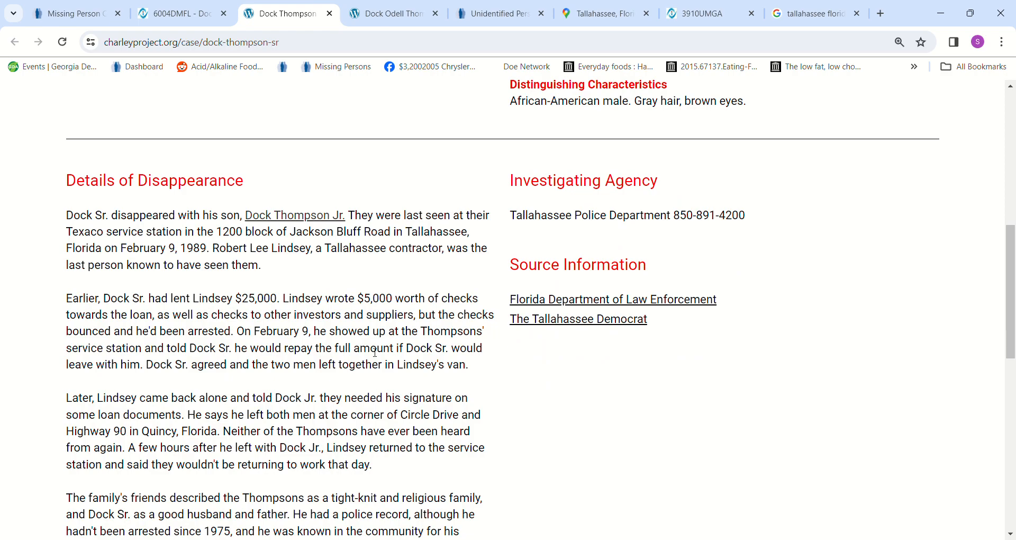
pyautogui.moveTo(327, 367)
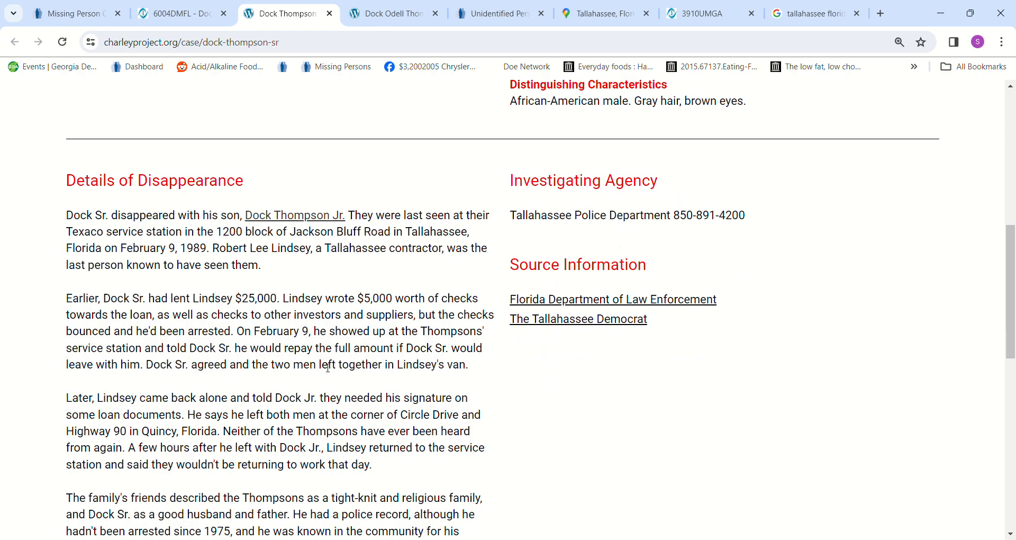
# Step: Mark the 'monetarily aggressive attitude' quote, clear it, and finish the page before returning up
pyautogui.scroll(-3)
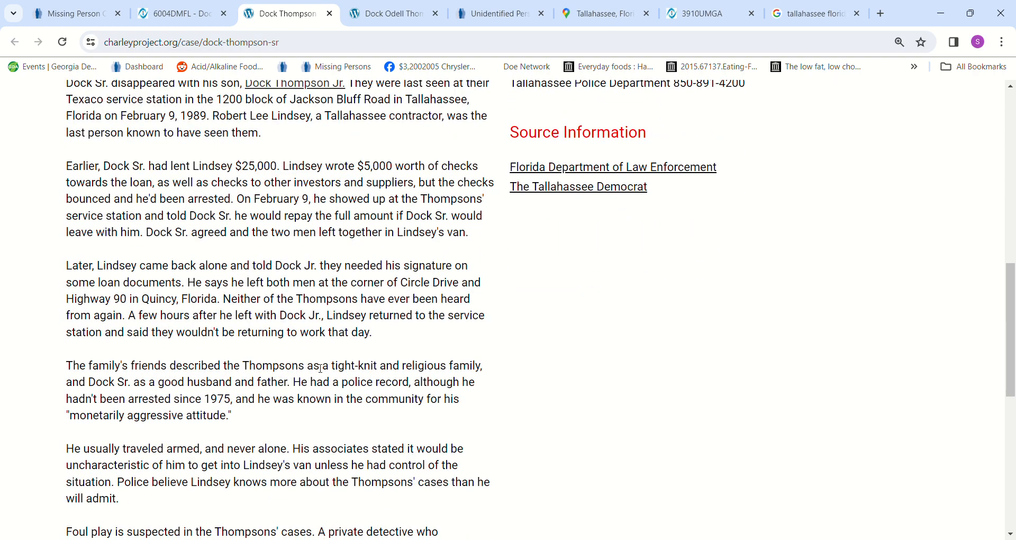
pyautogui.moveTo(89, 415); pyautogui.dragTo(181, 415)
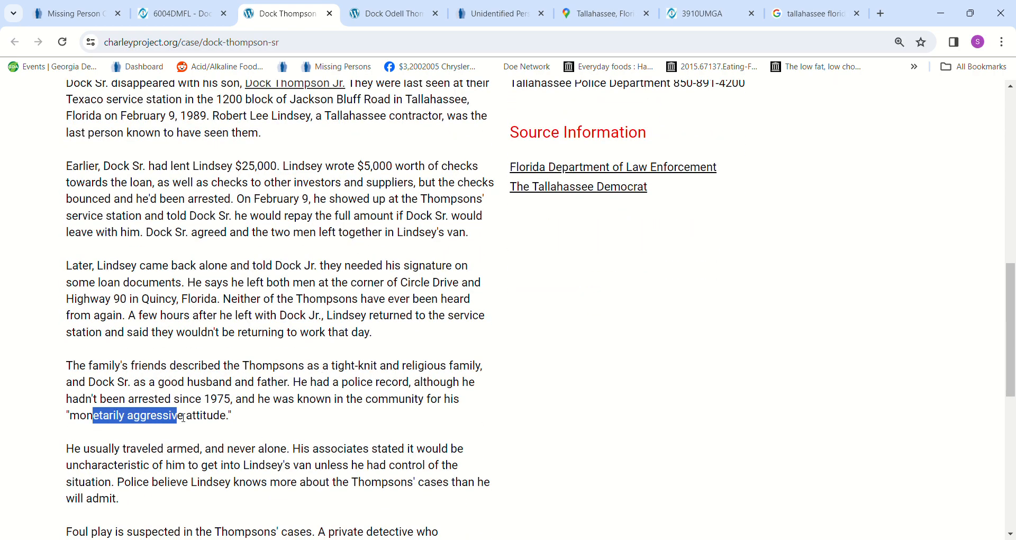
pyautogui.moveTo(180, 416); pyautogui.dragTo(211, 416)
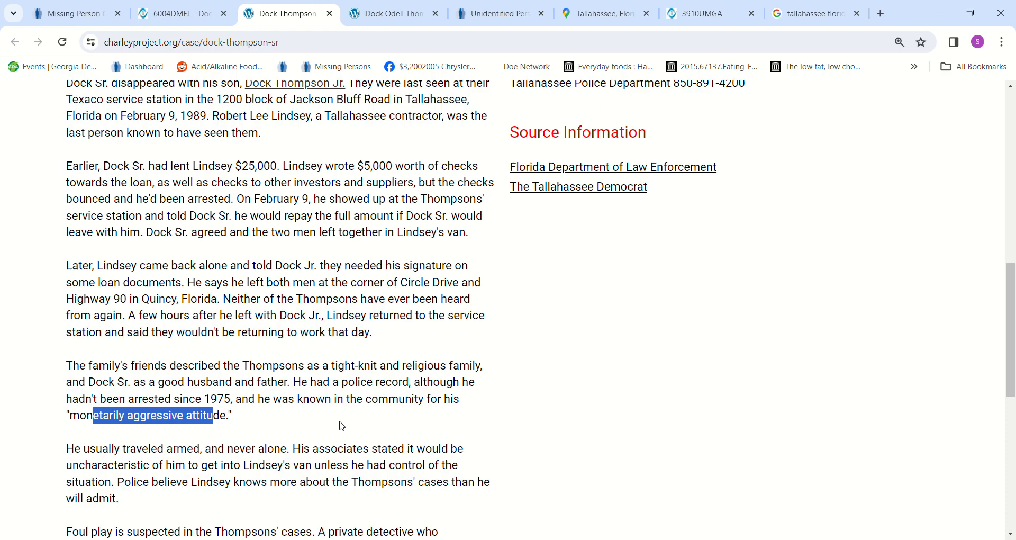
pyautogui.click(341, 425)
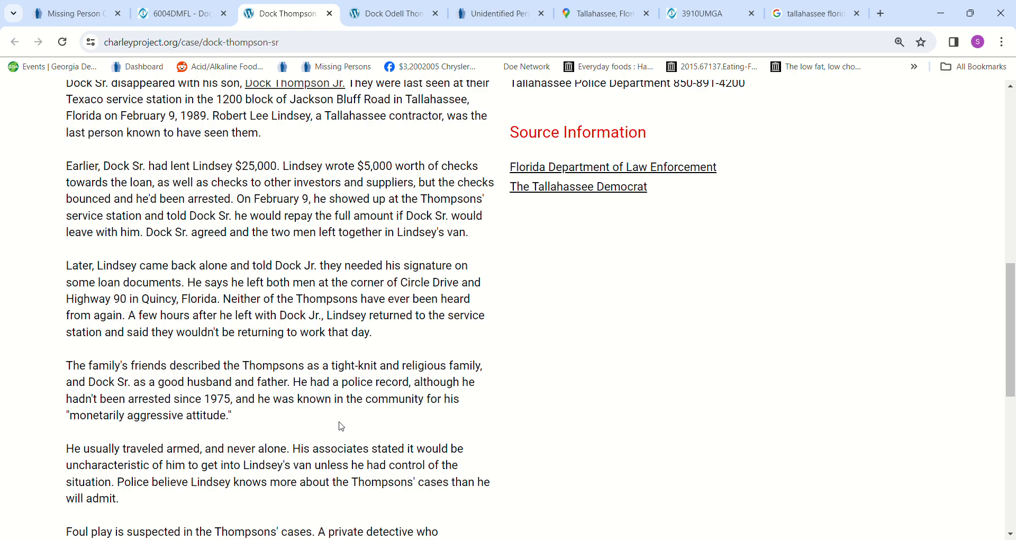
pyautogui.scroll(-3)
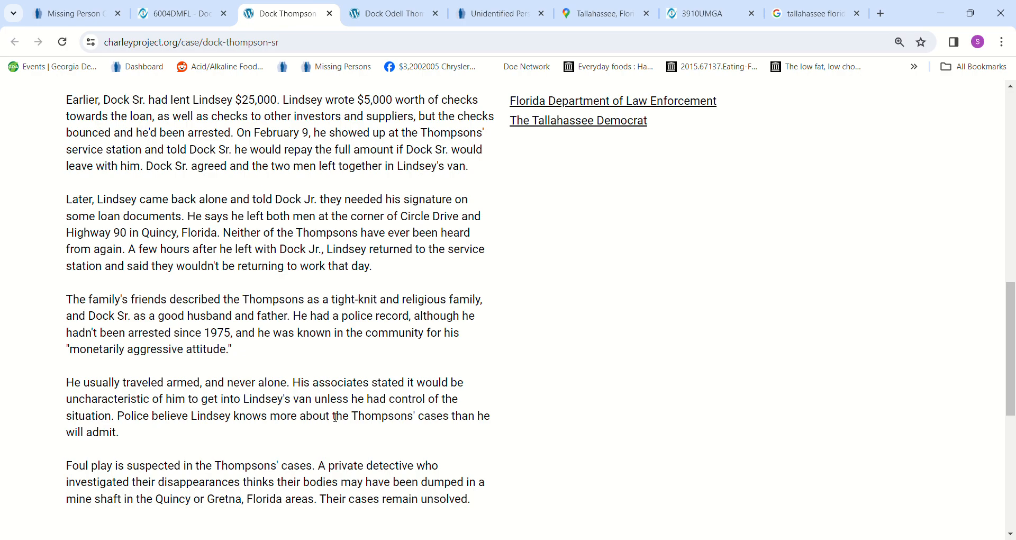
pyautogui.moveTo(326, 412)
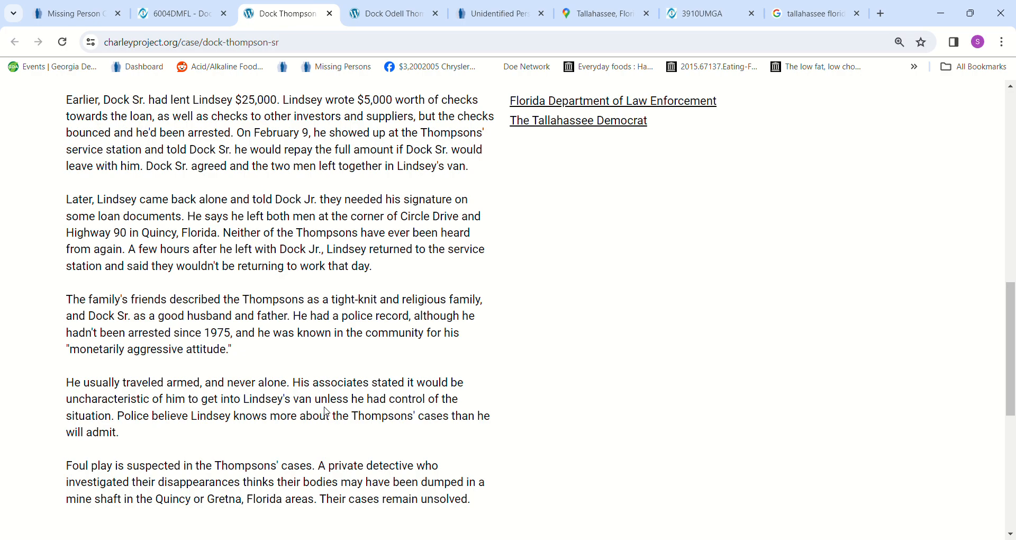
pyautogui.scroll(-3)
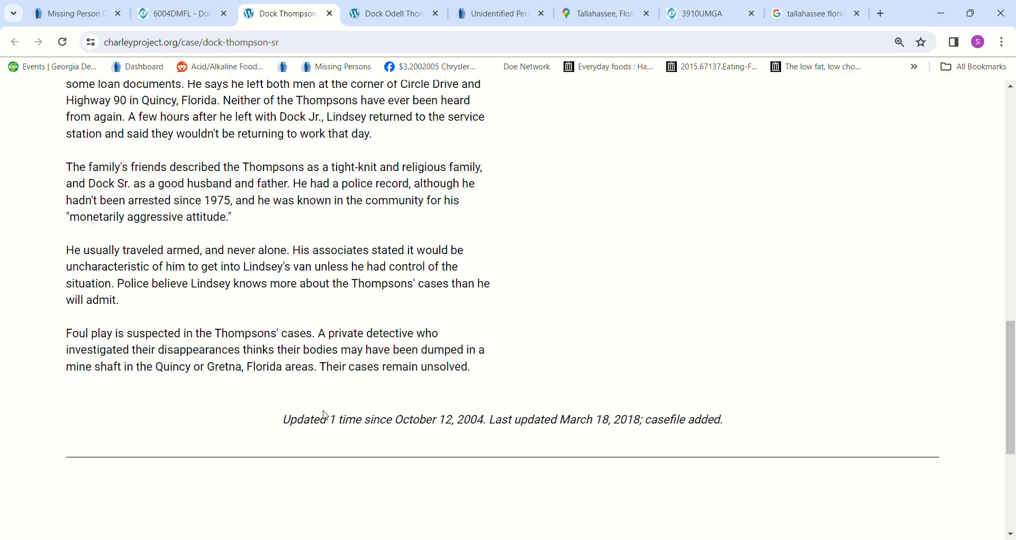
pyautogui.scroll(3)
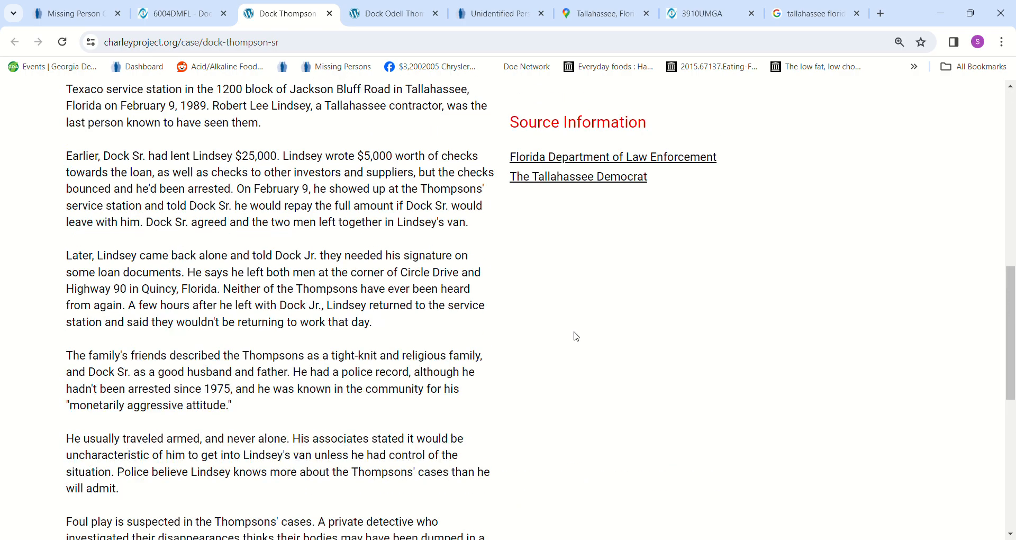
pyautogui.scroll(3)
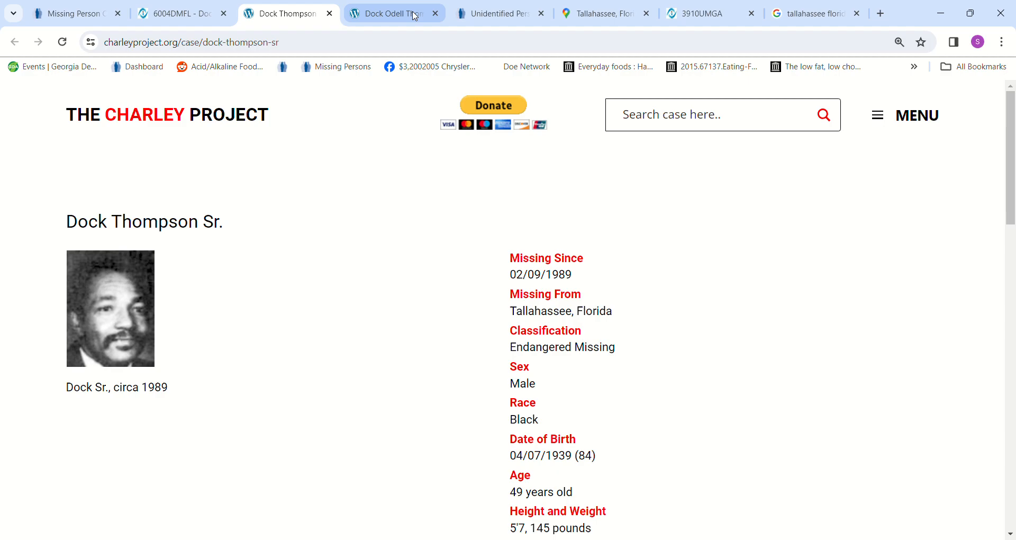
# Step: Read Dock Odell Thompson Jr.'s Charley Project narrative to the update note, then return up
pyautogui.click(389, 13)
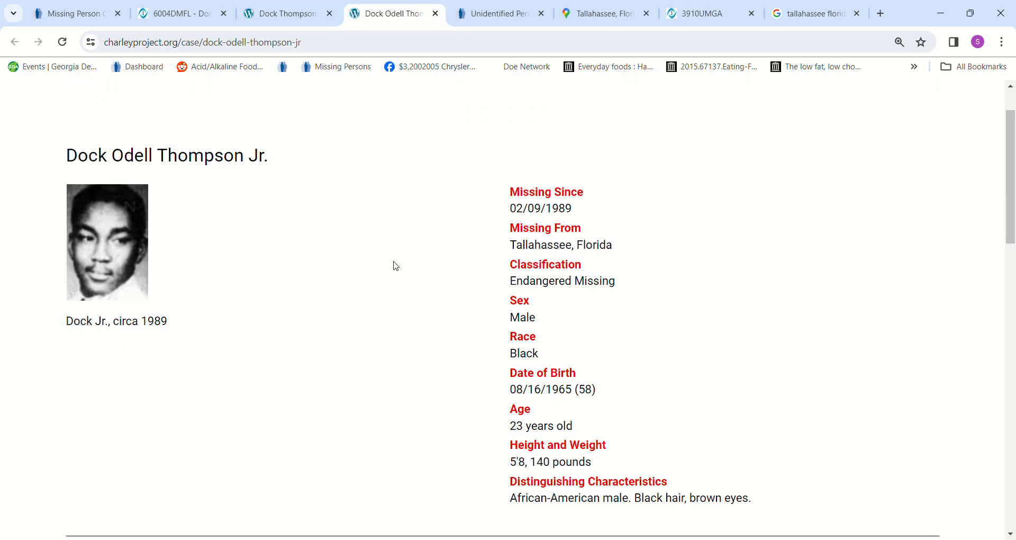
pyautogui.scroll(-3)
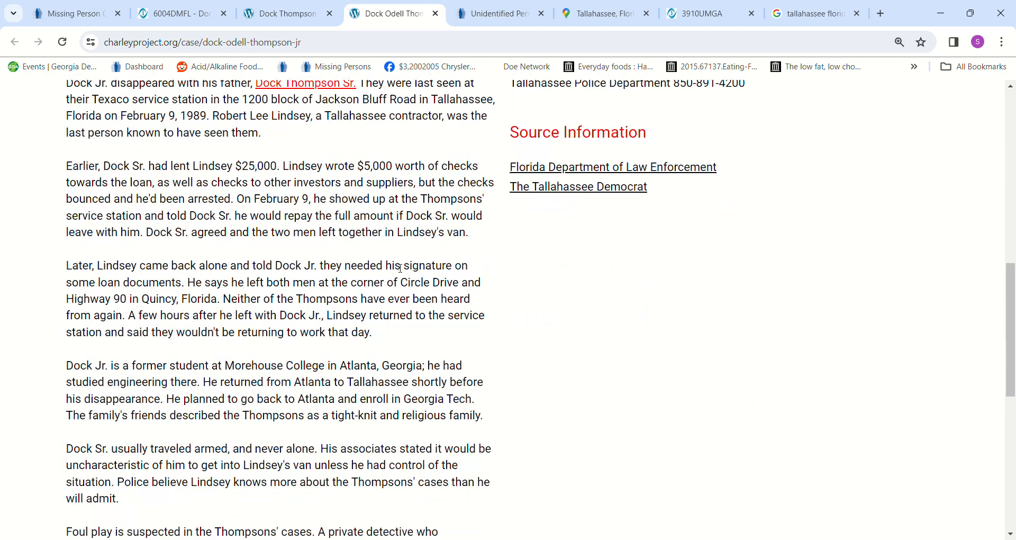
pyautogui.scroll(-3)
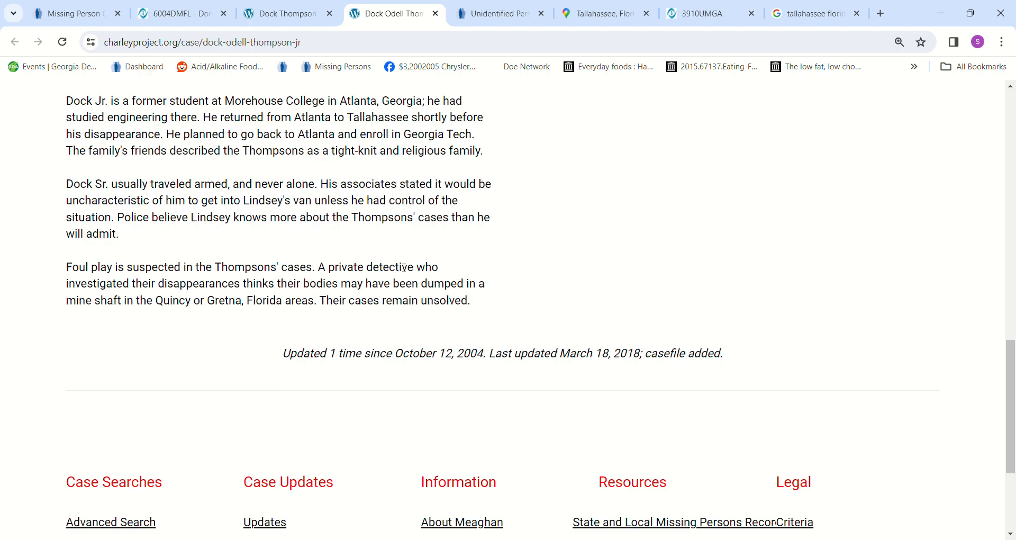
pyautogui.scroll(-3)
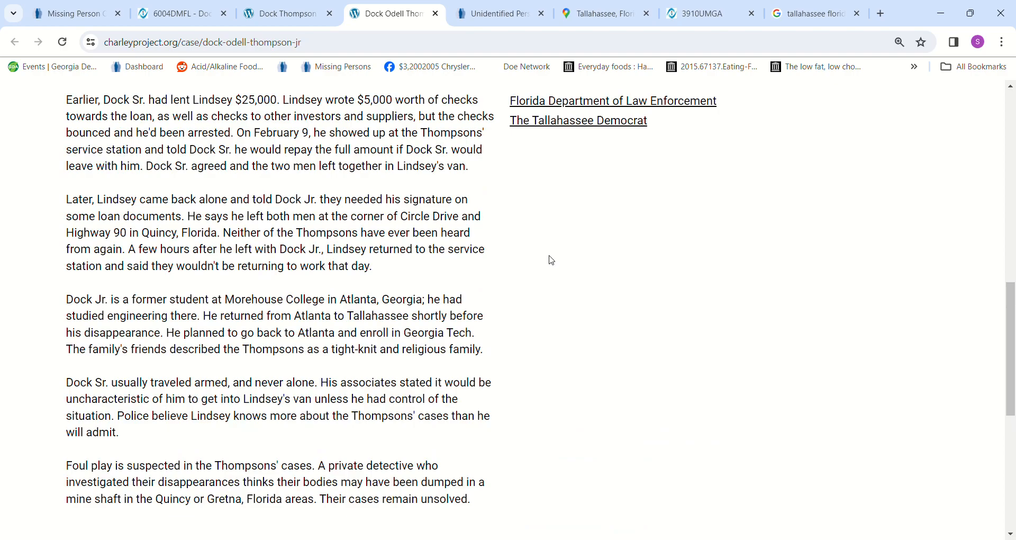
pyautogui.scroll(3)
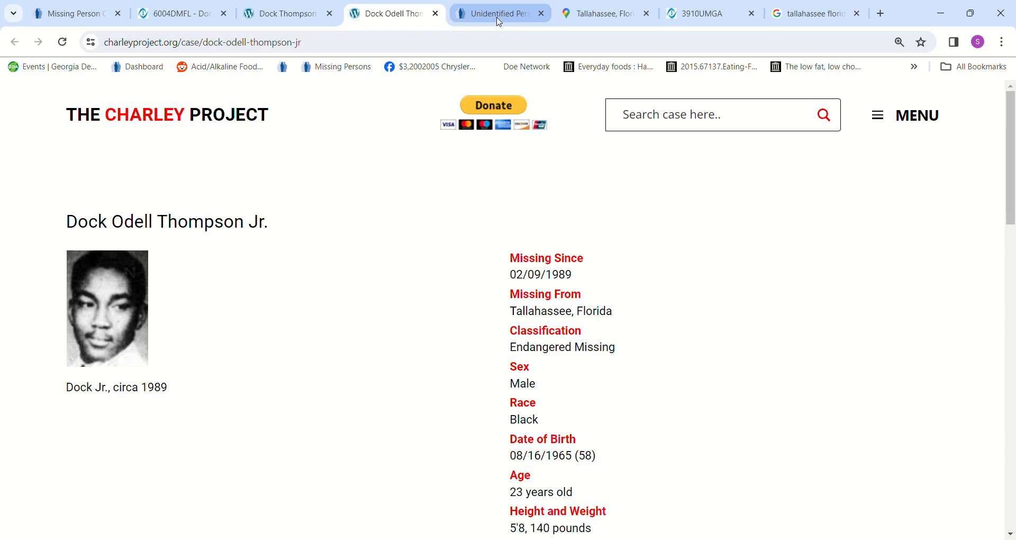
# Step: Bring up unidentified case UP4691, compare briefly with Dock Jr., and read the circumstances
pyautogui.click(499, 13)
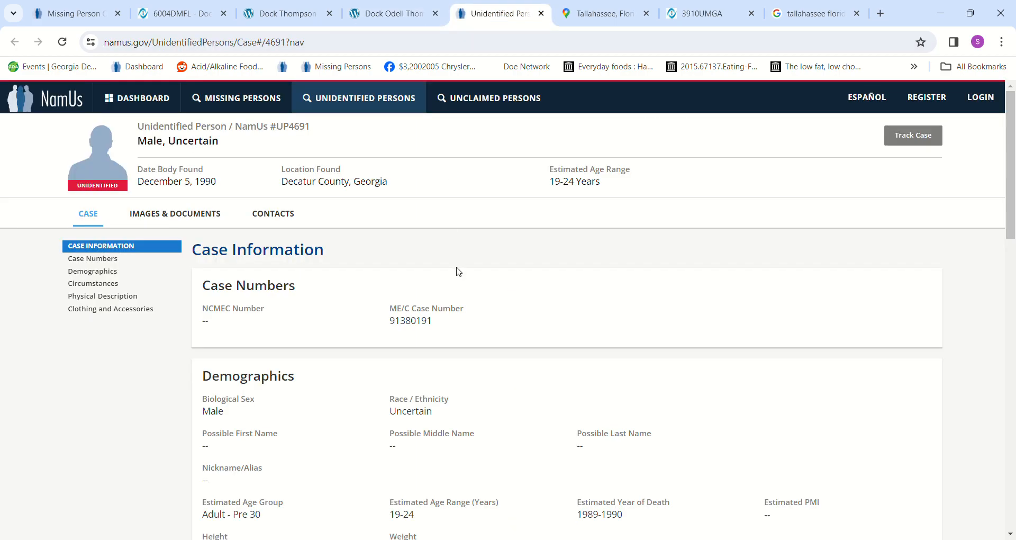
pyautogui.moveTo(464, 271)
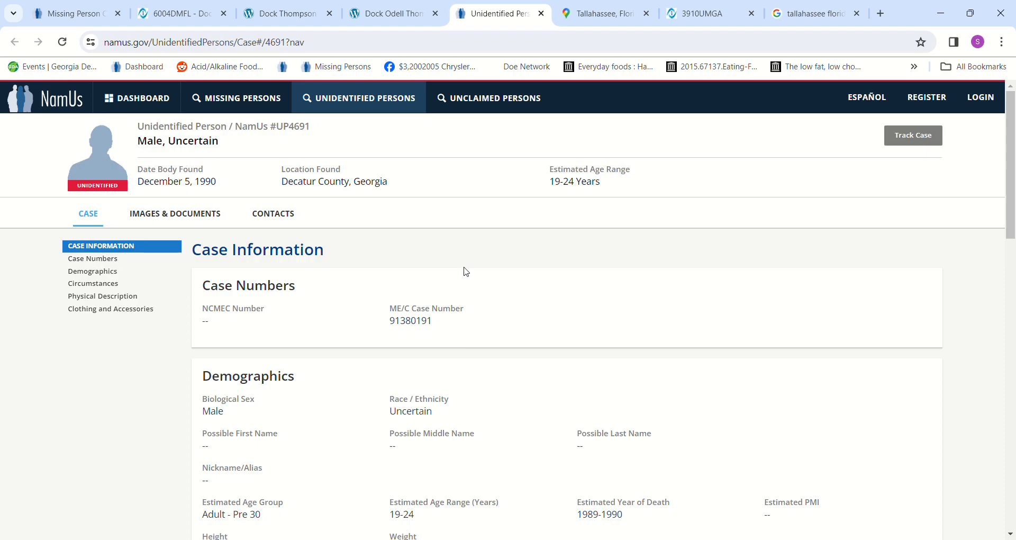
pyautogui.moveTo(523, 273)
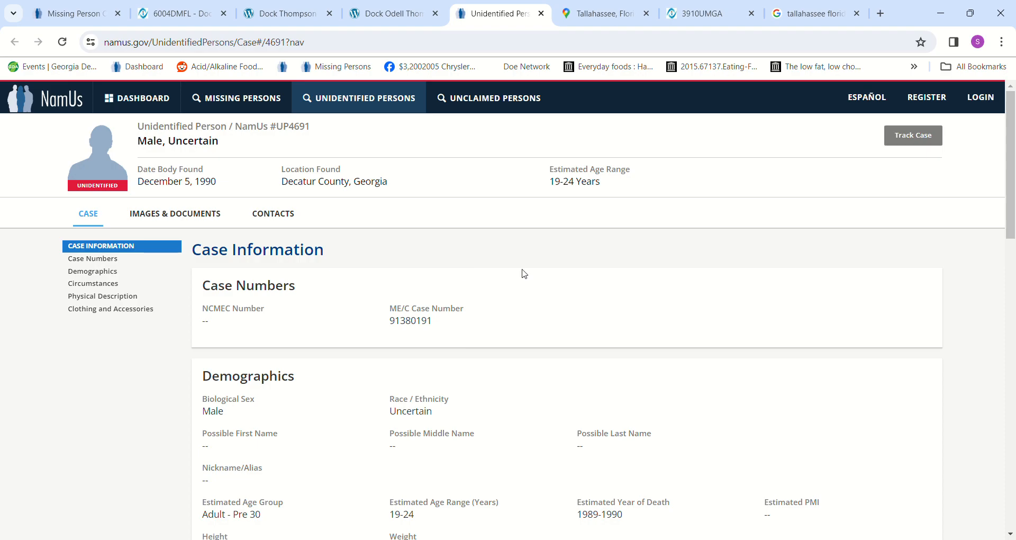
pyautogui.moveTo(481, 180)
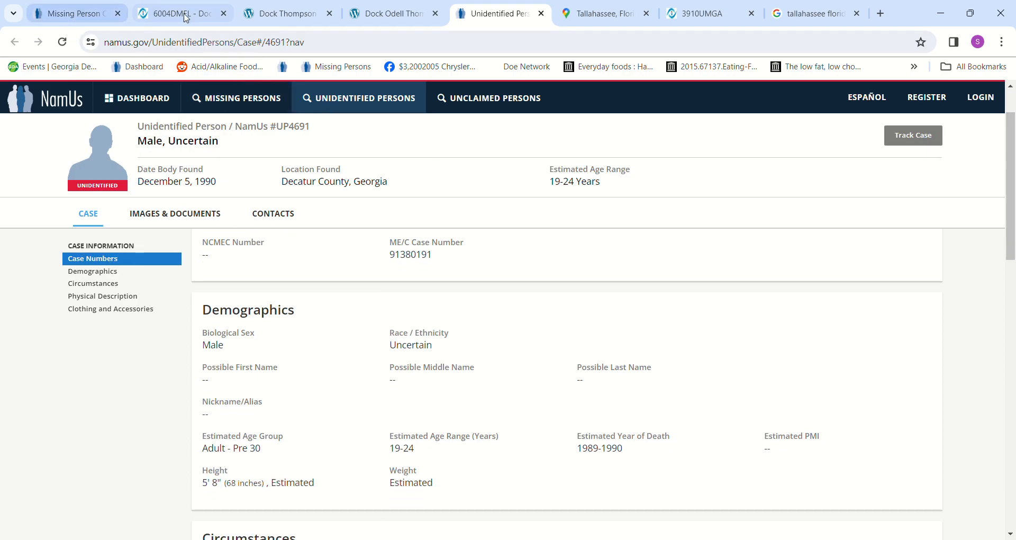
pyautogui.click(389, 13)
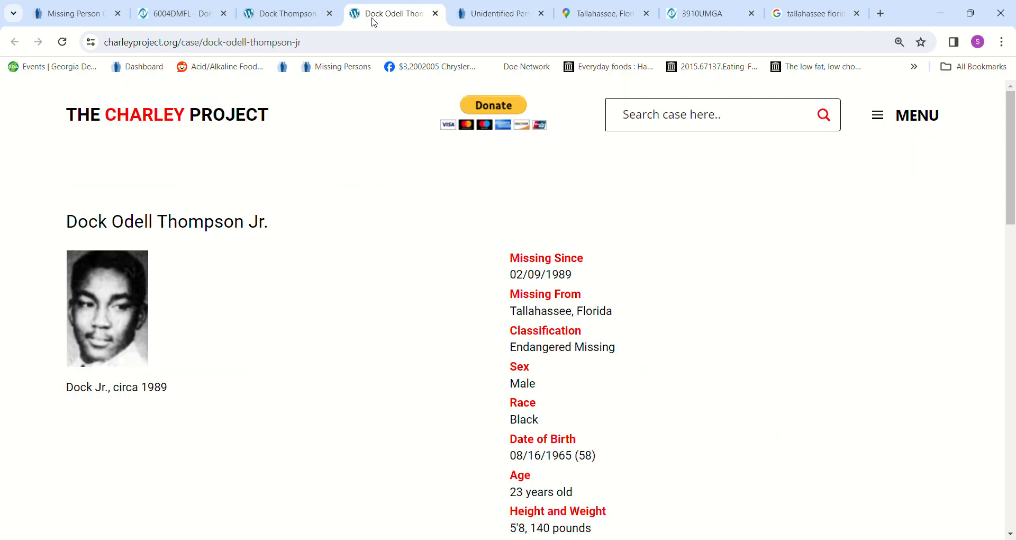
pyautogui.click(496, 13)
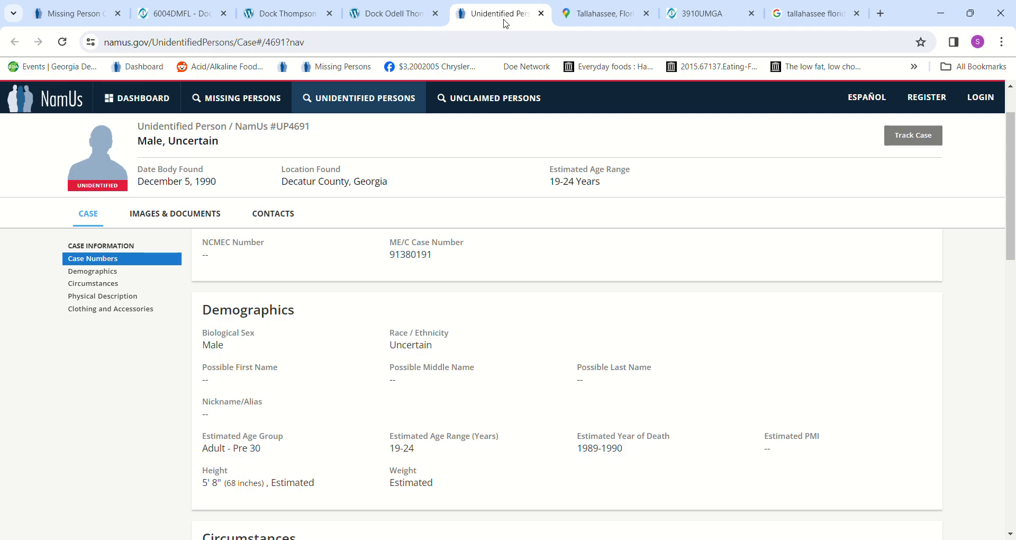
pyautogui.moveTo(533, 149)
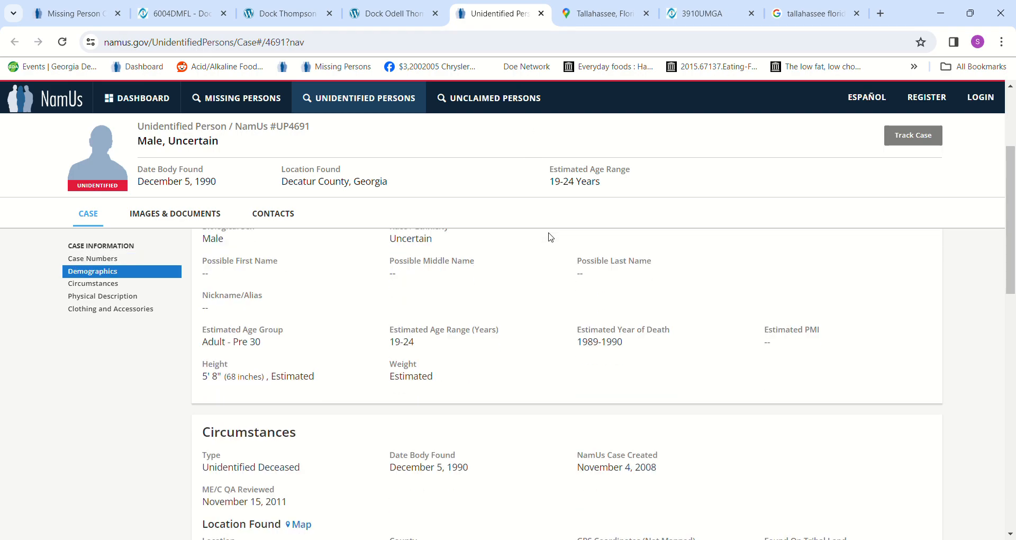
pyautogui.scroll(-3)
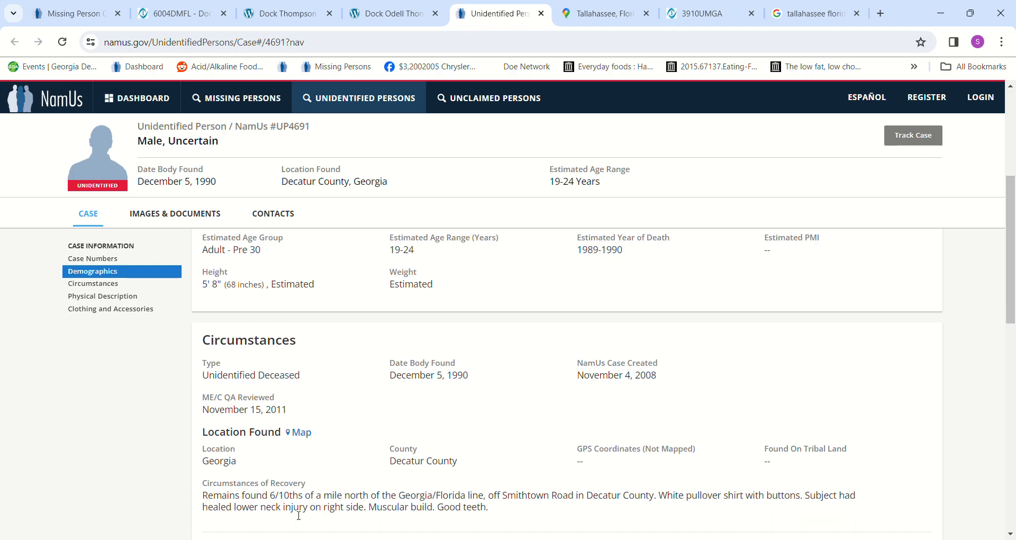
pyautogui.moveTo(393, 499)
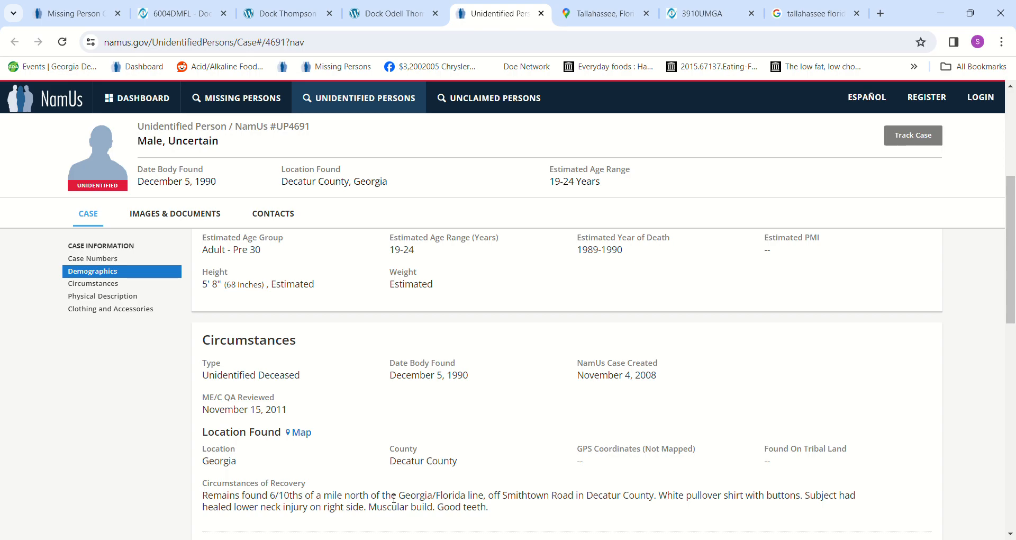
pyautogui.moveTo(509, 498)
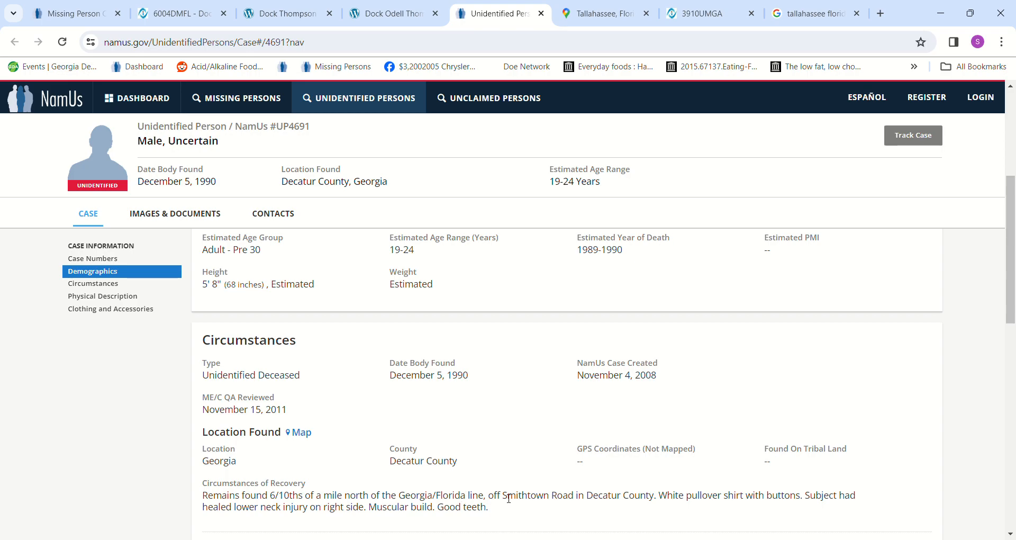
pyautogui.moveTo(667, 491)
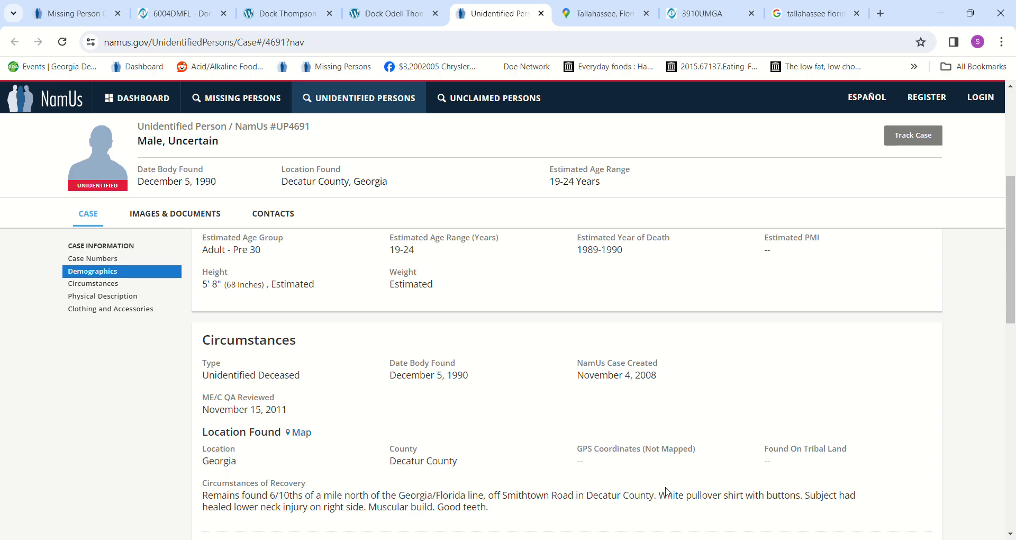
pyautogui.moveTo(750, 511)
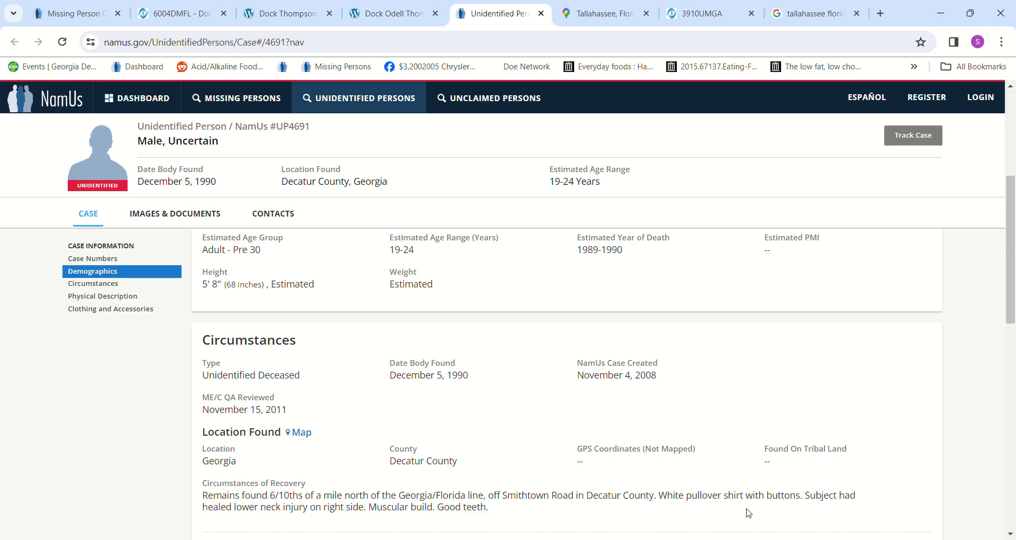
pyautogui.moveTo(743, 505)
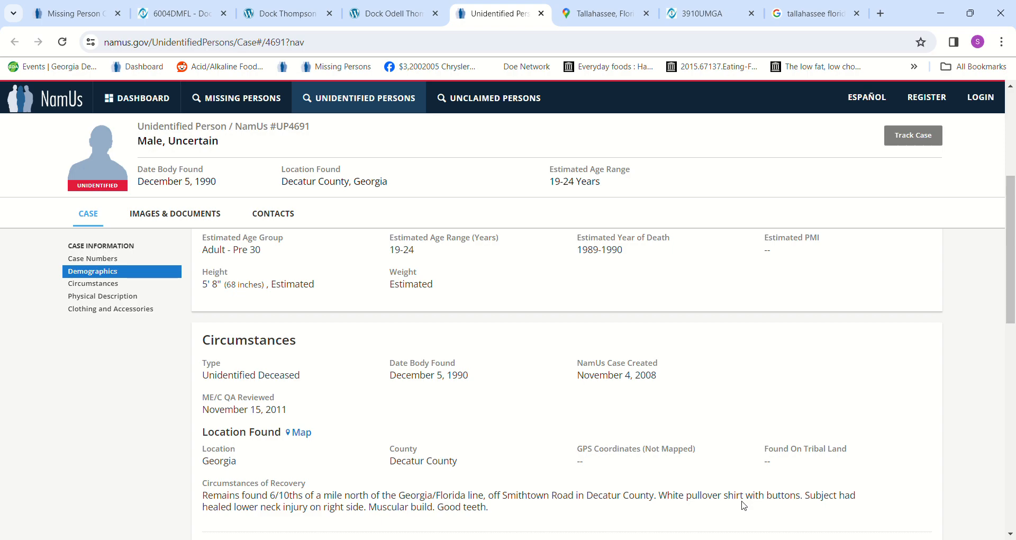
pyautogui.moveTo(572, 450)
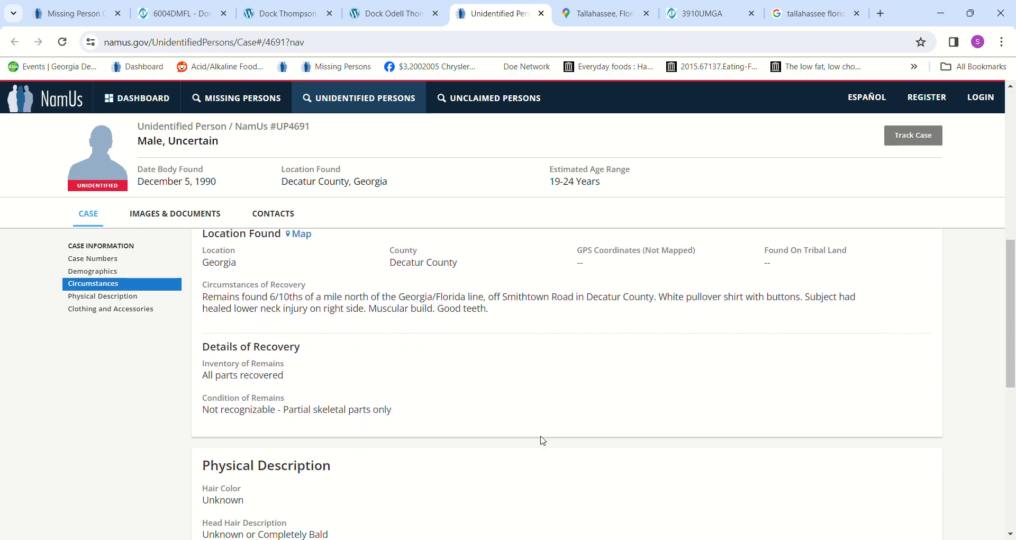
# Step: Check UP4691's physical description, glance at Dock Jr.'s case, then show the Smithtown Road route
pyautogui.click(101, 296)
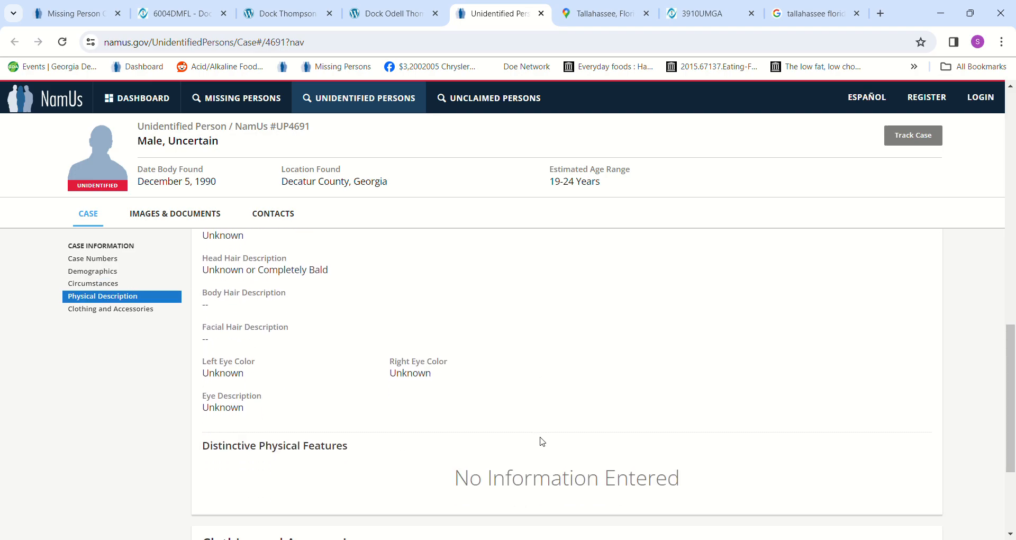
pyautogui.scroll(-3)
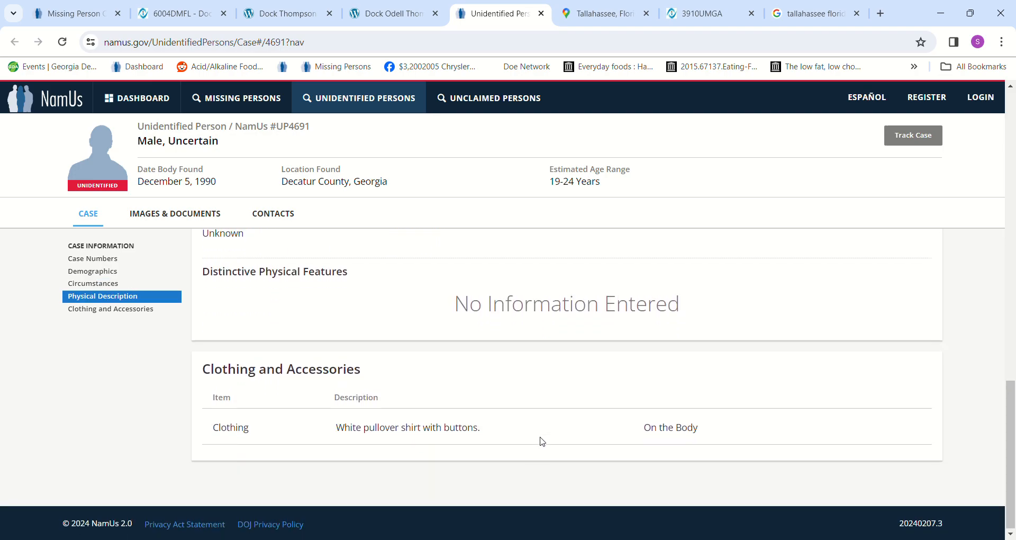
pyautogui.click(93, 258)
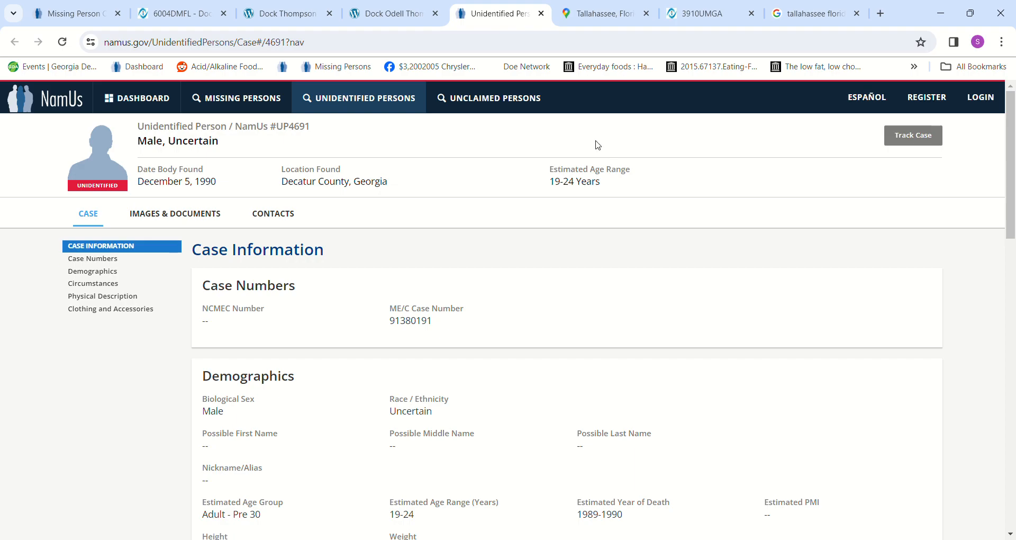
pyautogui.moveTo(593, 151)
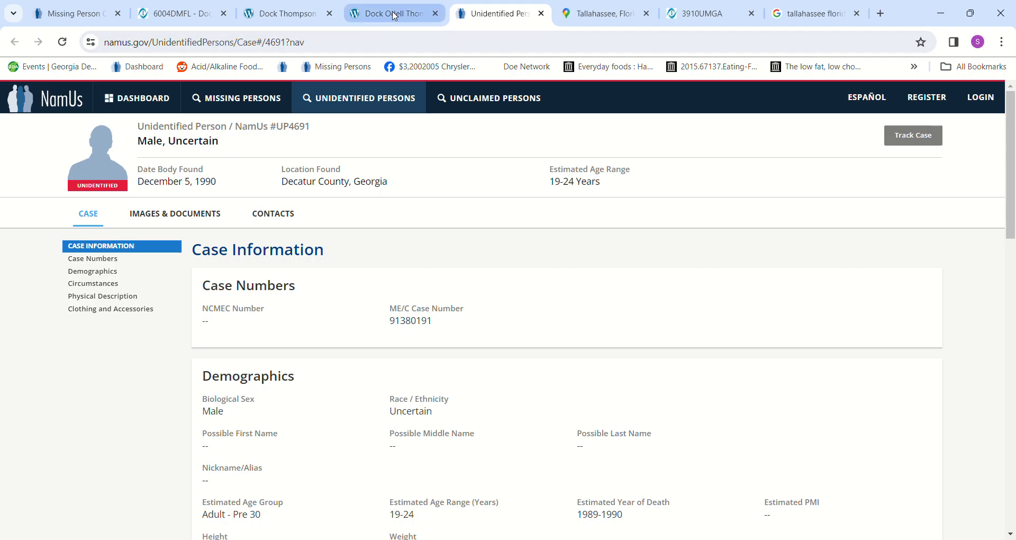
pyautogui.click(389, 13)
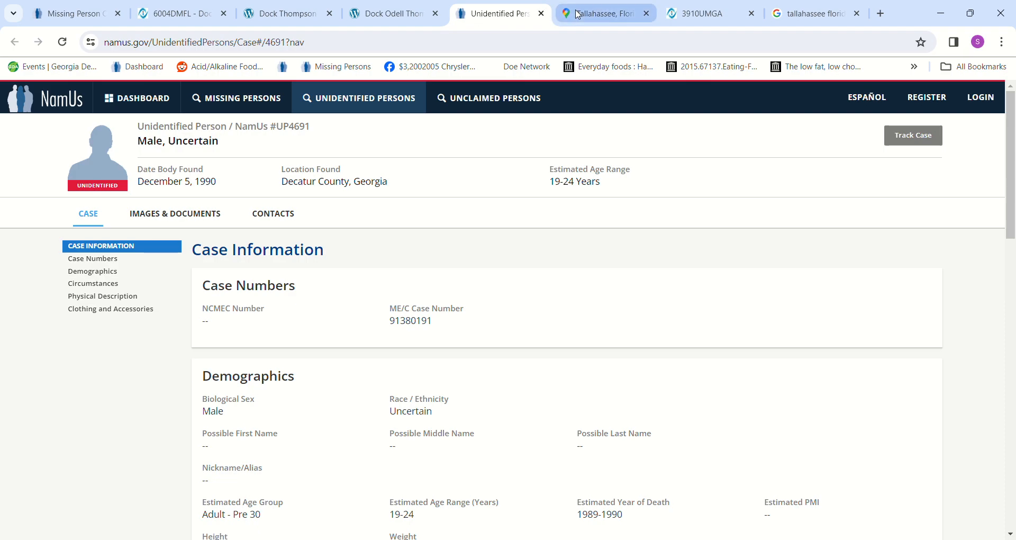
pyautogui.click(605, 13)
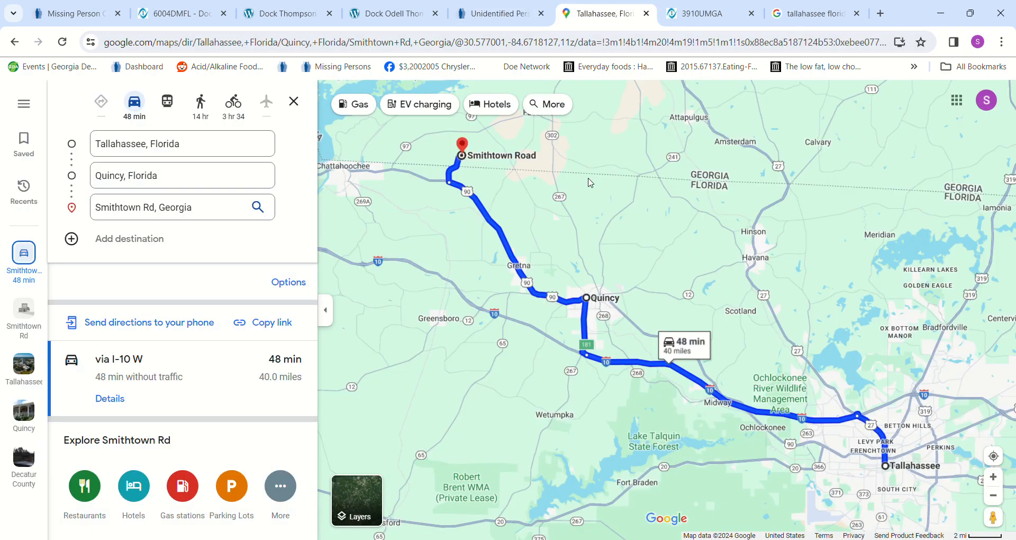
pyautogui.moveTo(387, 329)
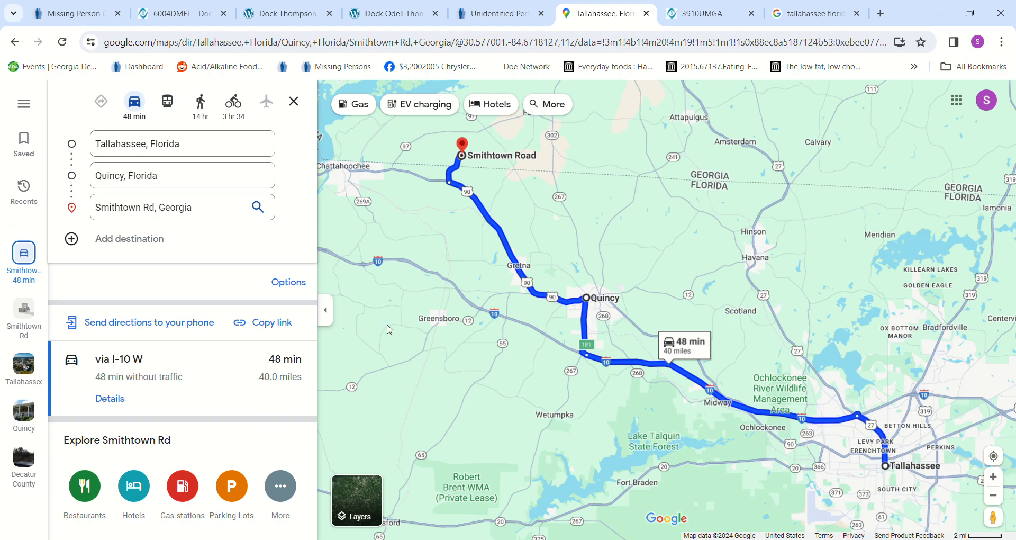
pyautogui.moveTo(563, 353)
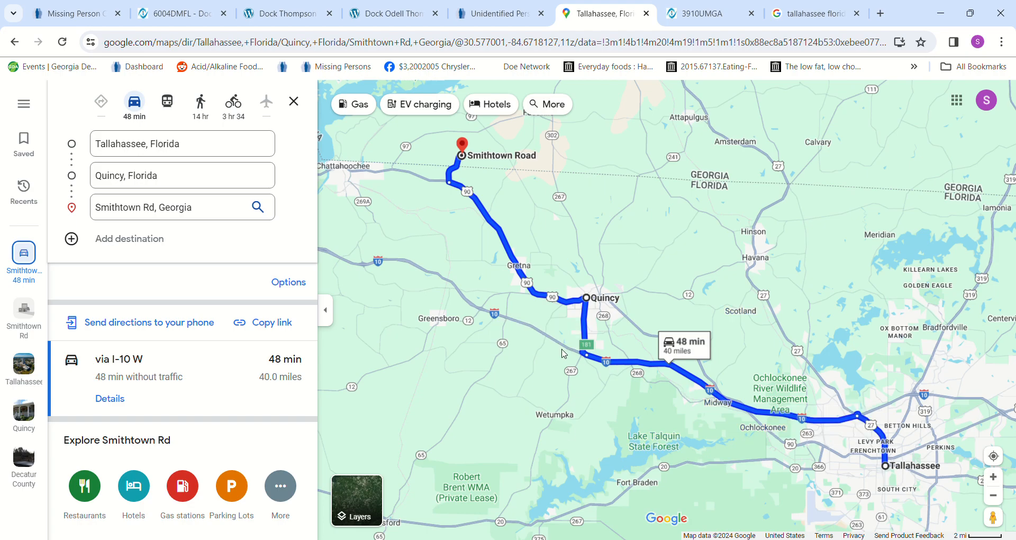
pyautogui.moveTo(570, 309)
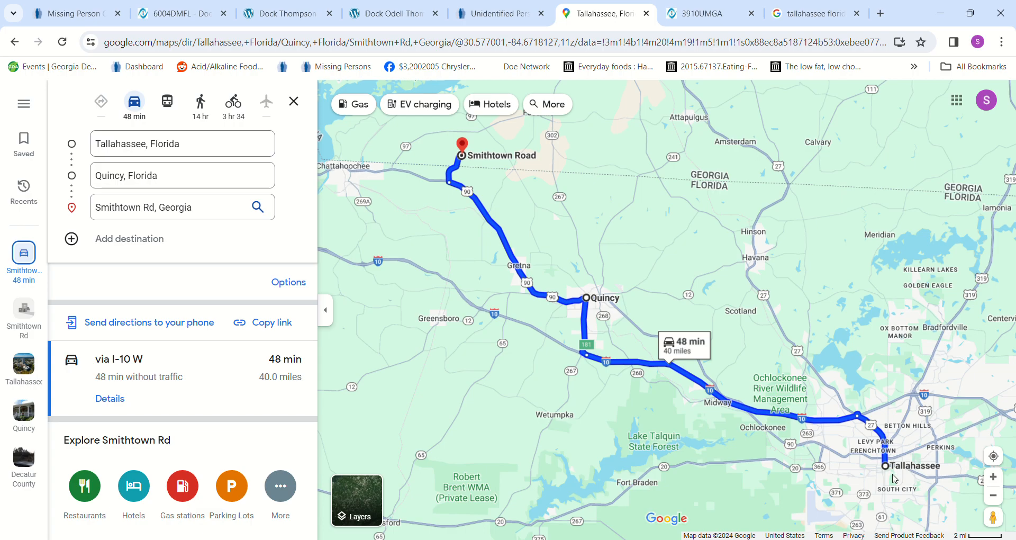
pyautogui.moveTo(482, 238)
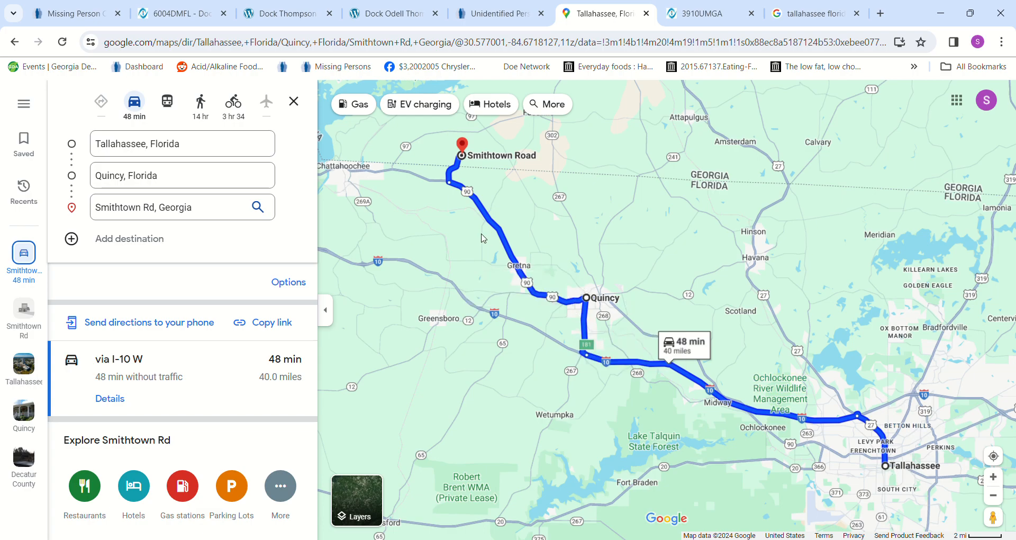
pyautogui.moveTo(461, 147)
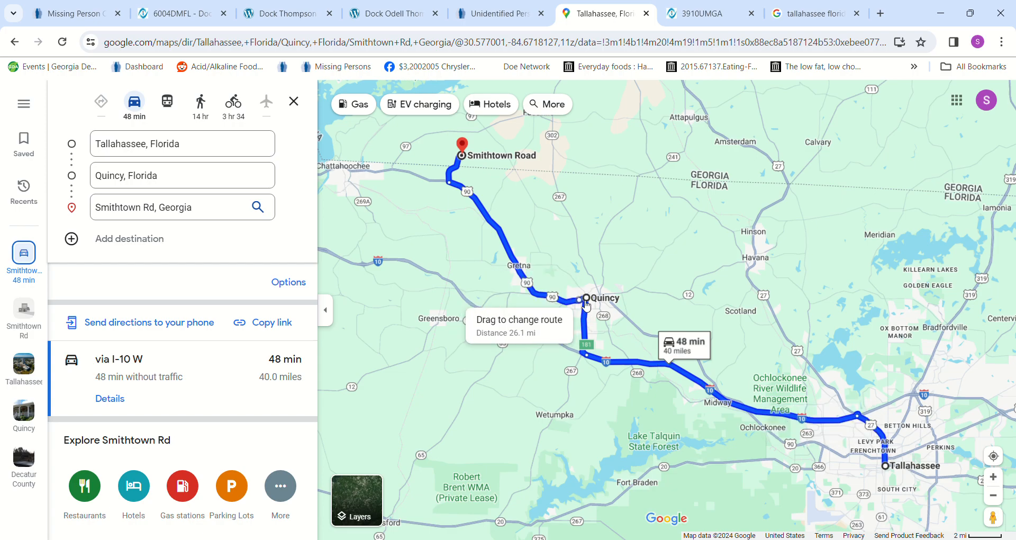
pyautogui.moveTo(584, 299)
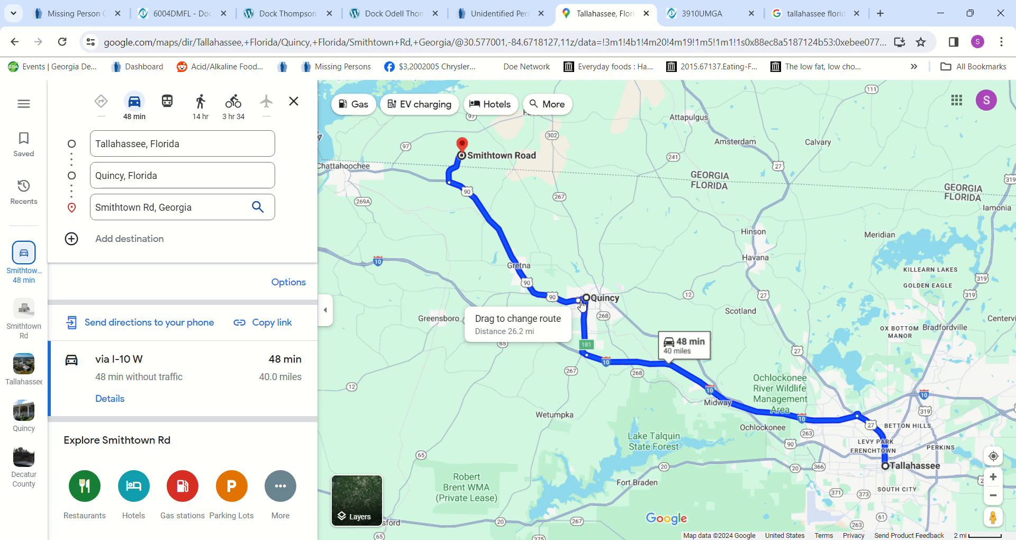
pyautogui.moveTo(584, 298)
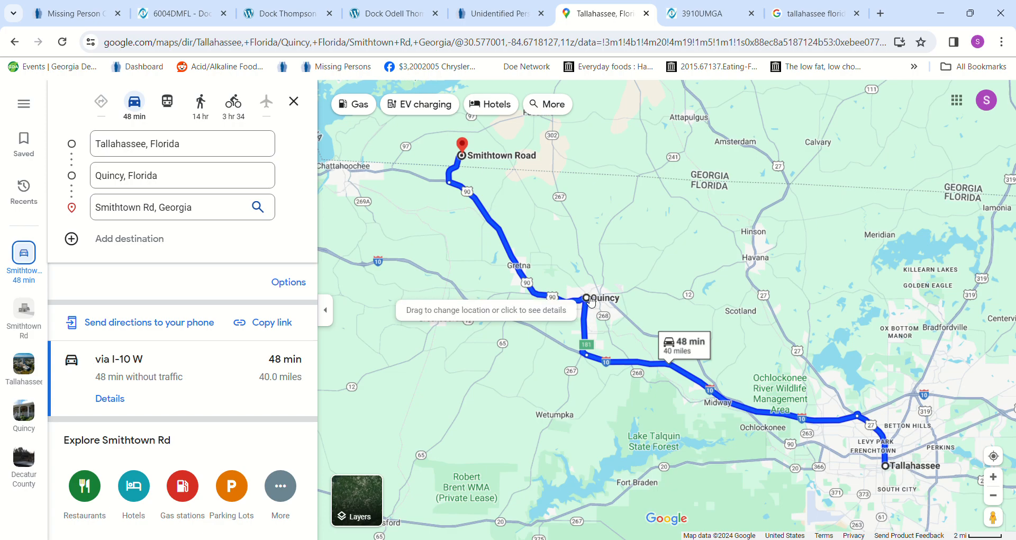
pyautogui.moveTo(569, 297)
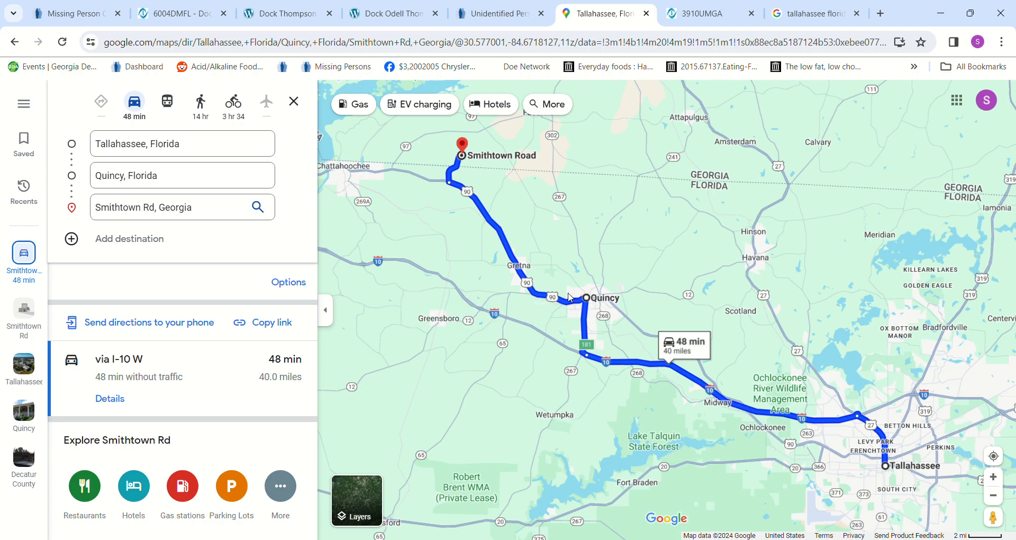
pyautogui.moveTo(458, 160)
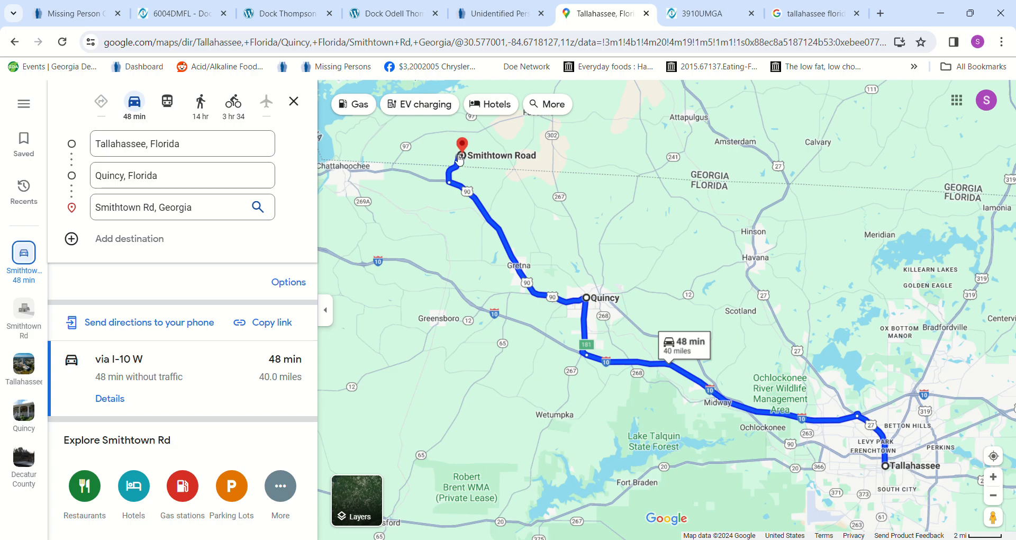
pyautogui.moveTo(521, 242)
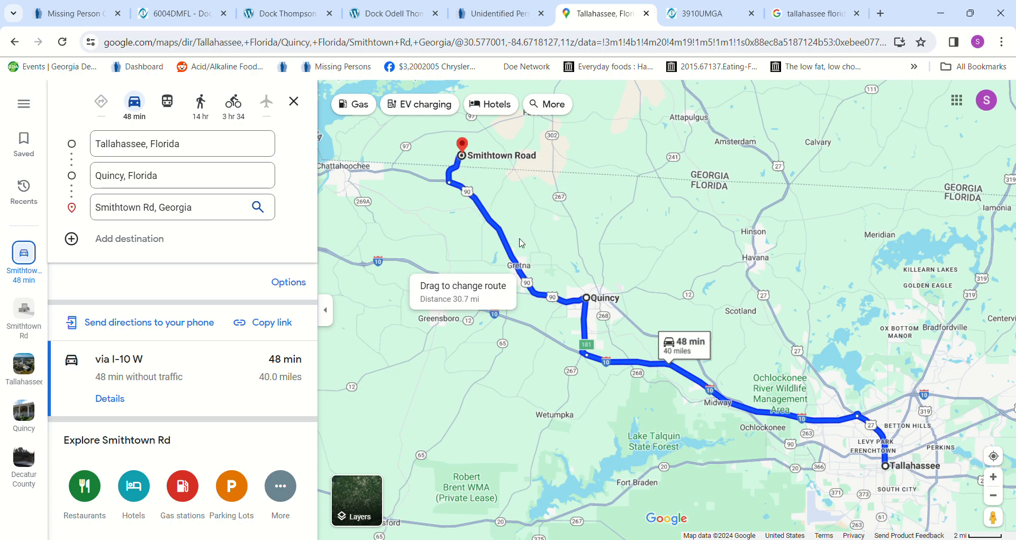
pyautogui.moveTo(652, 370)
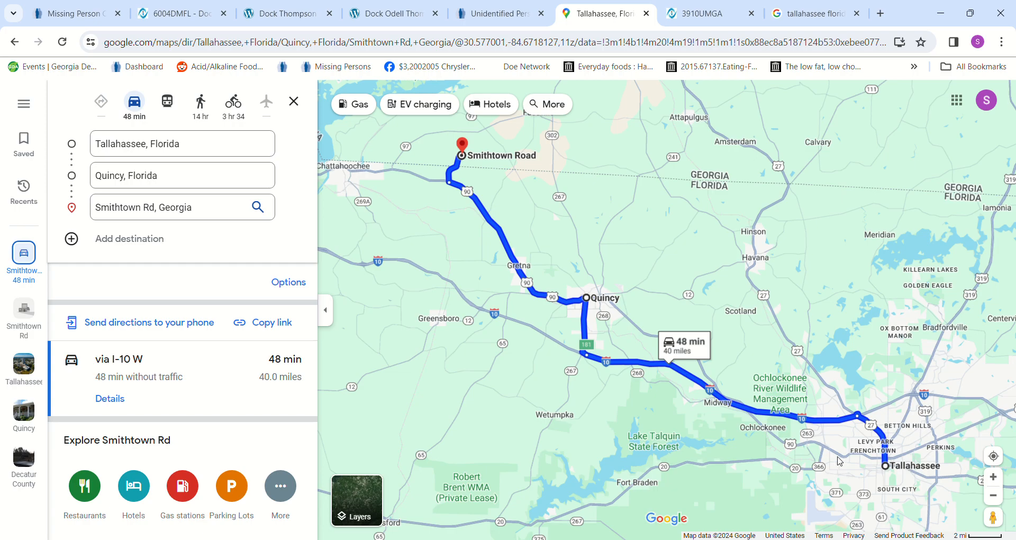
pyautogui.moveTo(668, 280)
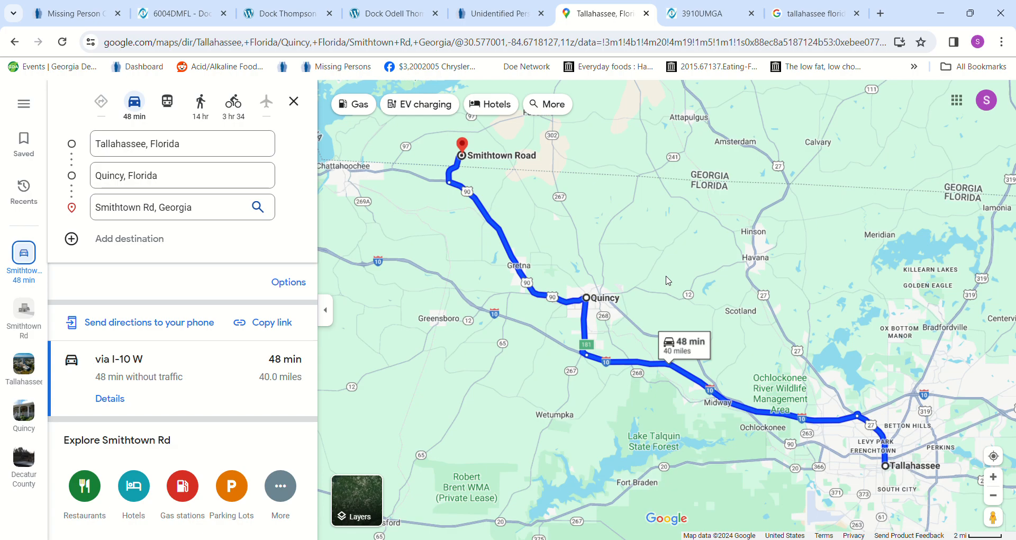
pyautogui.moveTo(595, 156)
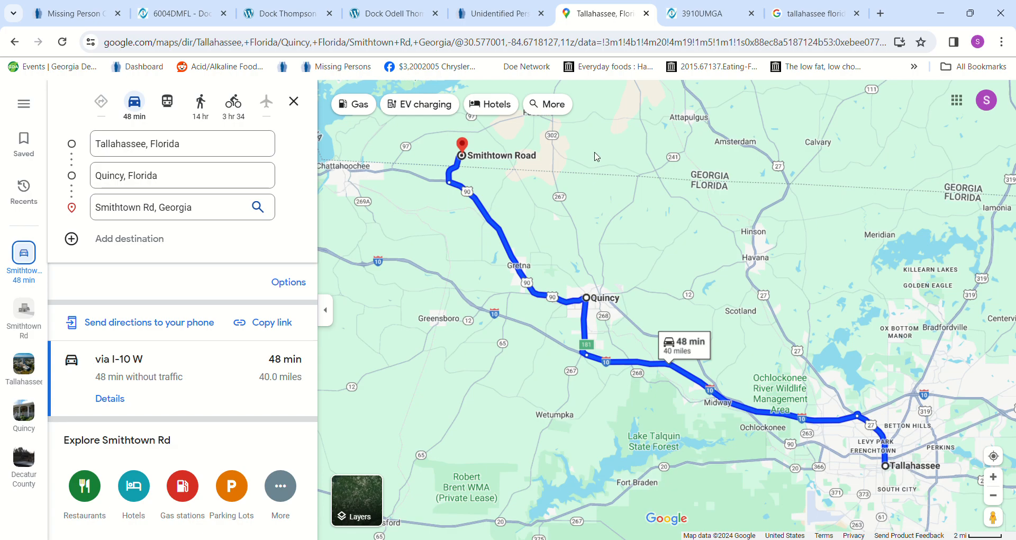
pyautogui.moveTo(518, 243)
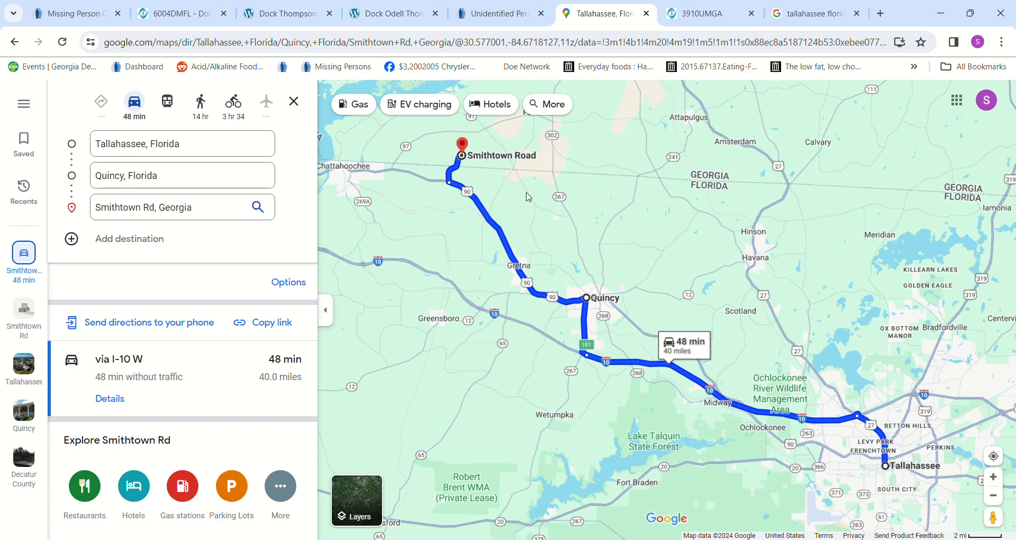
pyautogui.moveTo(566, 127)
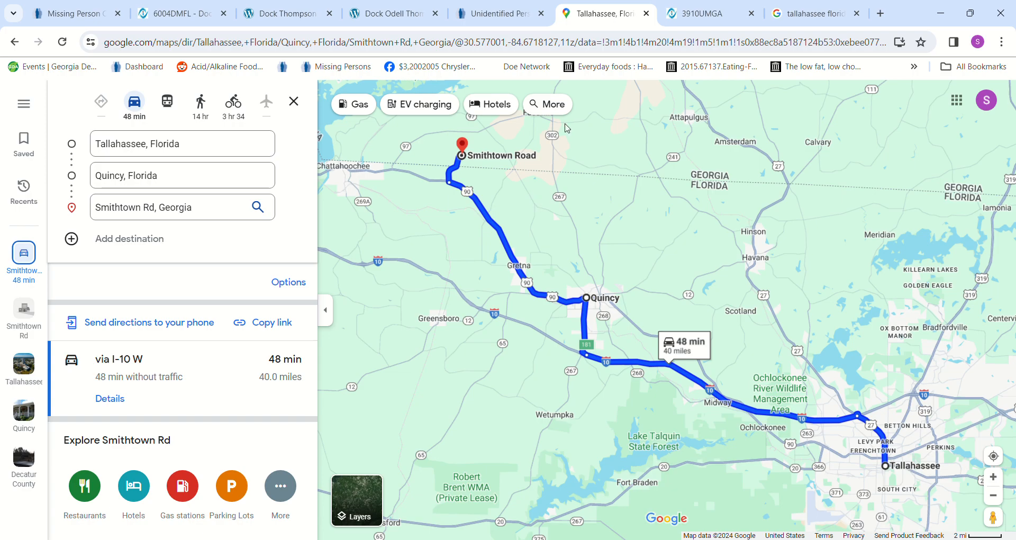
pyautogui.click(696, 12)
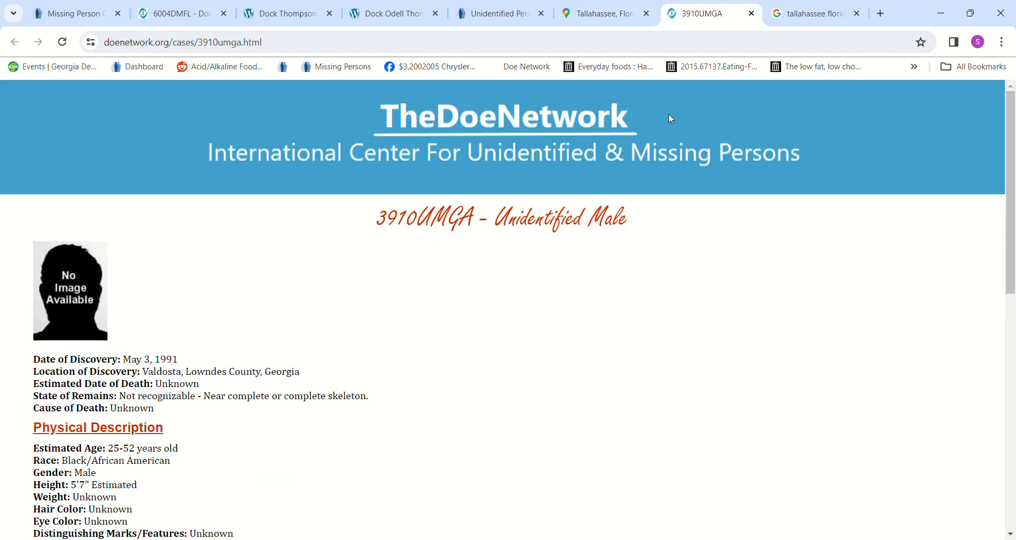
pyautogui.moveTo(615, 279)
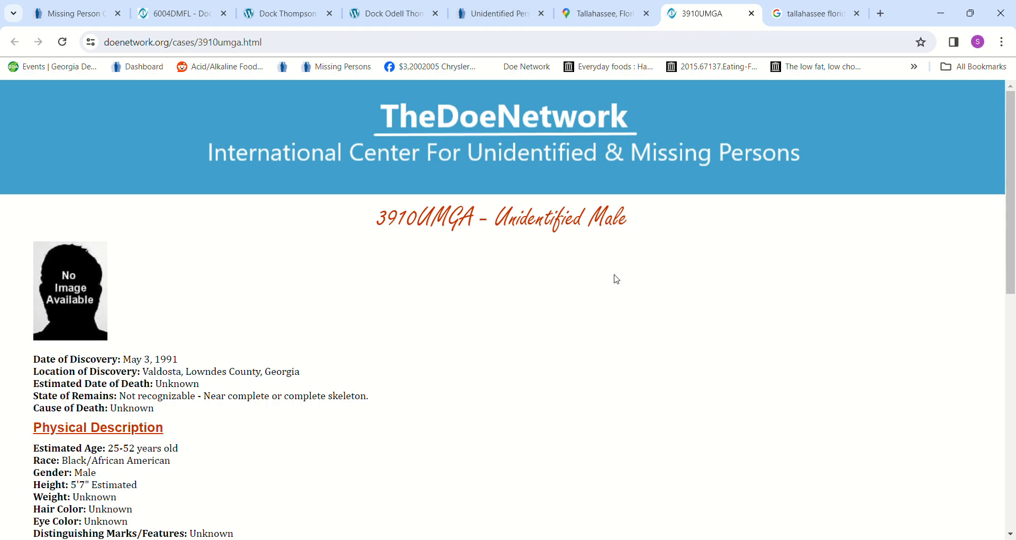
pyautogui.scroll(-3)
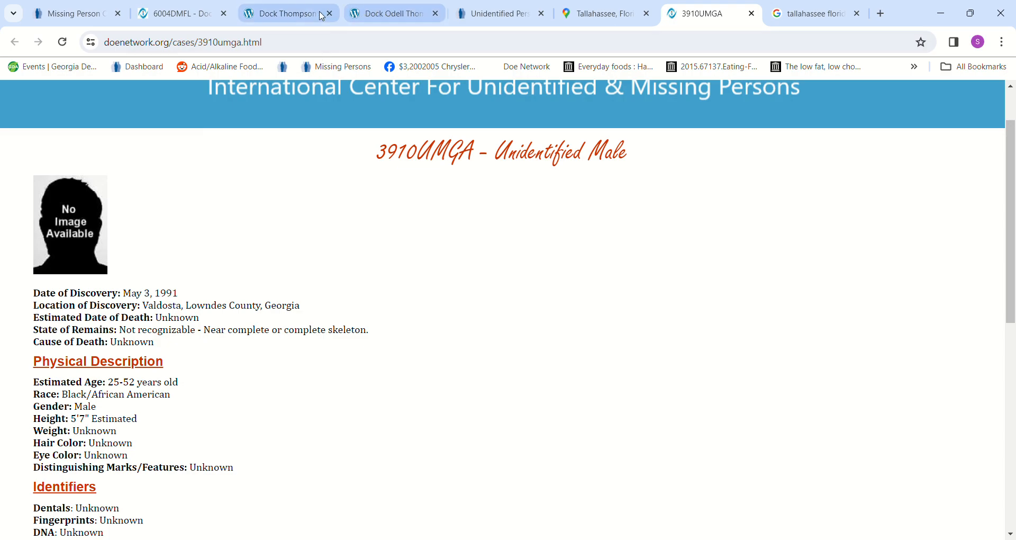
pyautogui.click(281, 13)
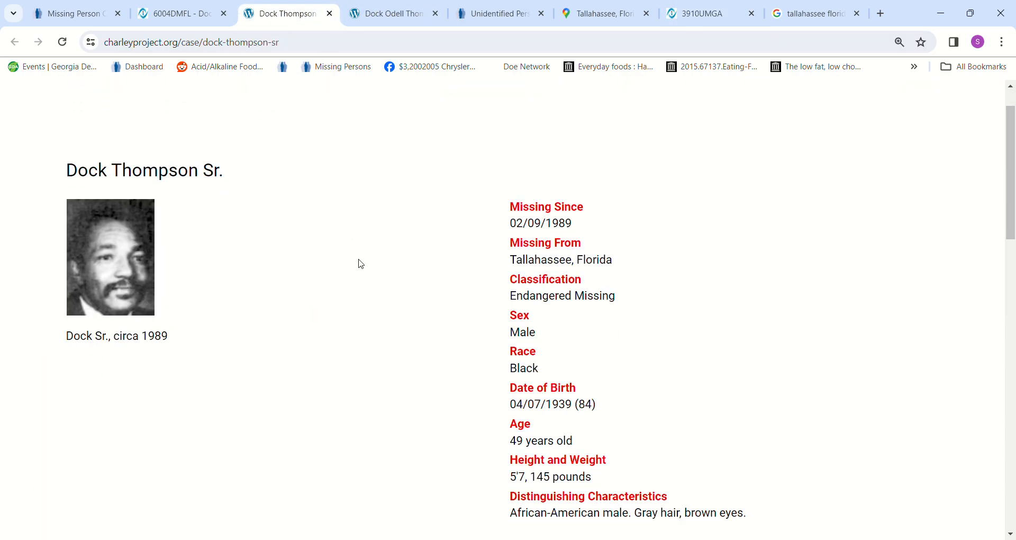
pyautogui.scroll(-3)
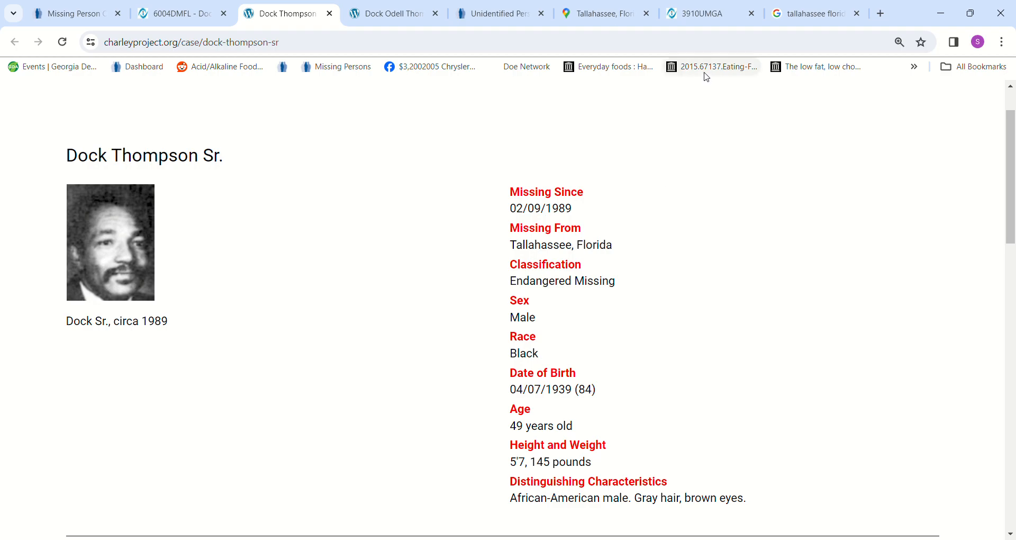
pyautogui.click(706, 13)
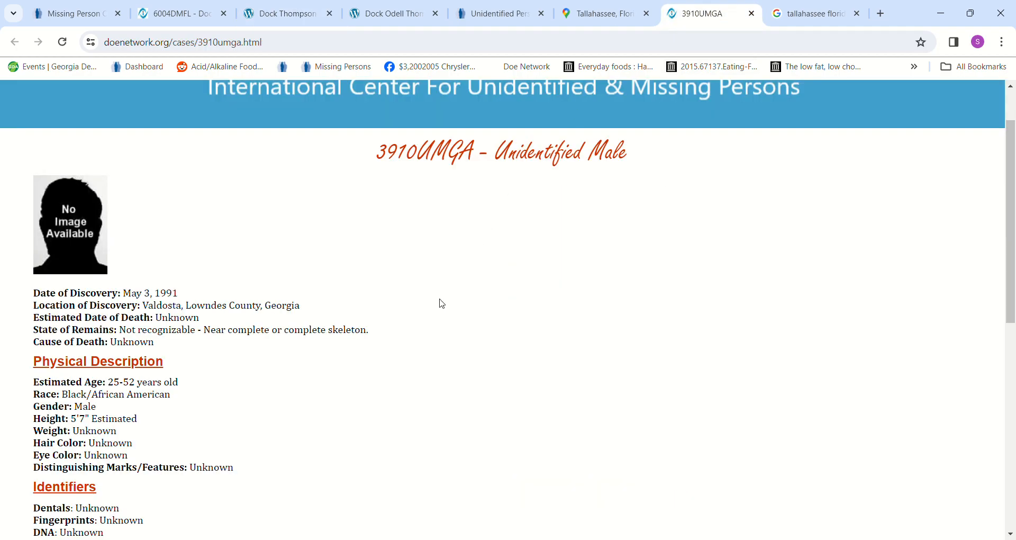
# Step: Read 3910UMGA's discovery circumstances and investigating agency, then scroll back up
pyautogui.scroll(-3)
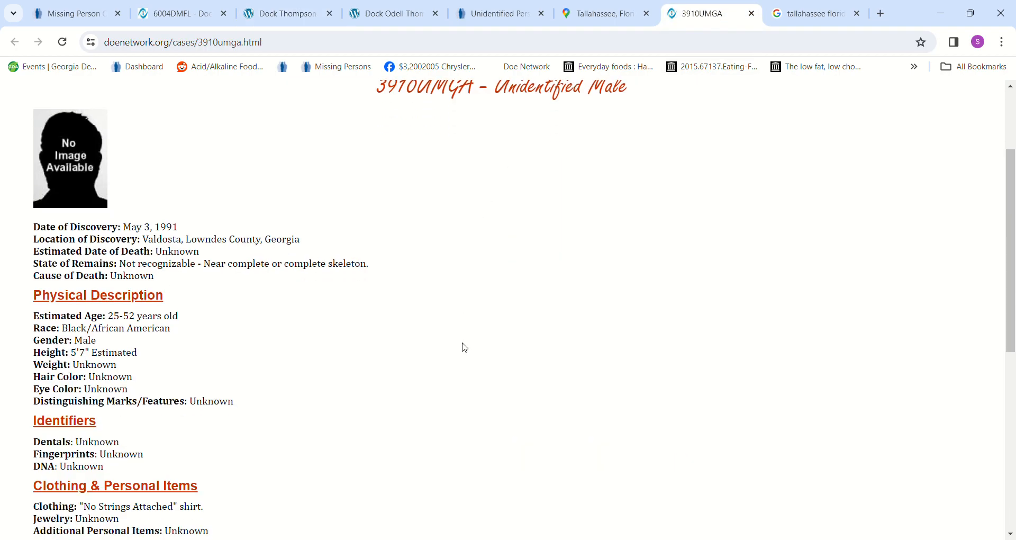
pyautogui.scroll(-3)
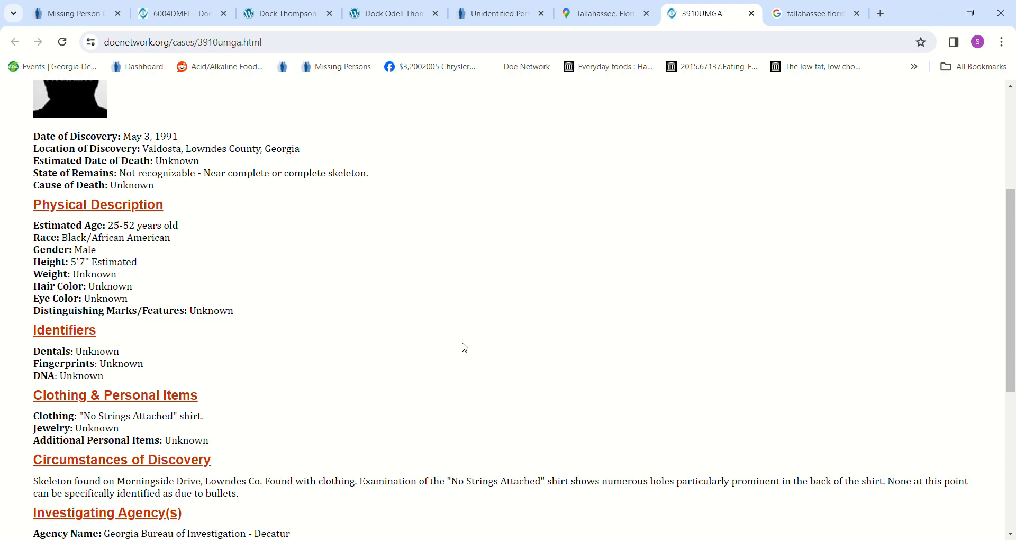
pyautogui.scroll(-3)
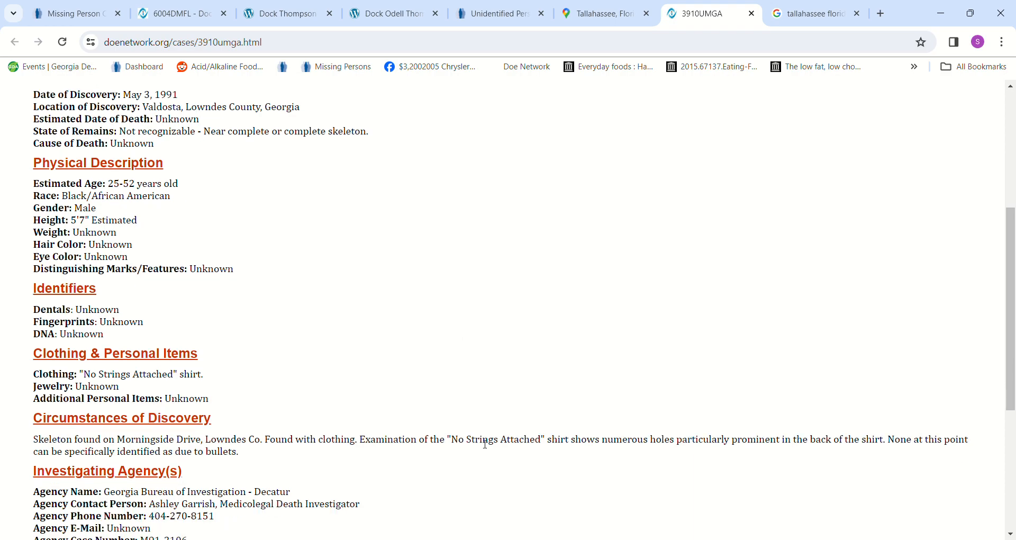
pyautogui.moveTo(681, 462)
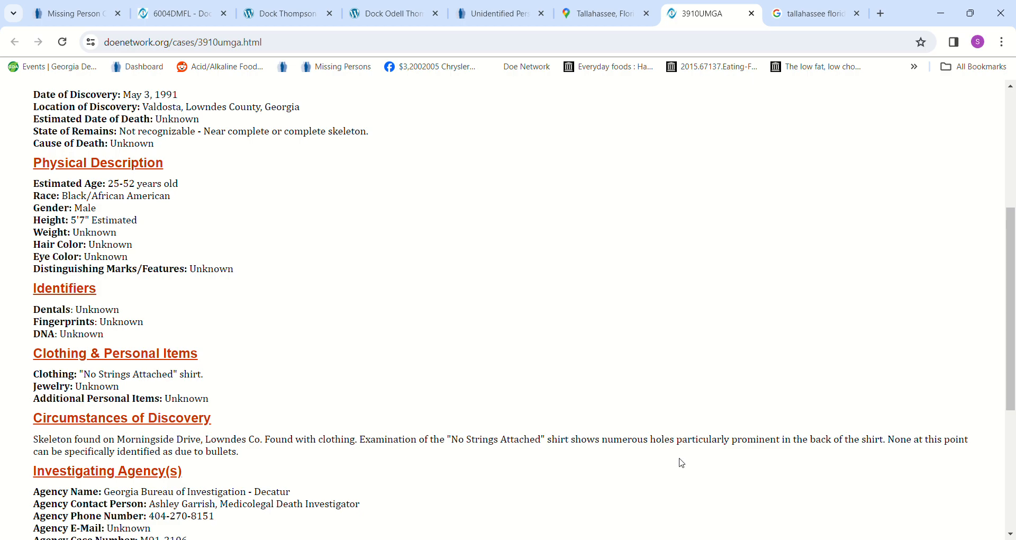
pyautogui.moveTo(763, 448)
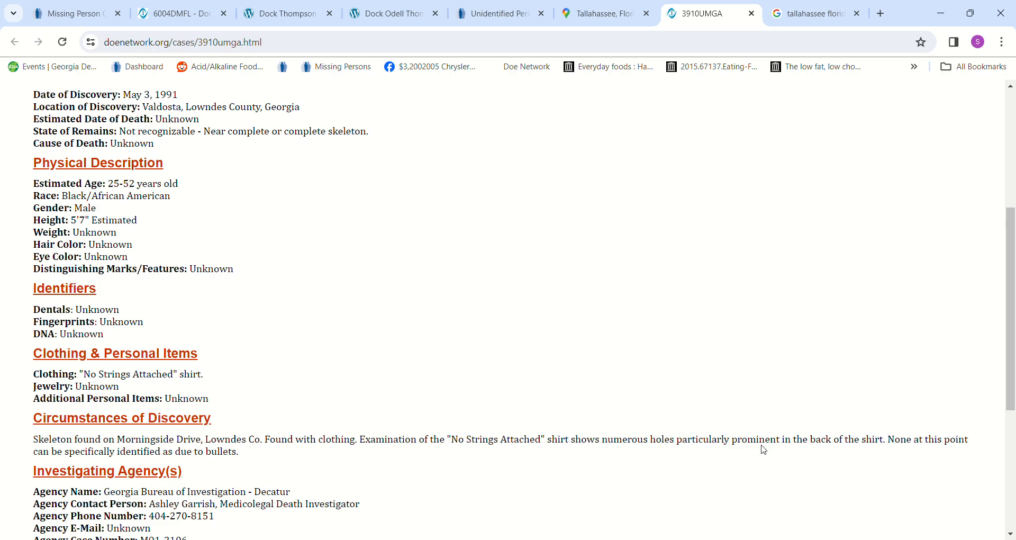
pyautogui.moveTo(750, 454)
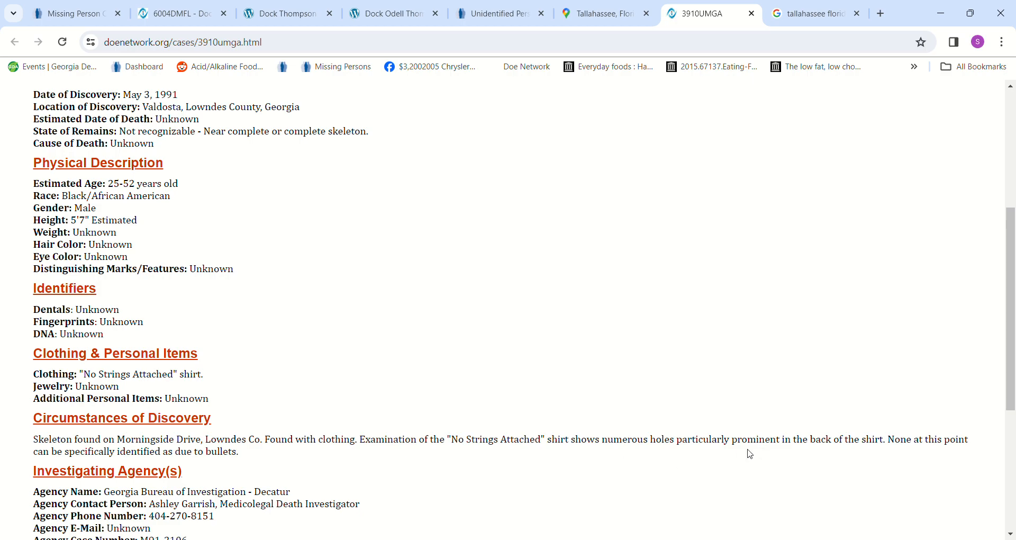
pyautogui.moveTo(851, 456)
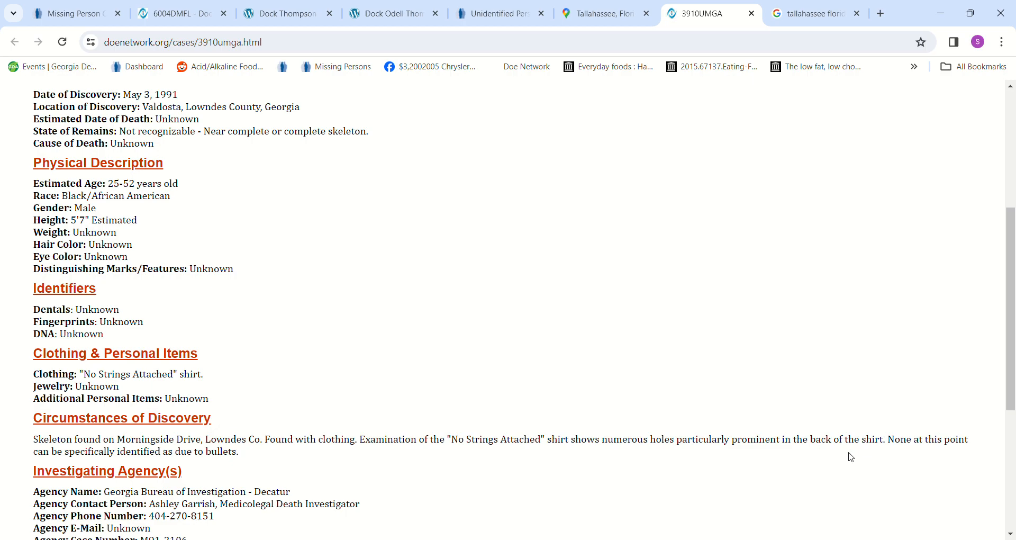
pyautogui.moveTo(896, 460)
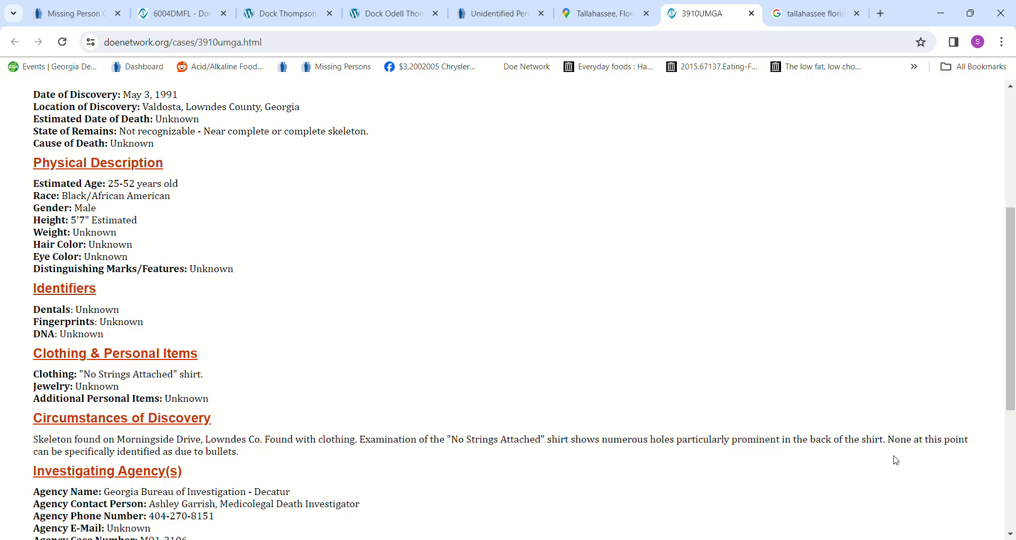
pyautogui.scroll(-3)
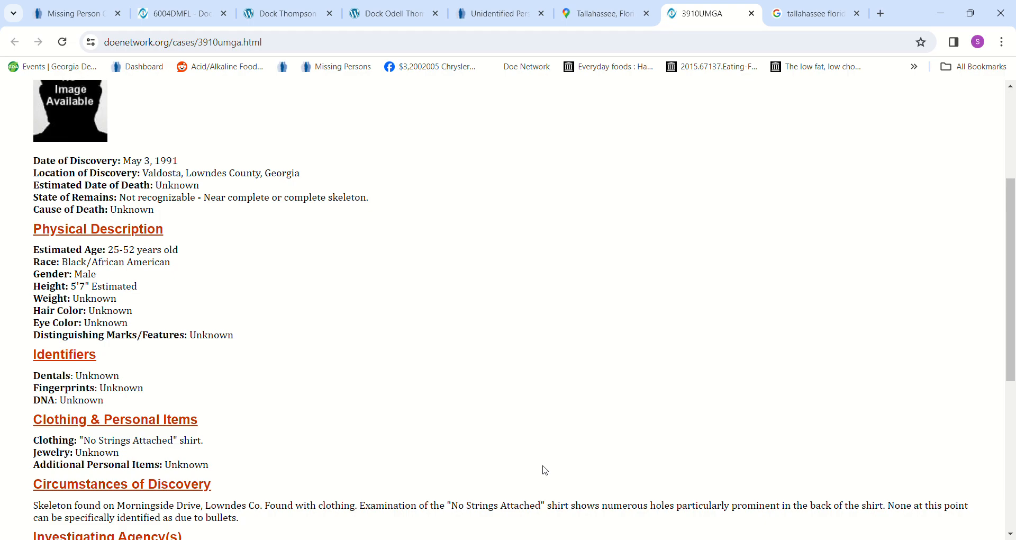
pyautogui.moveTo(502, 439)
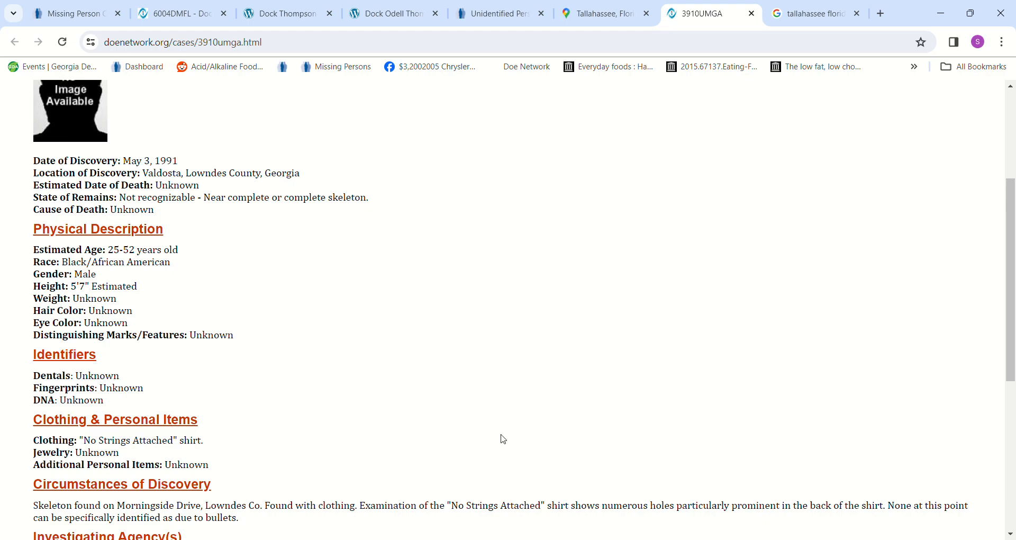
pyautogui.scroll(3)
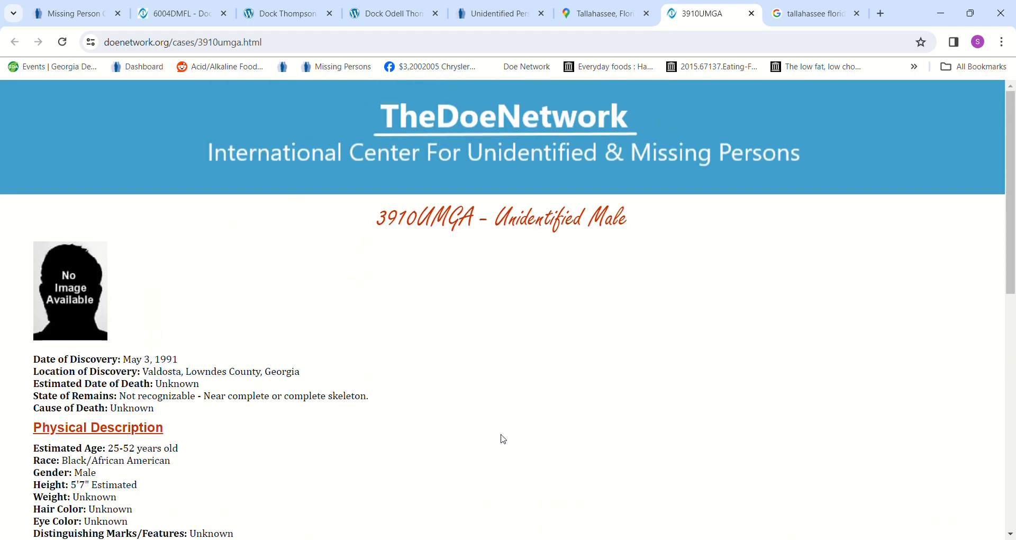
pyautogui.scroll(-3)
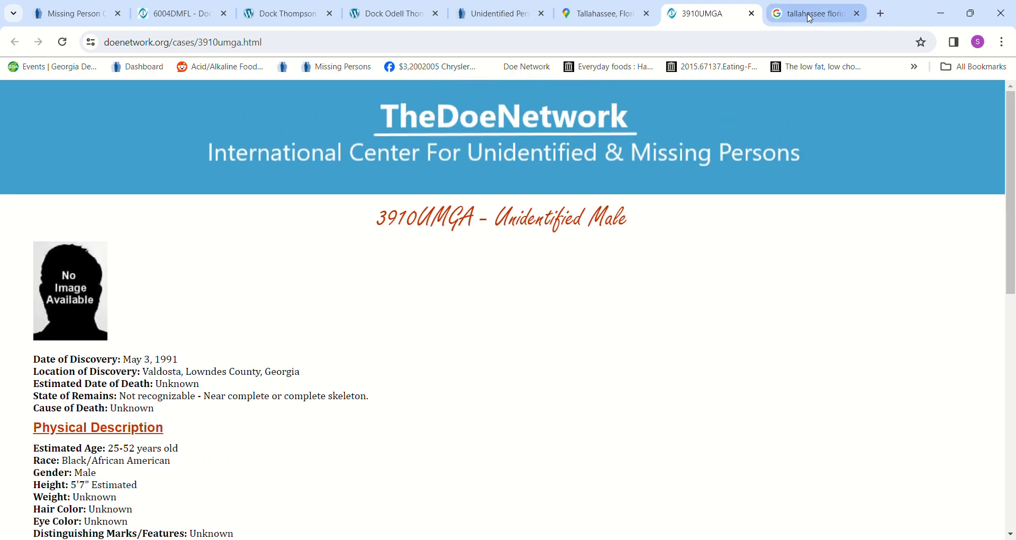
# Step: Check the 1 hr 32 min Tallahassee-to-Valdosta drive, the Charley Project page, the Quincy route, then 3910UMGA
pyautogui.click(813, 13)
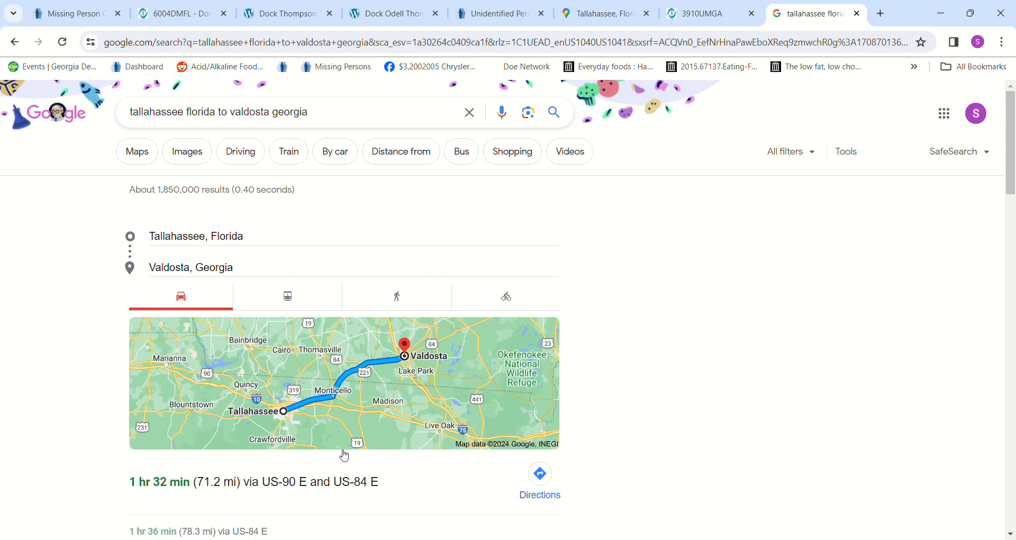
pyautogui.moveTo(430, 363)
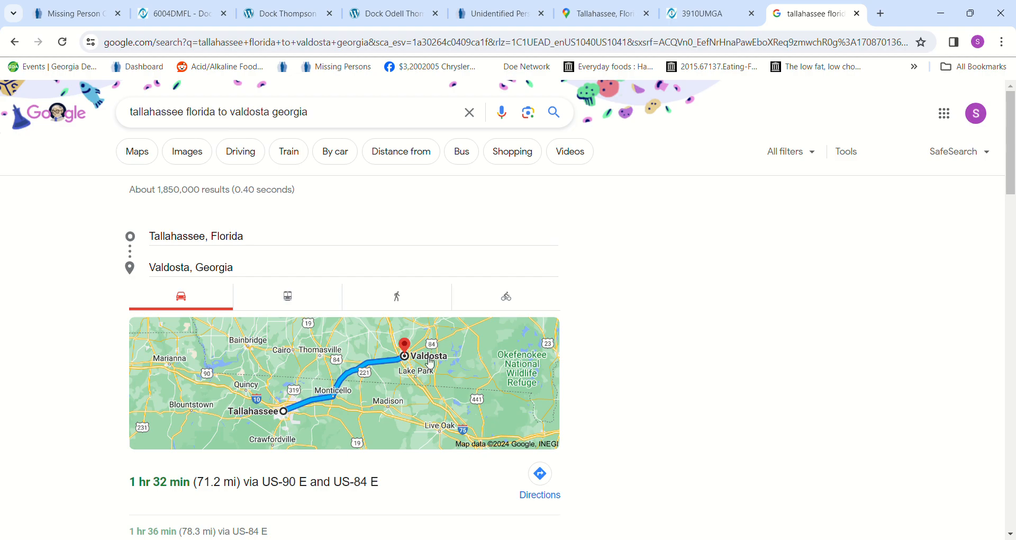
pyautogui.moveTo(313, 419)
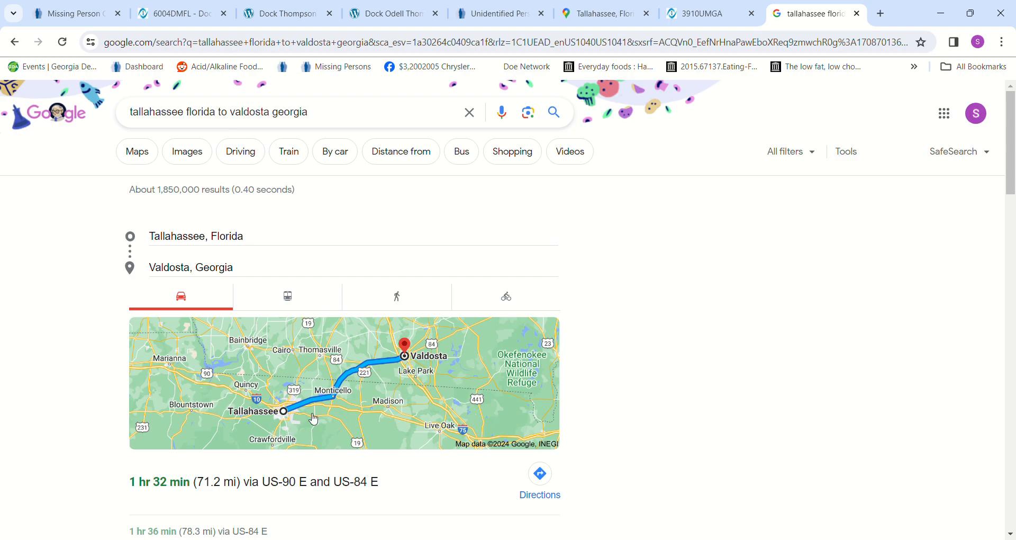
pyautogui.moveTo(415, 357)
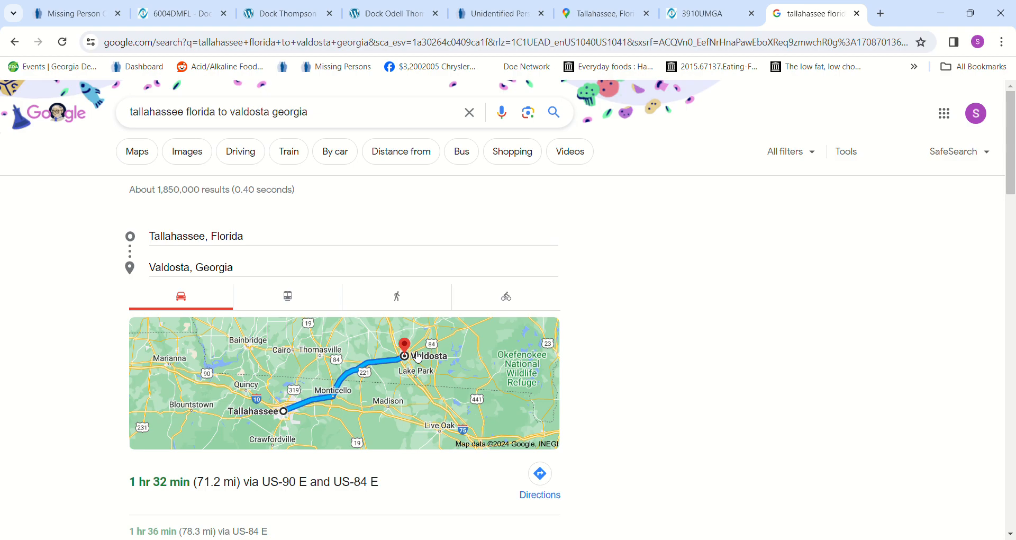
pyautogui.moveTo(298, 418)
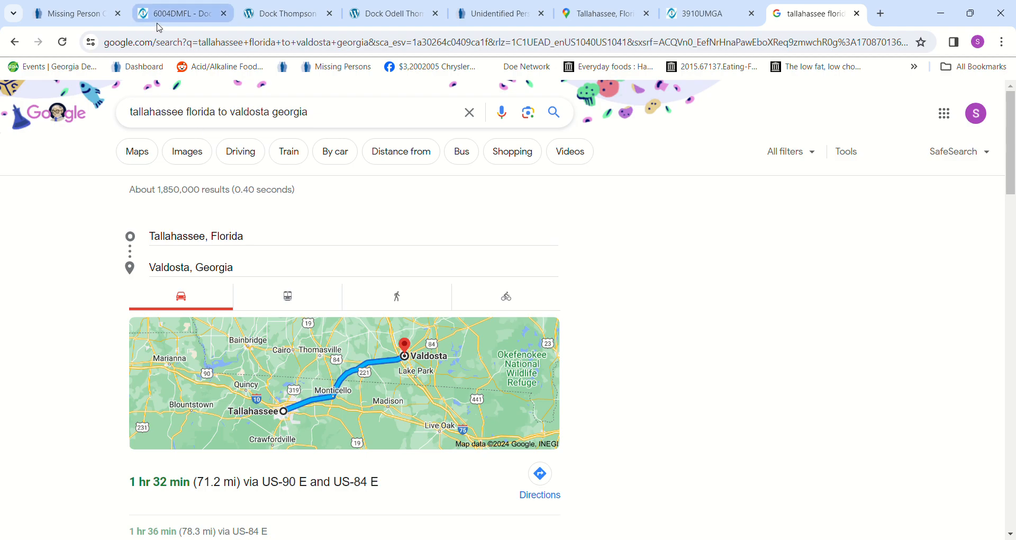
pyautogui.click(286, 13)
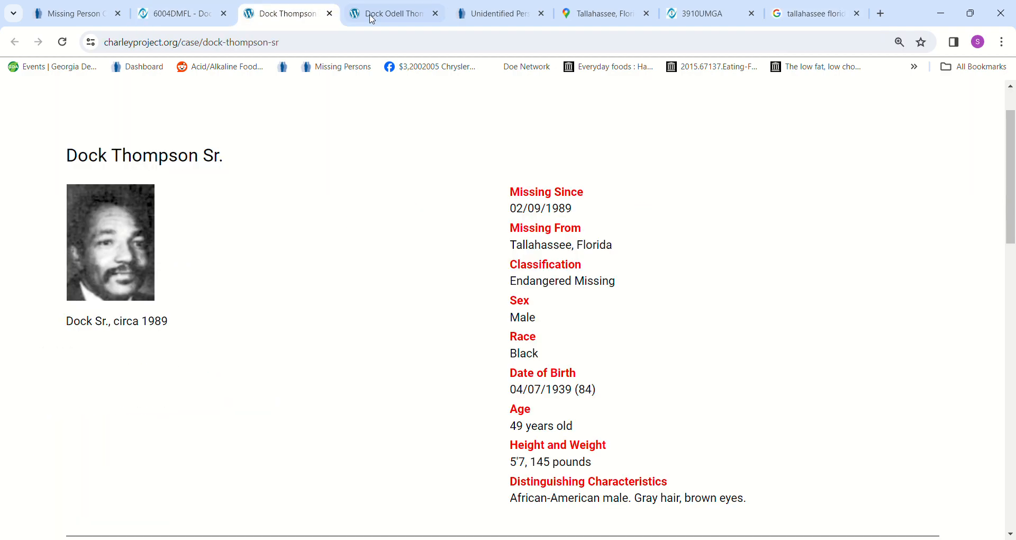
pyautogui.click(605, 13)
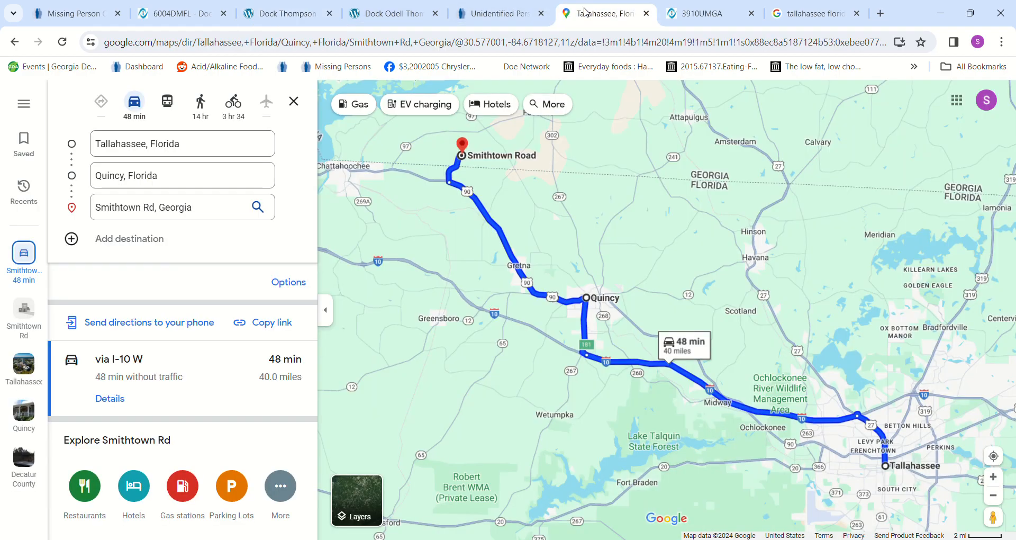
pyautogui.moveTo(538, 271)
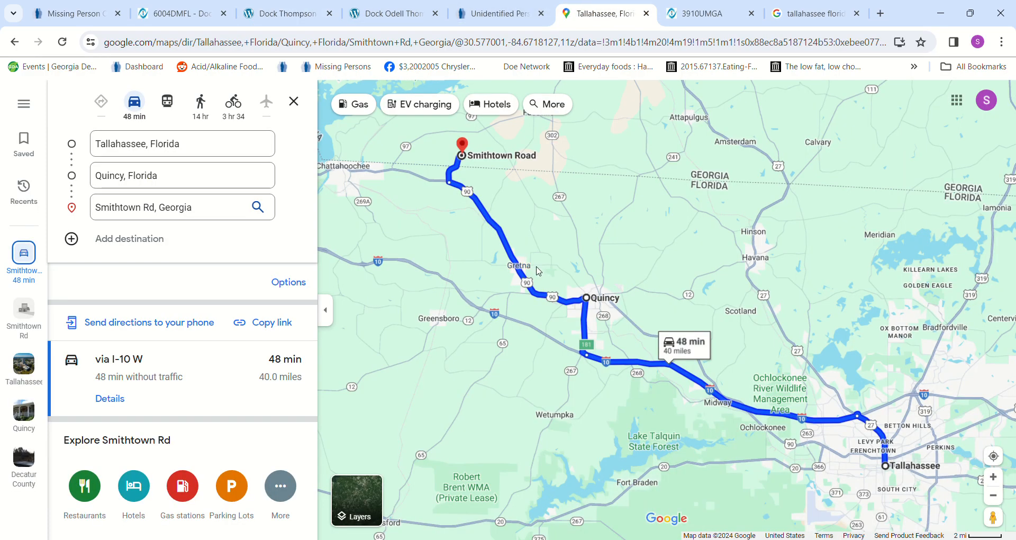
pyautogui.moveTo(300, 365)
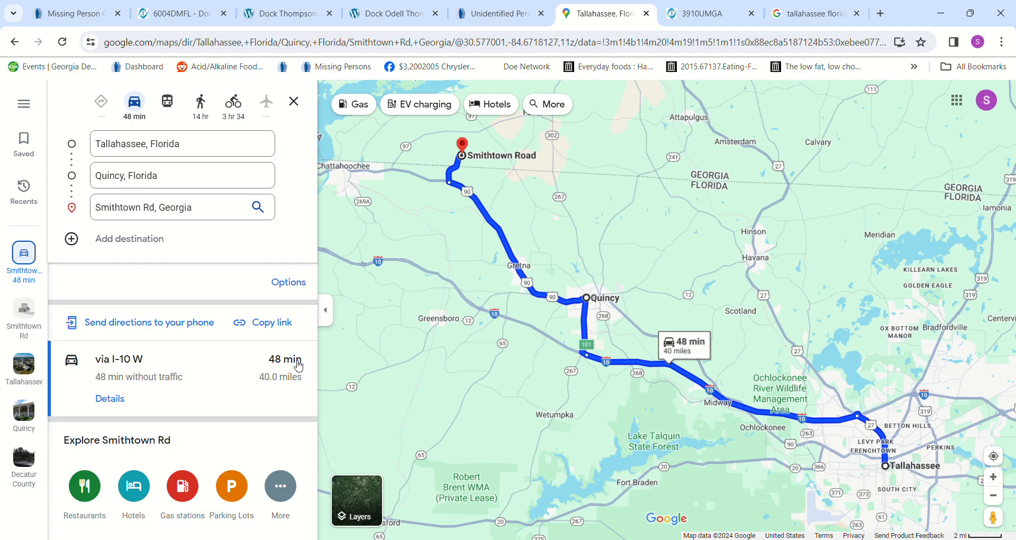
pyautogui.moveTo(814, 115)
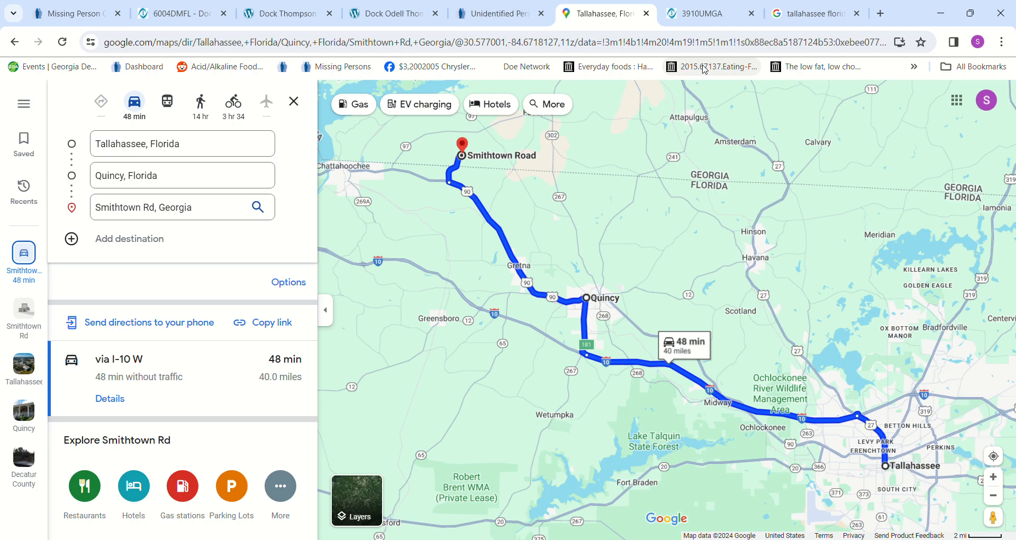
pyautogui.click(697, 12)
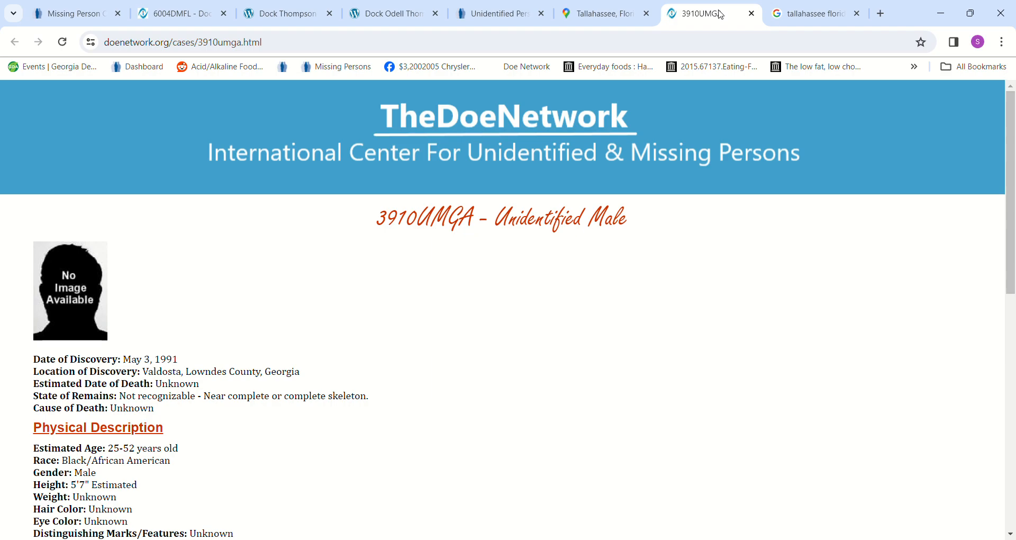
pyautogui.moveTo(718, 14)
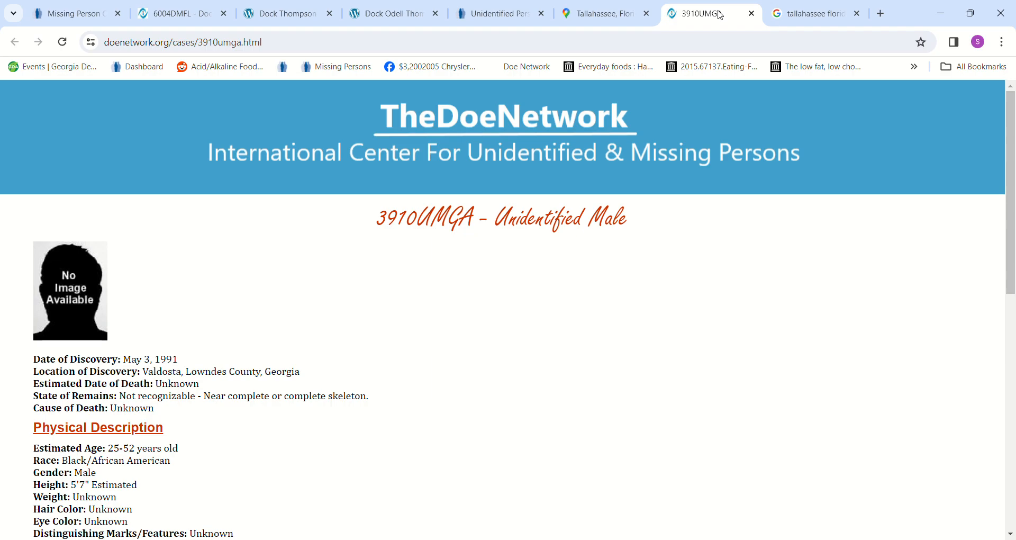
# Step: Skim 3910UMGA down to its admin notes, then show the Tallahassee-to-Valdosta directions again
pyautogui.scroll(-3)
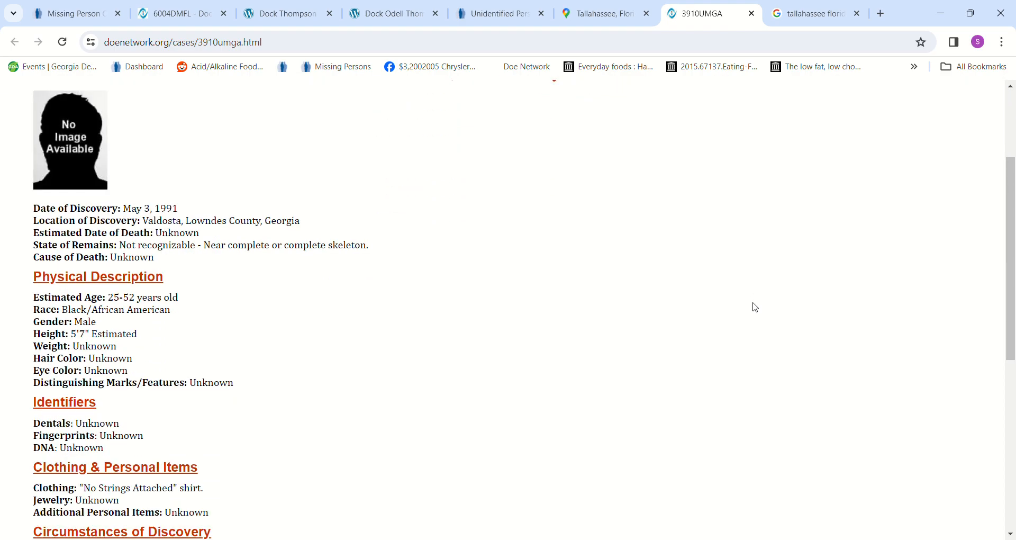
pyautogui.scroll(-3)
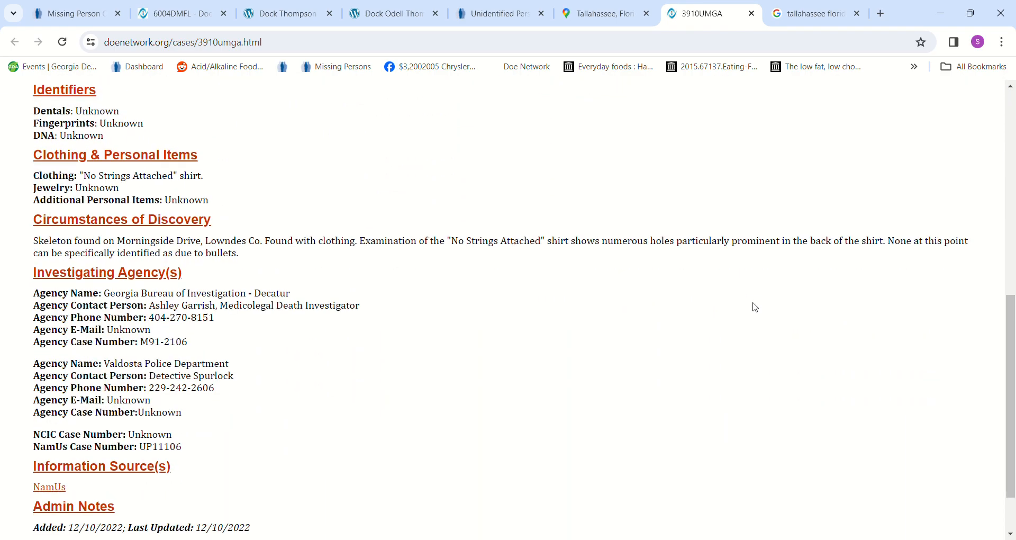
pyautogui.scroll(3)
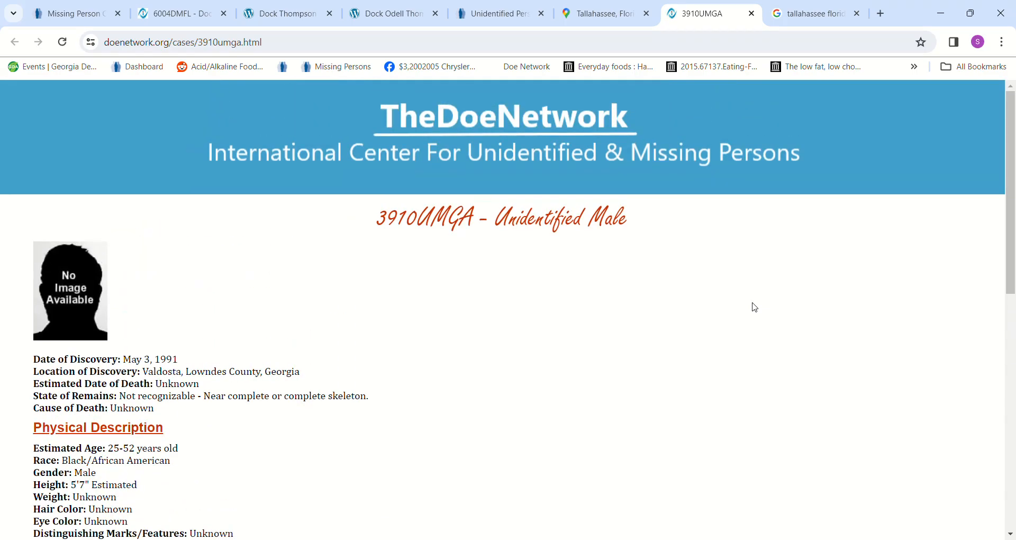
pyautogui.click(814, 13)
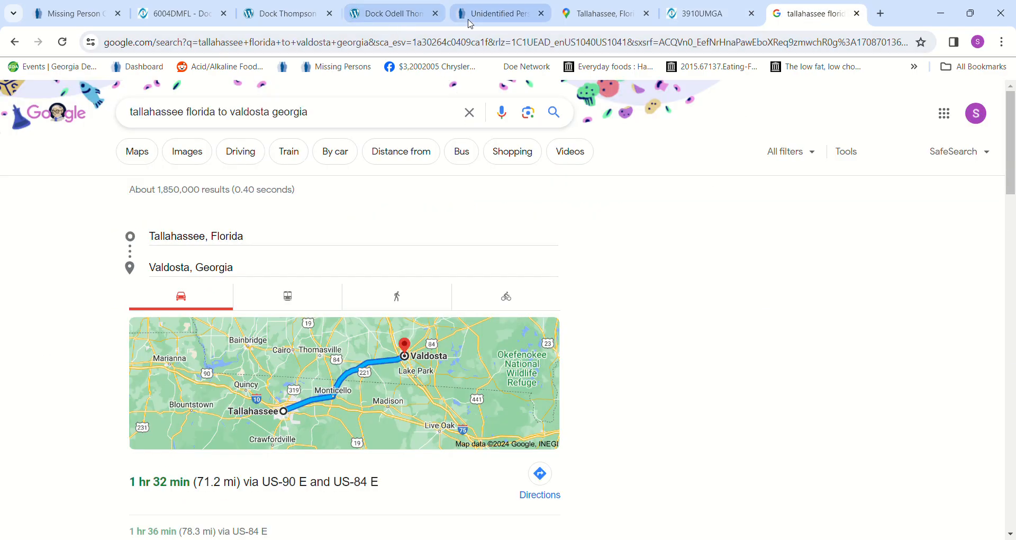
pyautogui.click(498, 13)
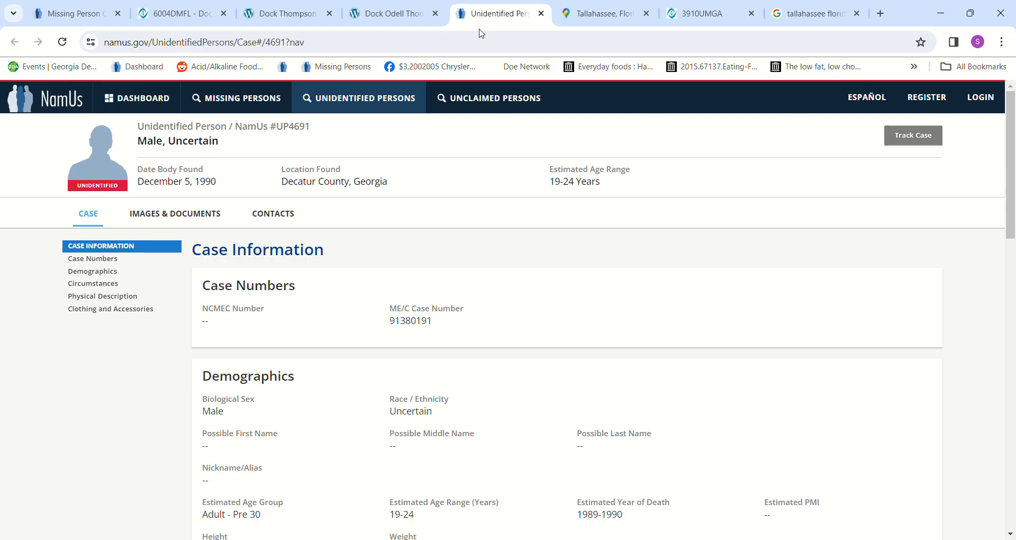
pyautogui.moveTo(355, 160)
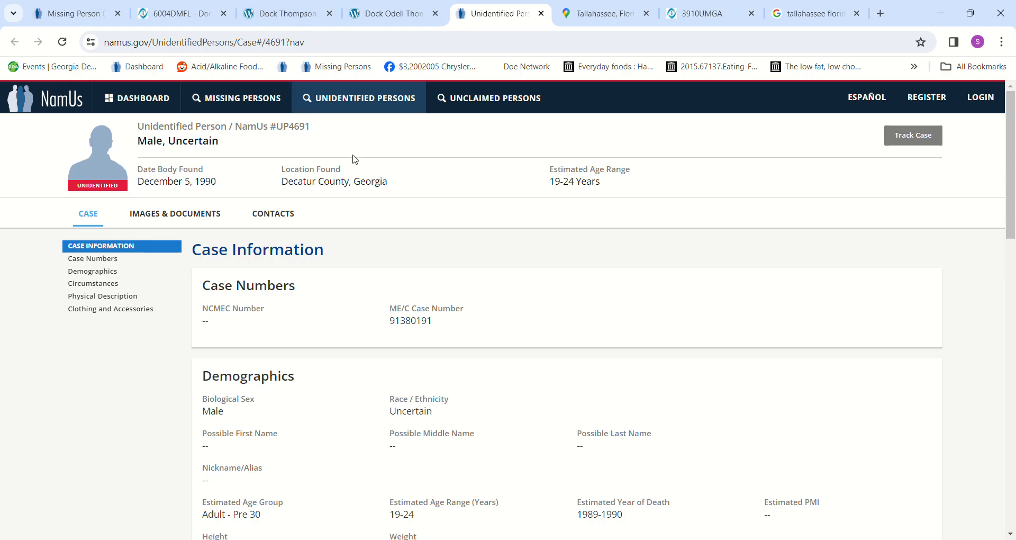
pyautogui.click(93, 271)
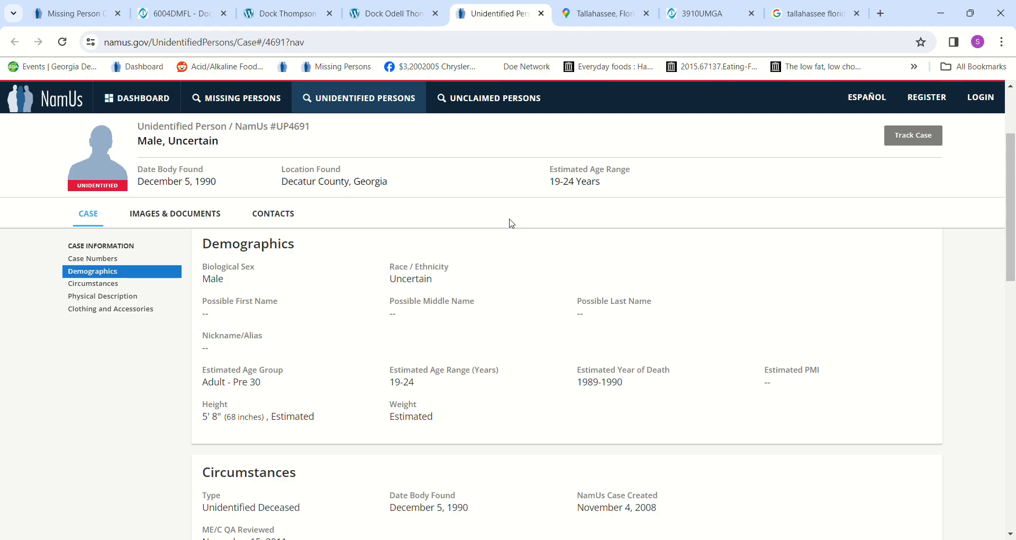
pyautogui.click(605, 13)
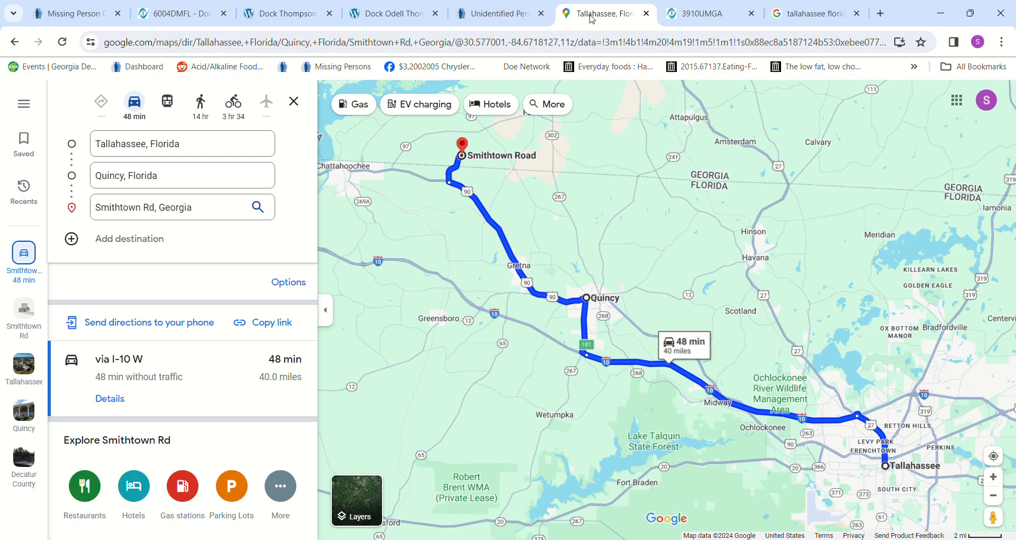
pyautogui.click(703, 13)
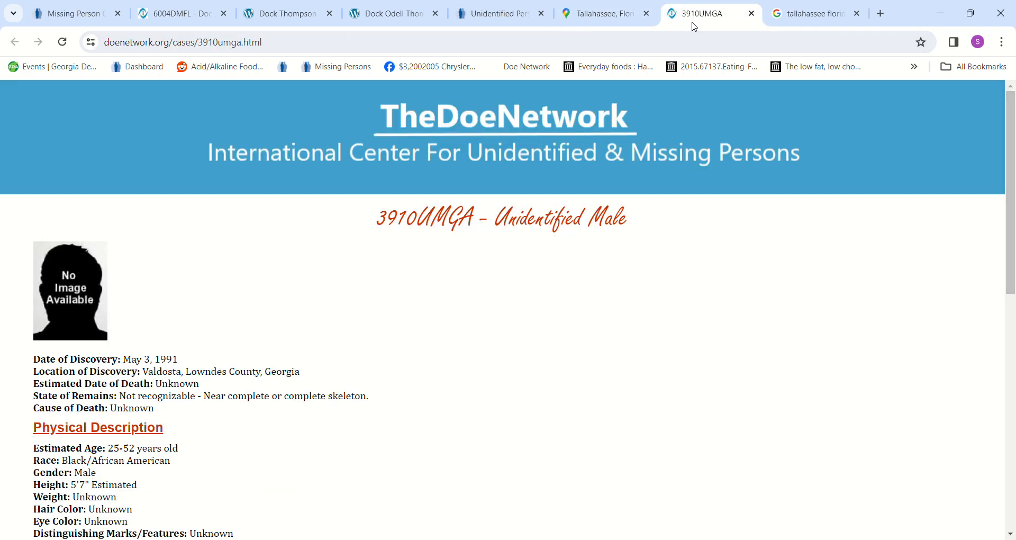
pyautogui.click(814, 13)
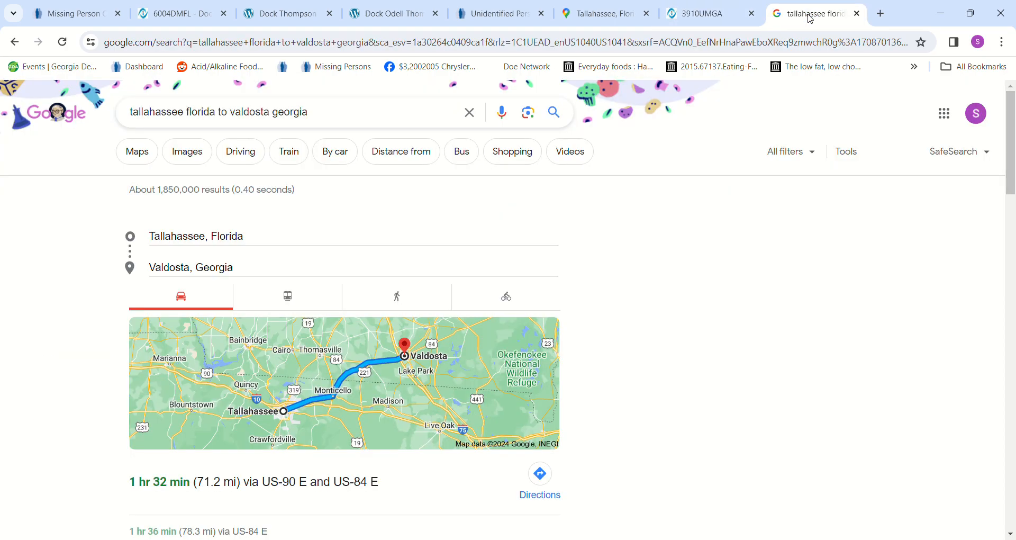
pyautogui.moveTo(800, 25)
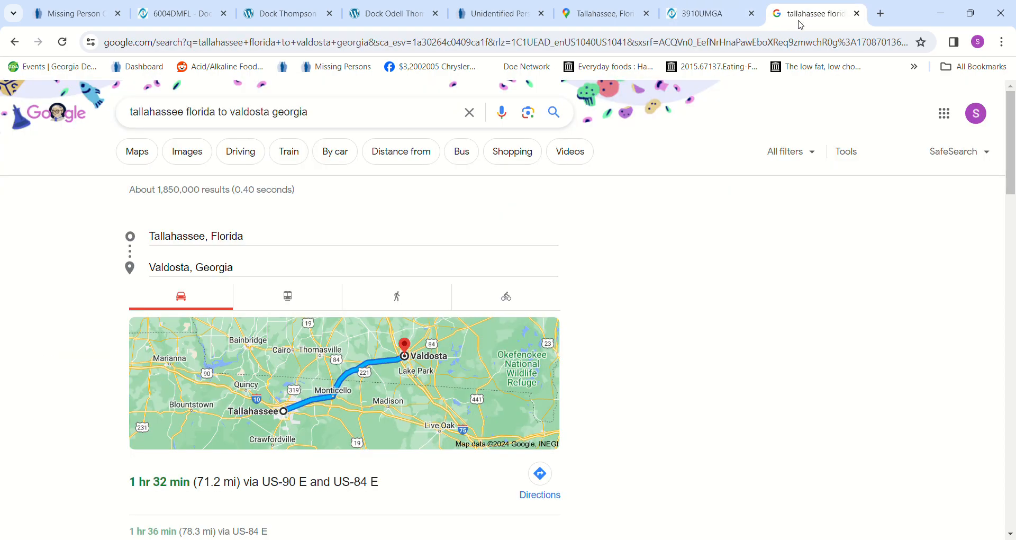
pyautogui.moveTo(731, 276)
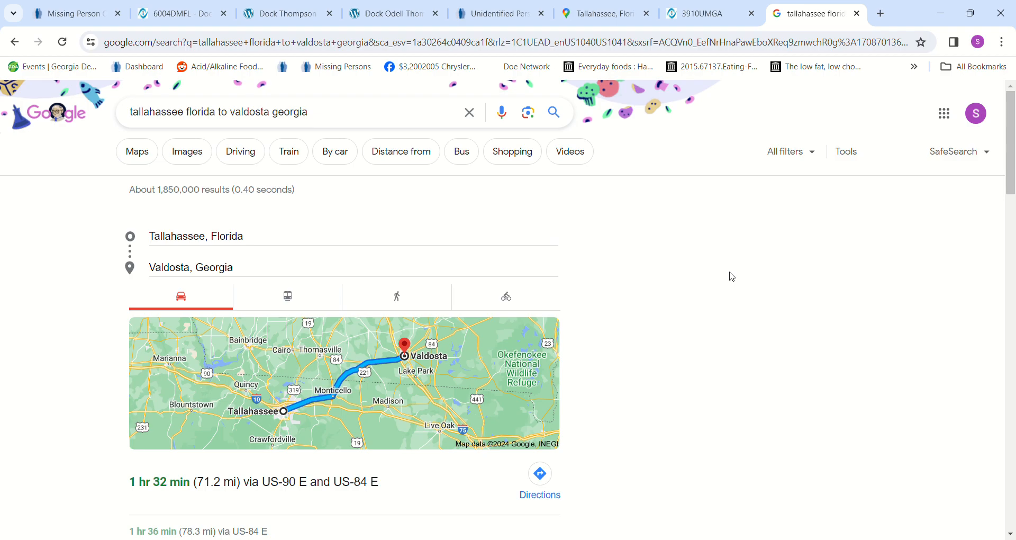
pyautogui.moveTo(217, 344)
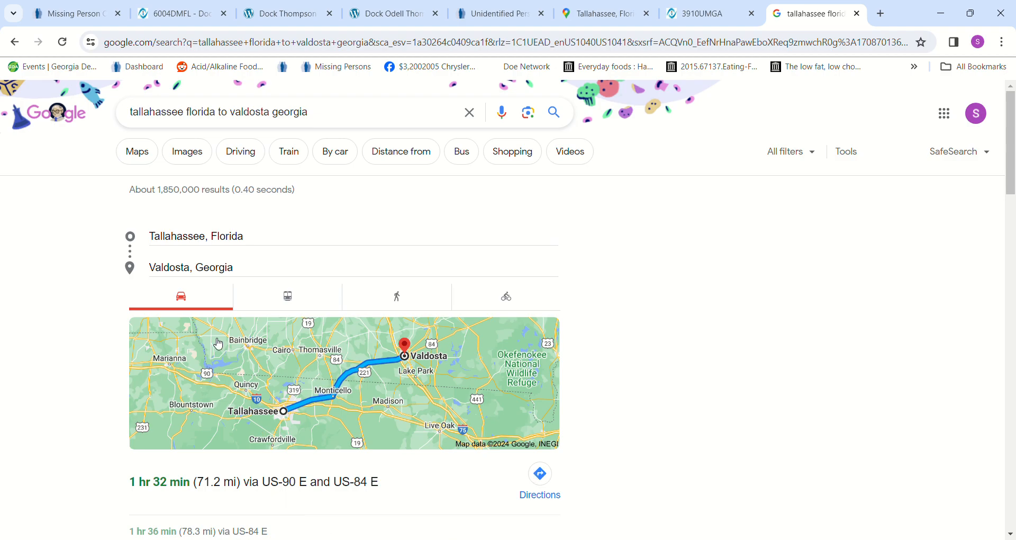
pyautogui.moveTo(235, 367)
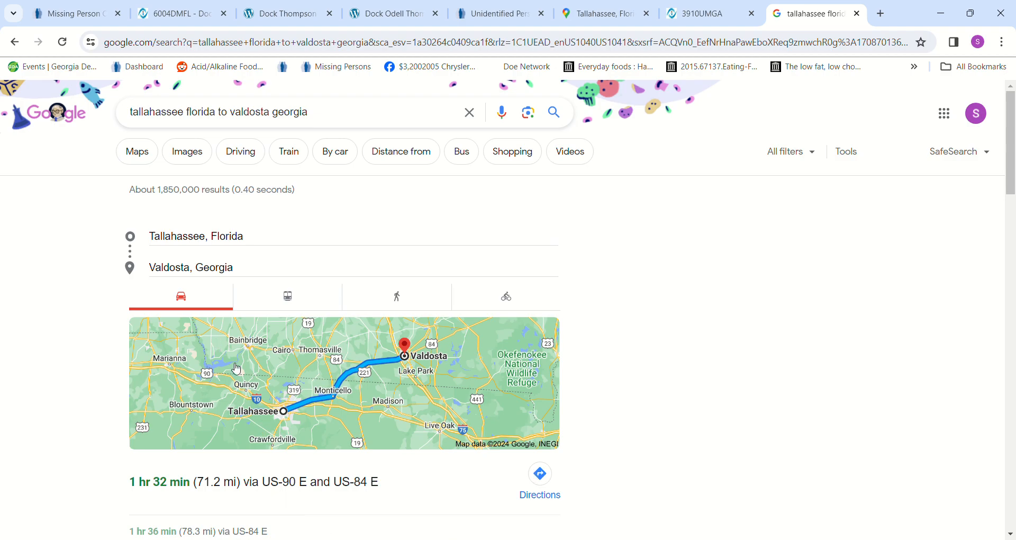
pyautogui.moveTo(407, 381)
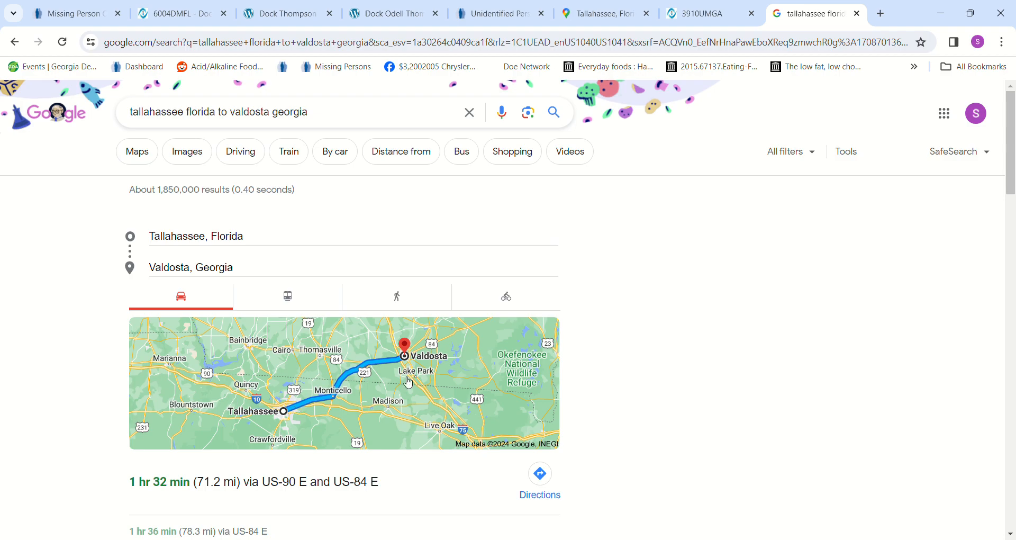
pyautogui.moveTo(773, 422)
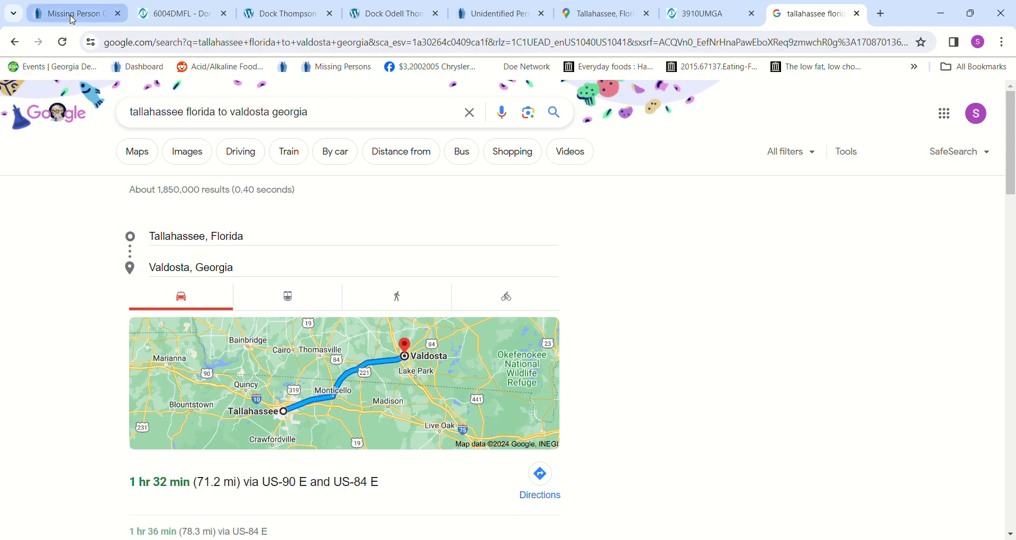
# Step: Cycle through Dock Jr.'s NamUs and Charley Project pages, case UP4691, then Dock Sr.'s case
pyautogui.click(72, 13)
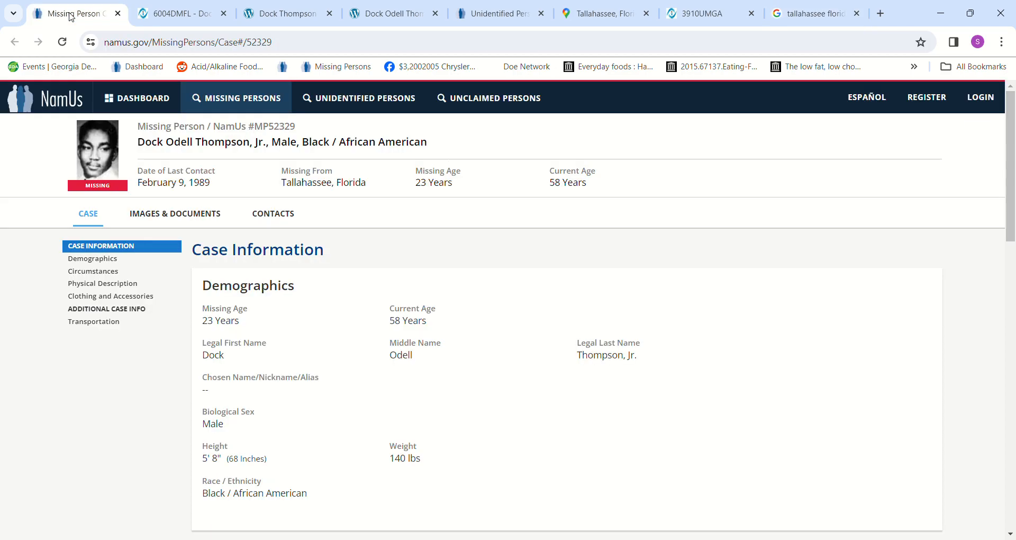
pyautogui.moveTo(89, 32)
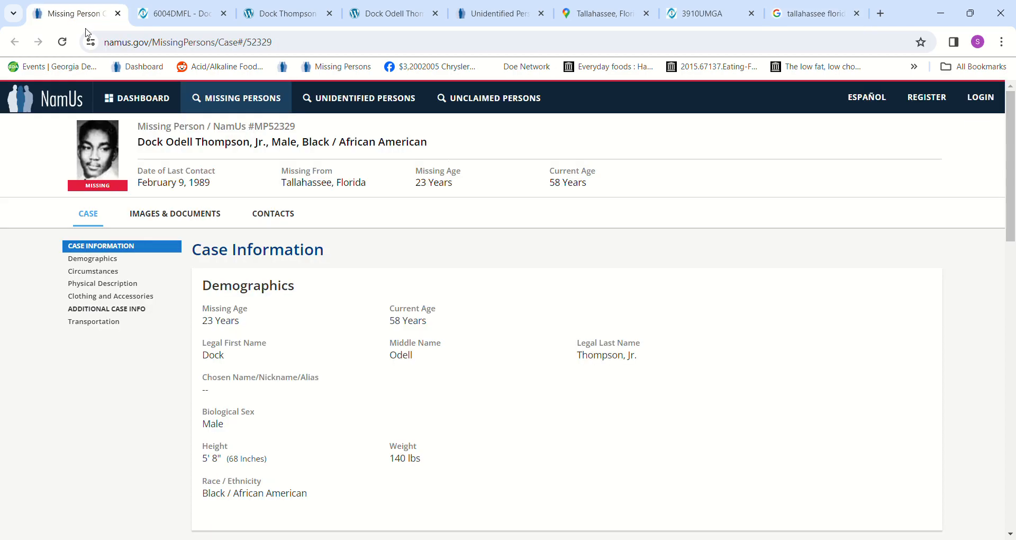
pyautogui.click(389, 12)
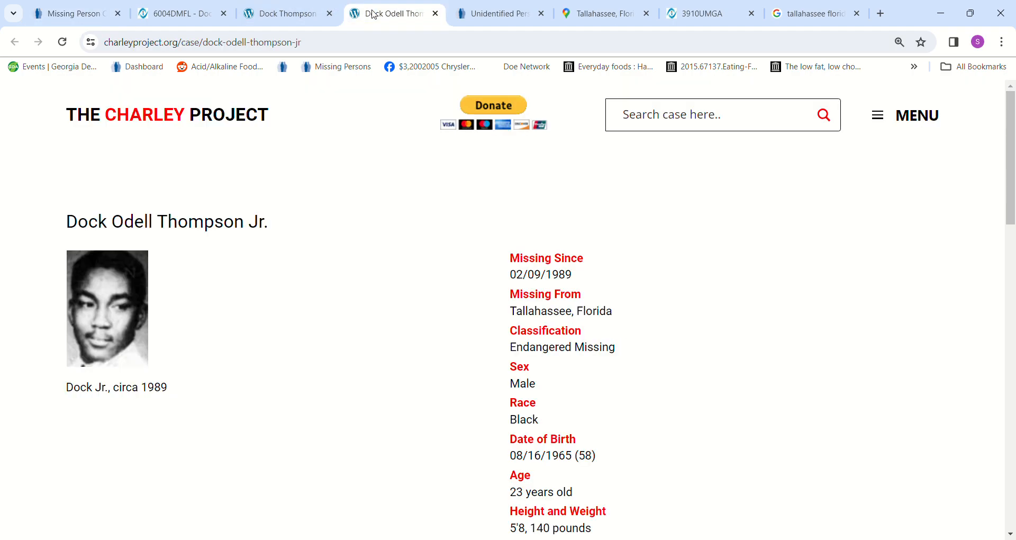
pyautogui.click(497, 13)
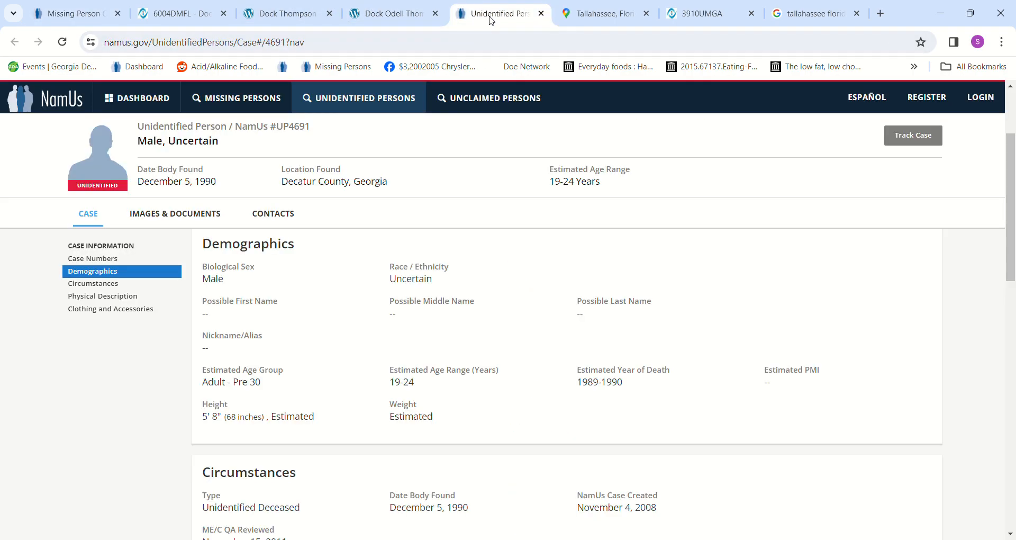
pyautogui.moveTo(512, 133)
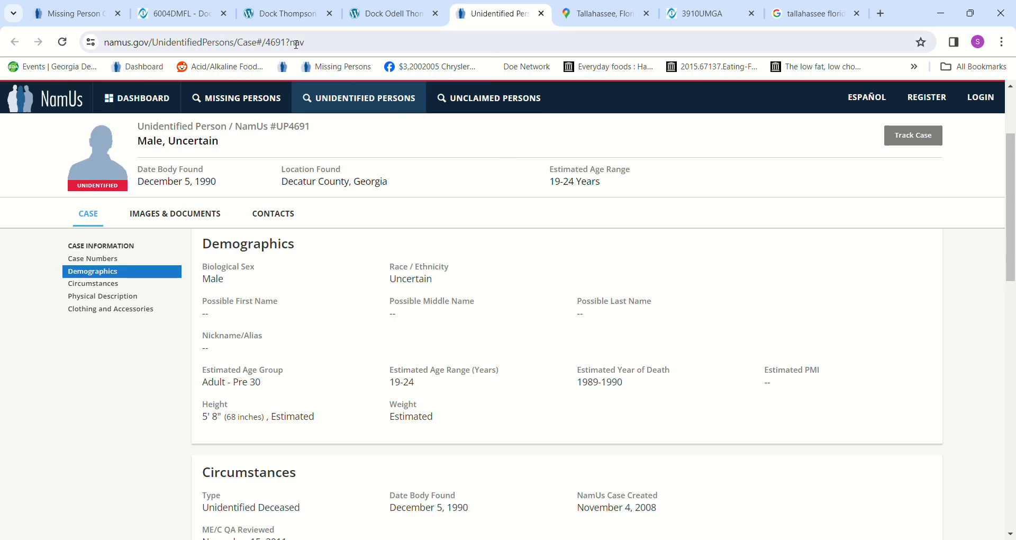
pyautogui.click(285, 12)
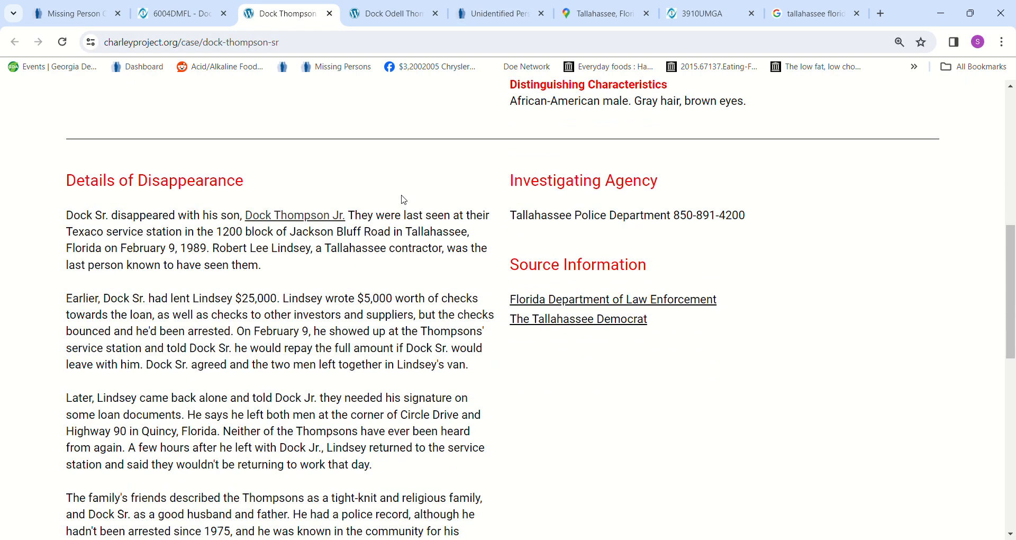
# Step: Reread Dock Sr.'s Charley Project disappearance story through the unsolved-foul-play note
pyautogui.scroll(-3)
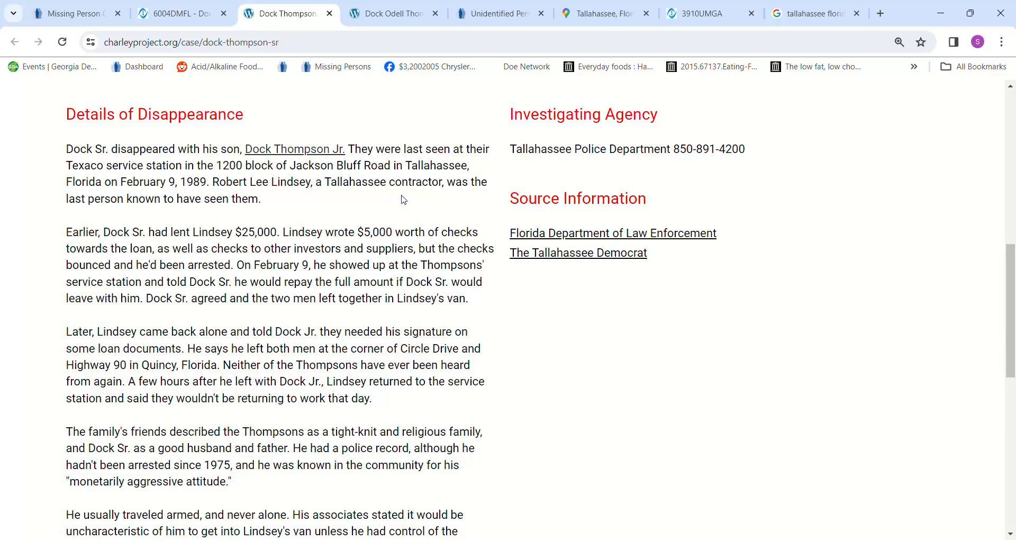
pyautogui.scroll(-3)
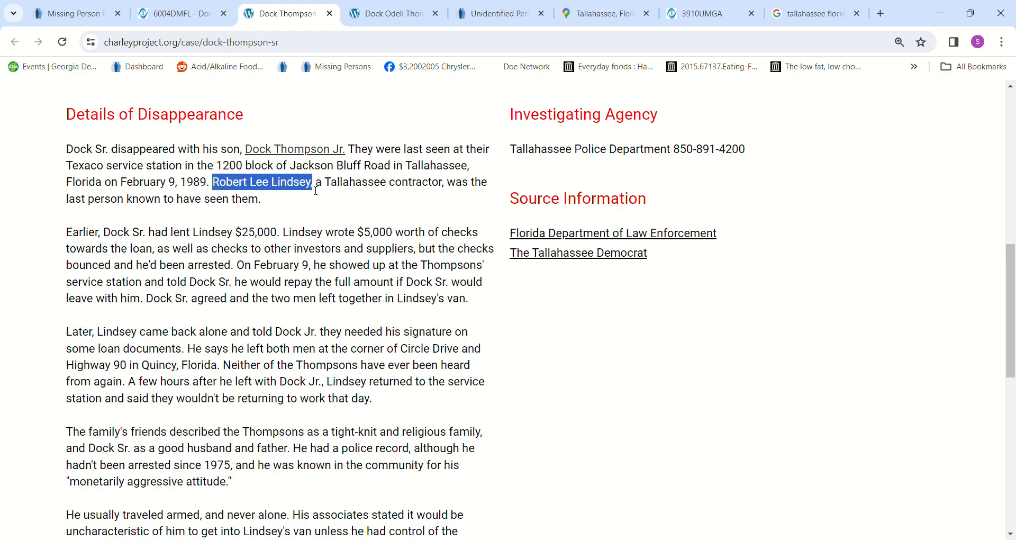
pyautogui.moveTo(503, 287)
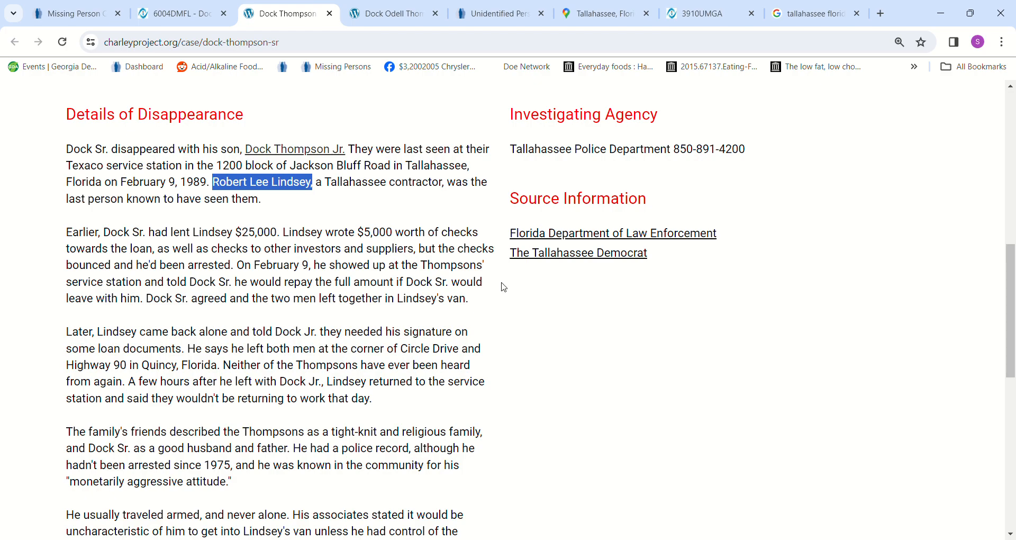
pyautogui.moveTo(648, 420)
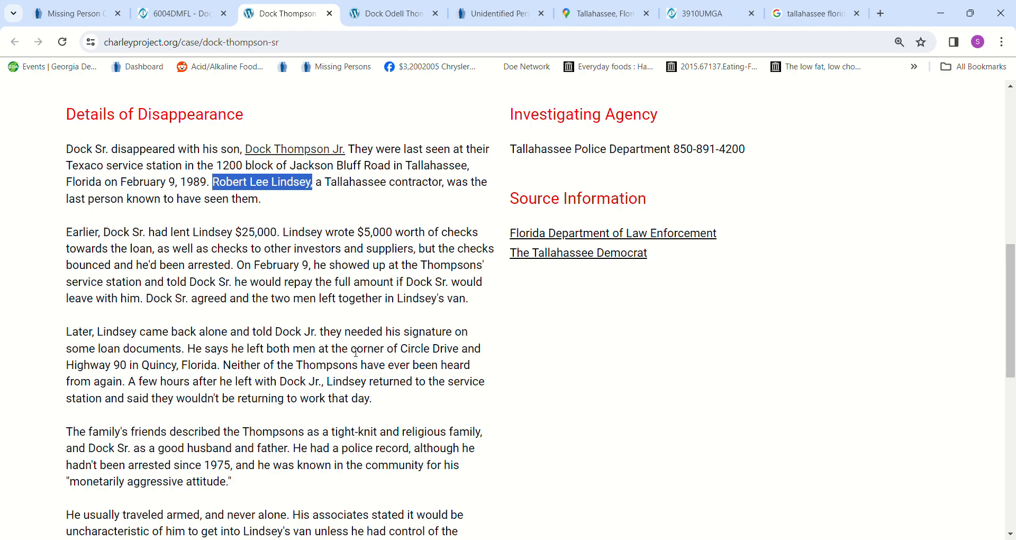
pyautogui.scroll(-3)
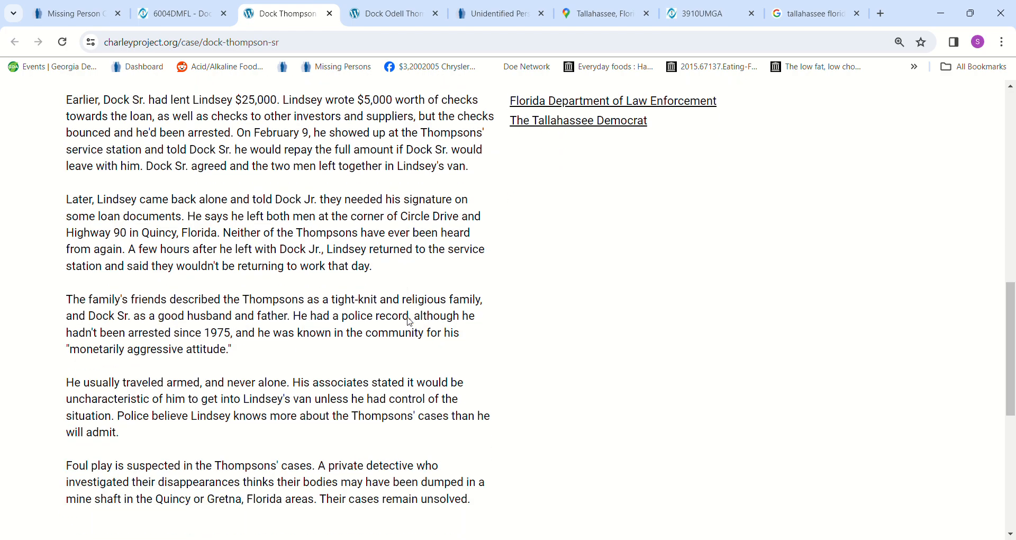
pyautogui.scroll(3)
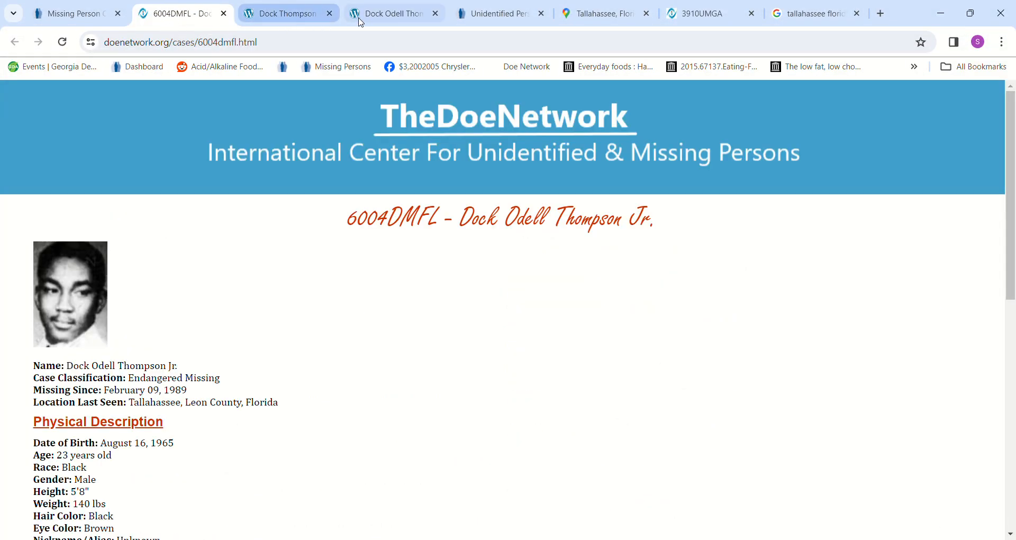
# Step: Flip through cases UP4691 and 3910UMGA, then return to Dock Jr.'s NamUs record
pyautogui.click(499, 13)
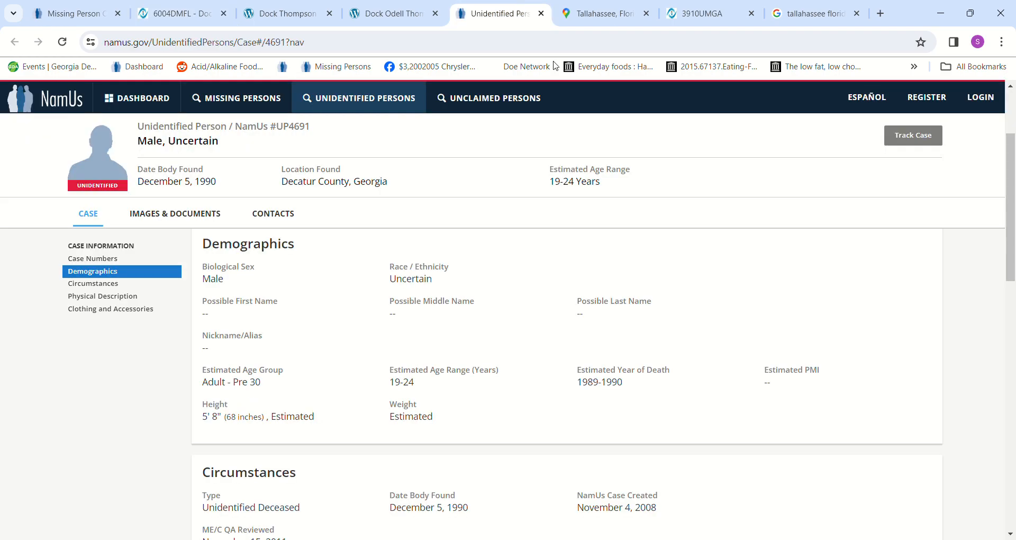
pyautogui.click(697, 13)
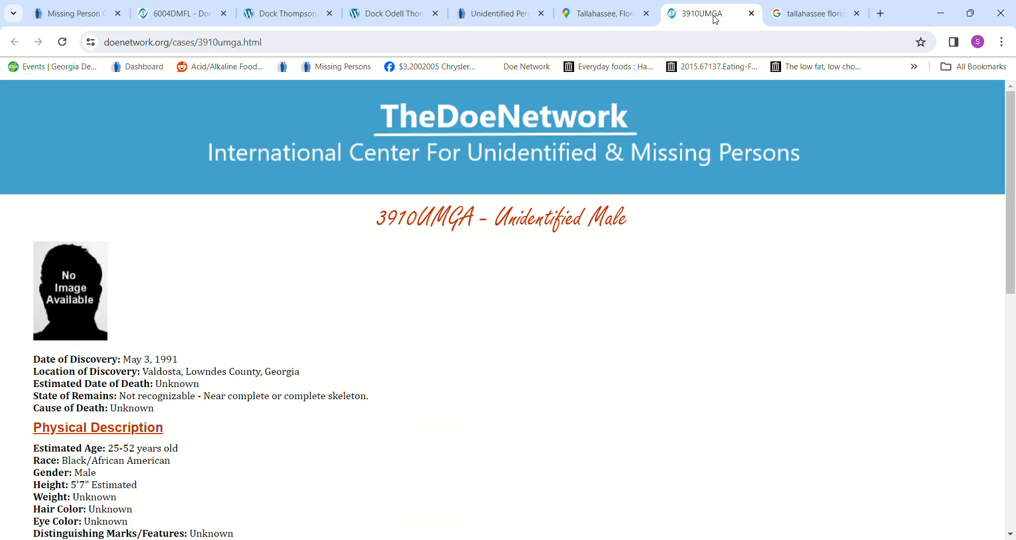
pyautogui.moveTo(679, 207)
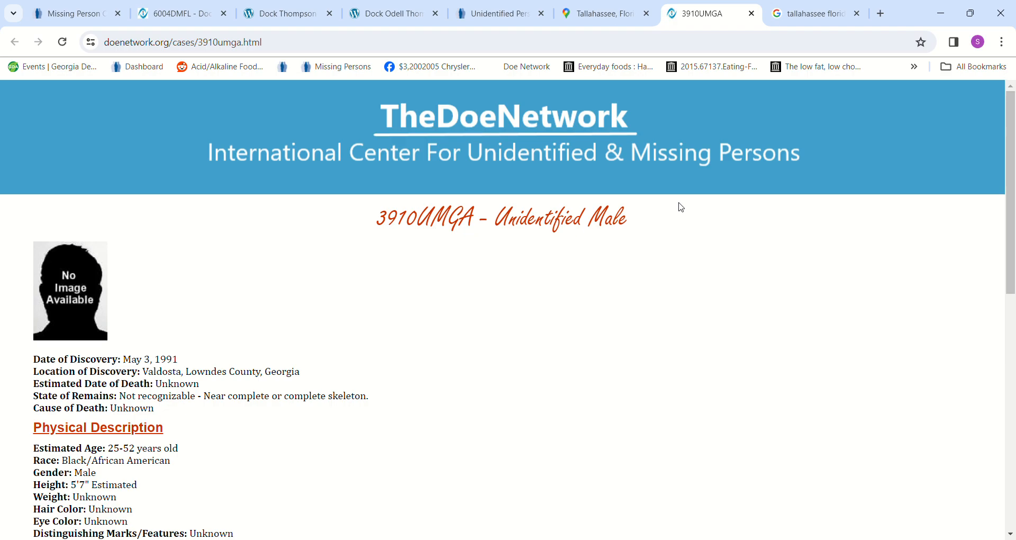
pyautogui.click(72, 13)
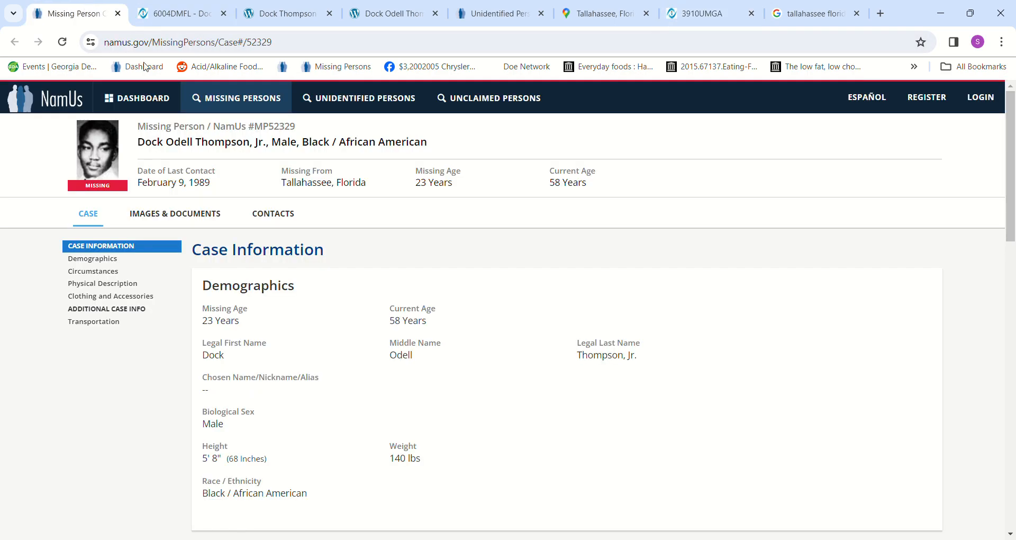
pyautogui.moveTo(563, 196)
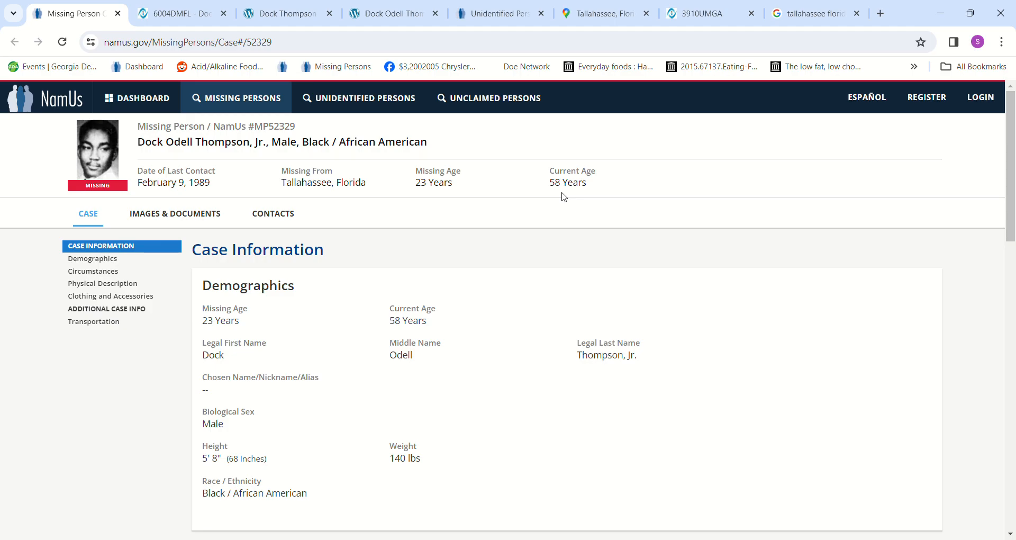
pyautogui.moveTo(560, 198)
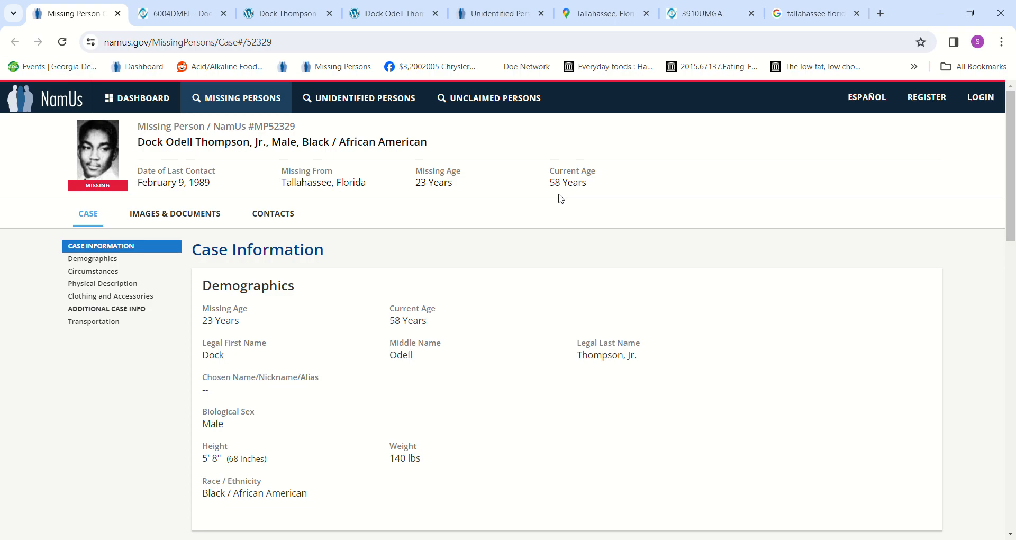